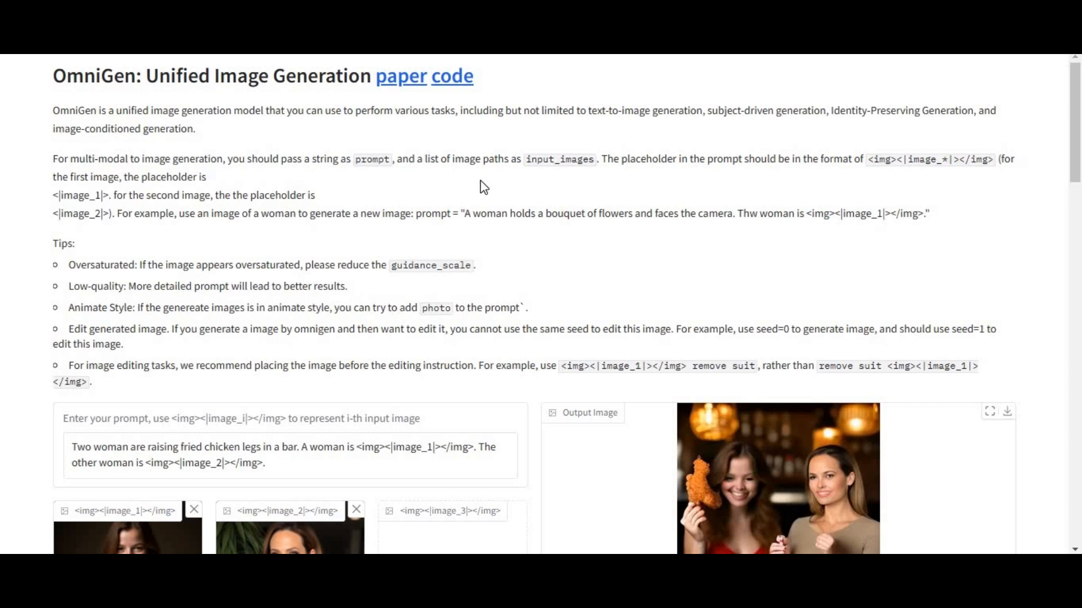
{"action": "mouse_move", "coordinate": [482, 208]}
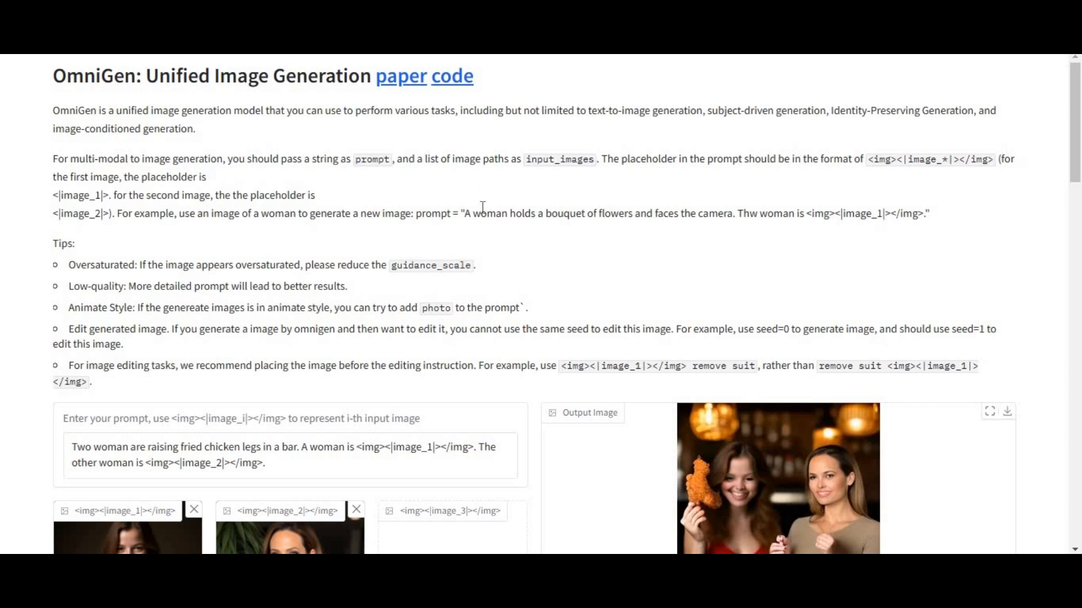
- Read through the OmniGen.ipynb preview on GitHub, from installation to Ngrok launch cell
{"action": "scroll", "scroll_direction": "down", "scroll_amount": 3}
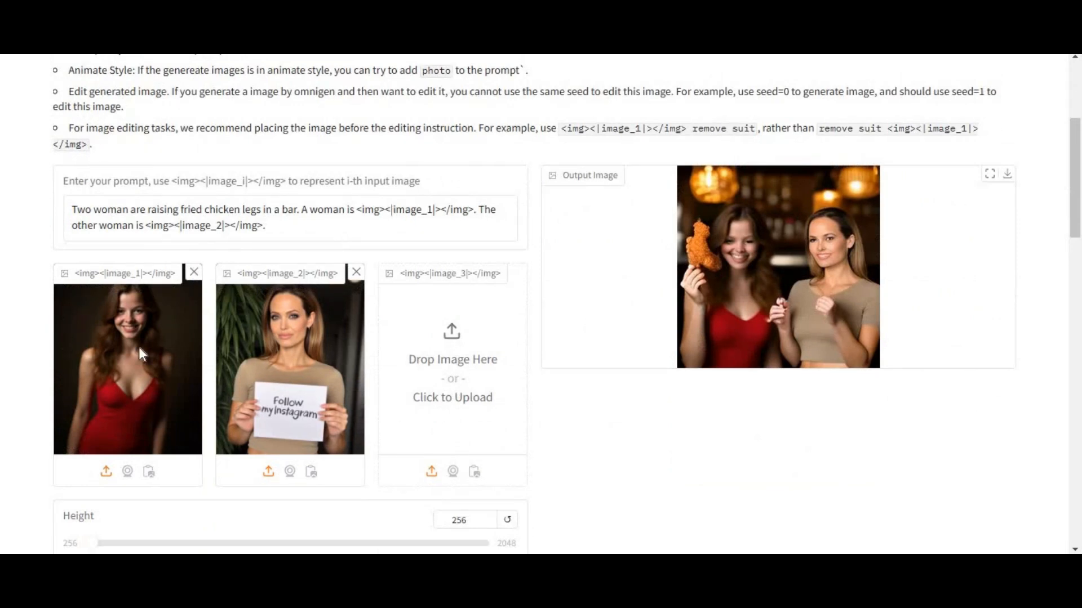
{"action": "mouse_move", "coordinate": [714, 233]}
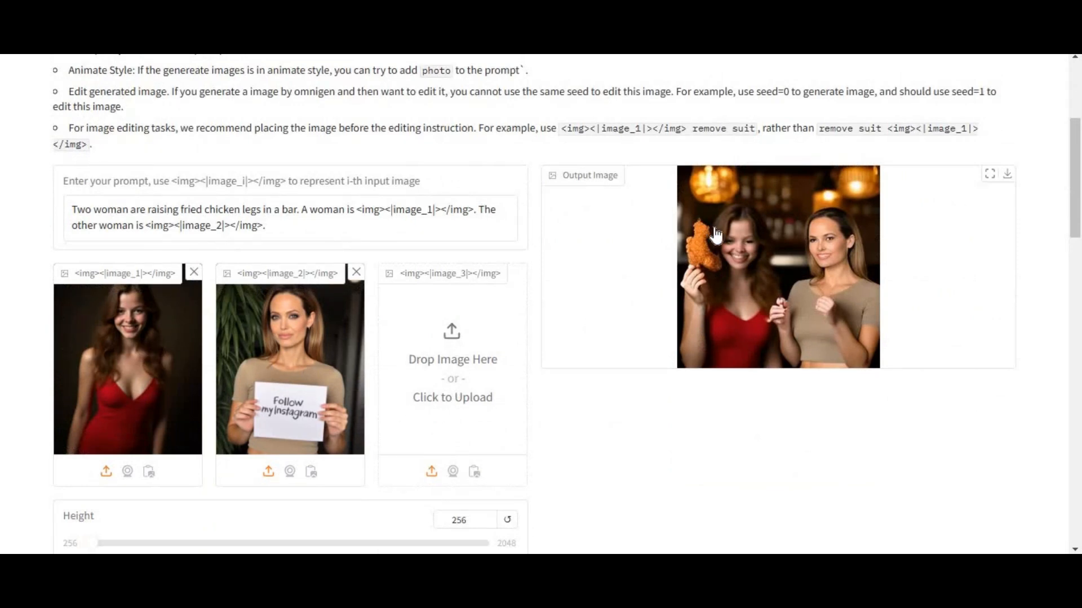
{"action": "mouse_move", "coordinate": [758, 297]}
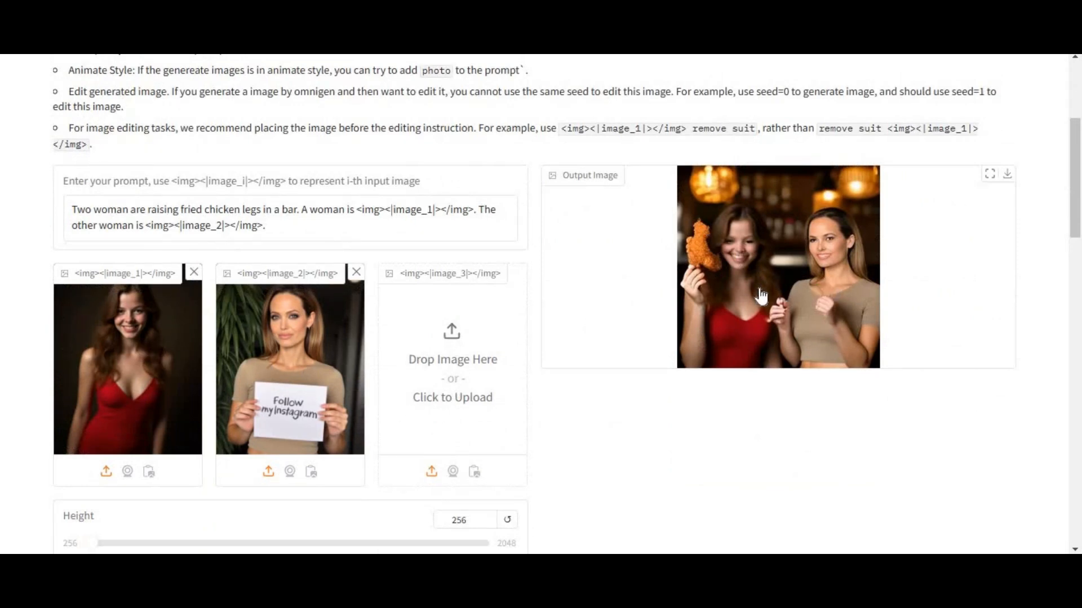
{"action": "mouse_move", "coordinate": [813, 305]}
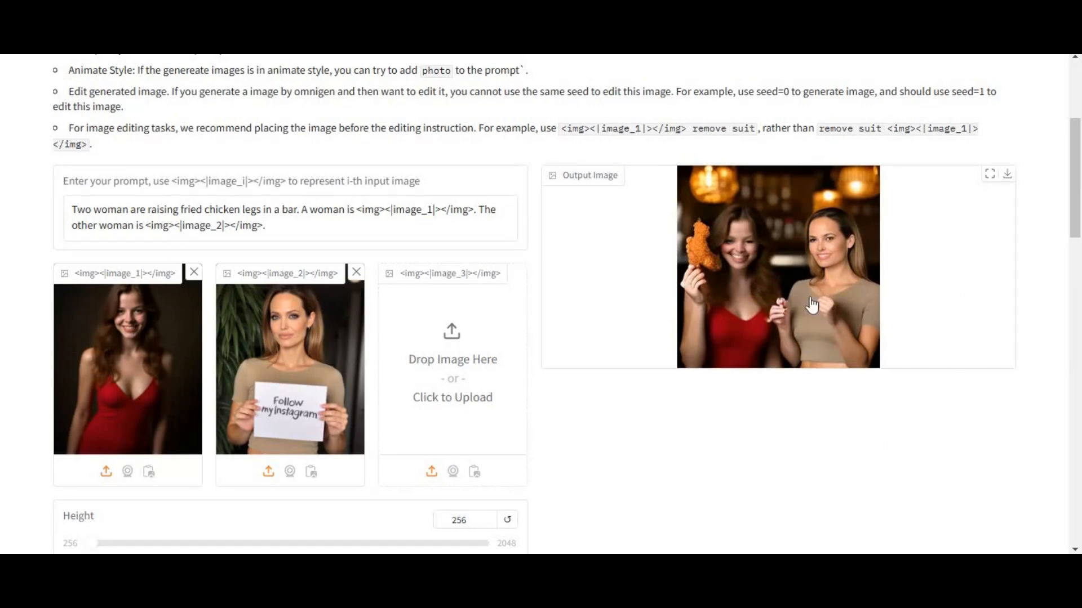
{"action": "mouse_move", "coordinate": [667, 338]}
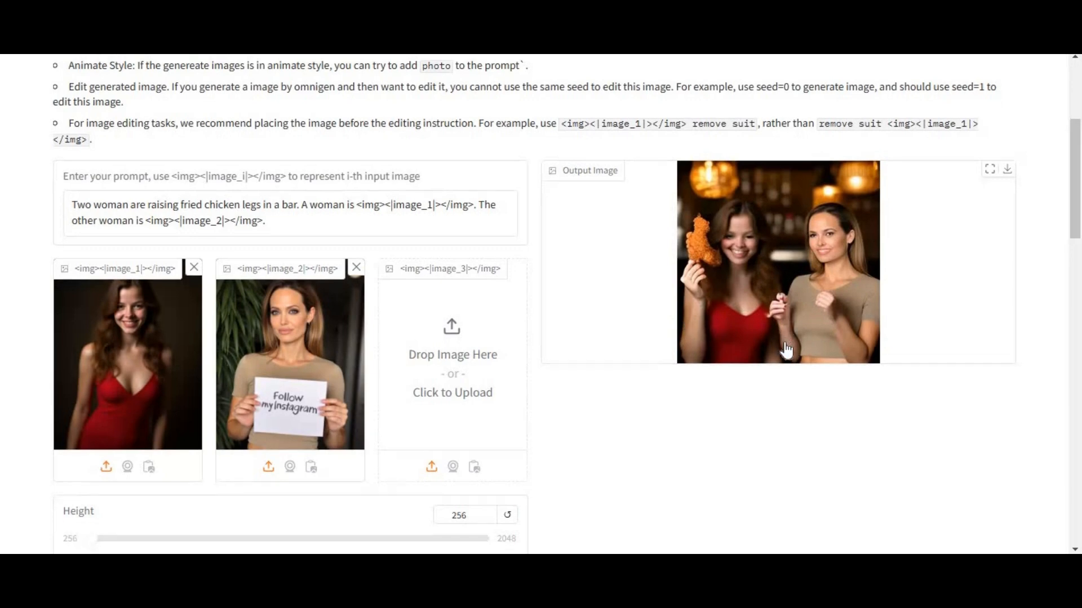
{"action": "scroll", "scroll_direction": "down", "scroll_amount": 3}
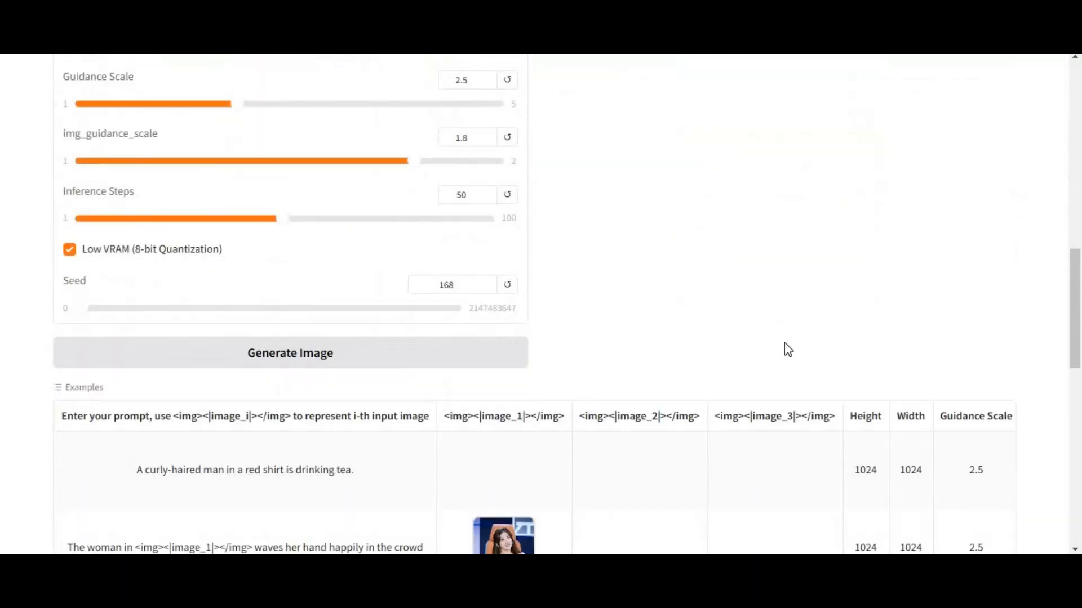
{"action": "scroll", "scroll_direction": "down", "scroll_amount": 3}
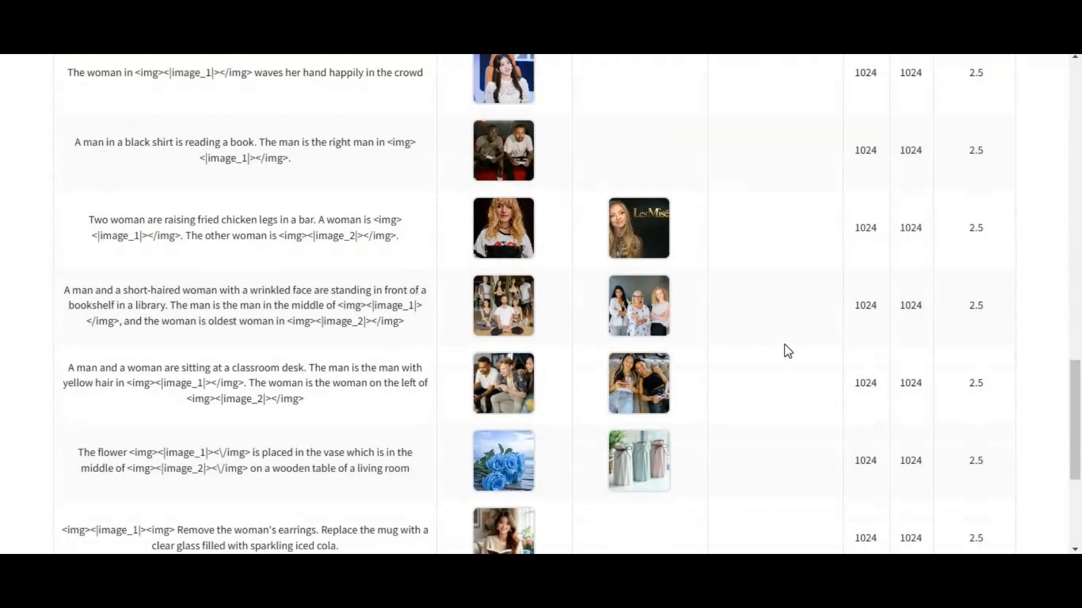
{"action": "mouse_move", "coordinate": [751, 307]}
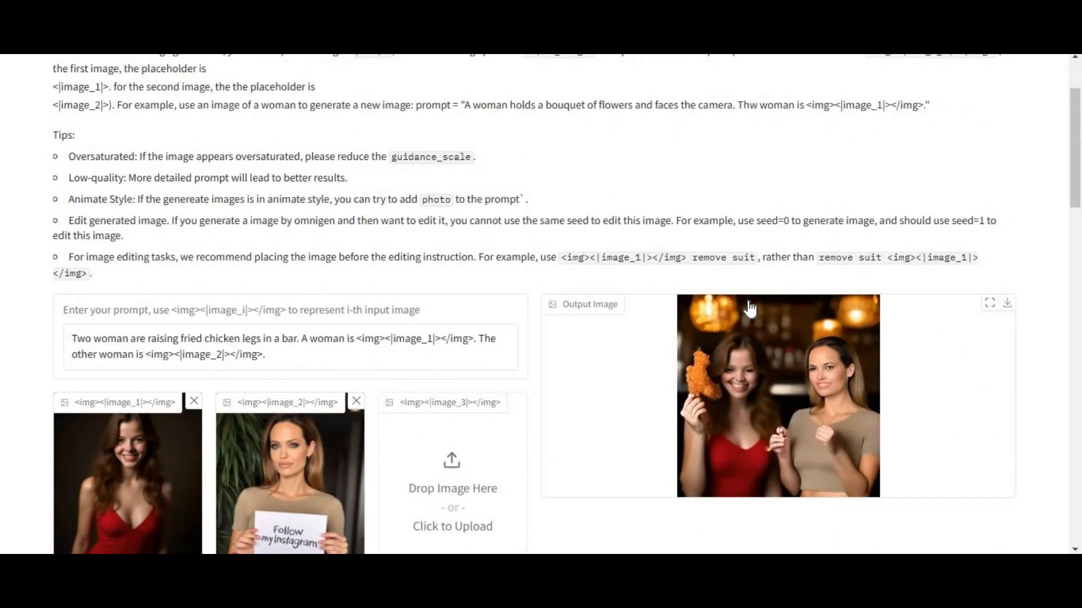
{"action": "scroll", "scroll_direction": "up", "scroll_amount": 3}
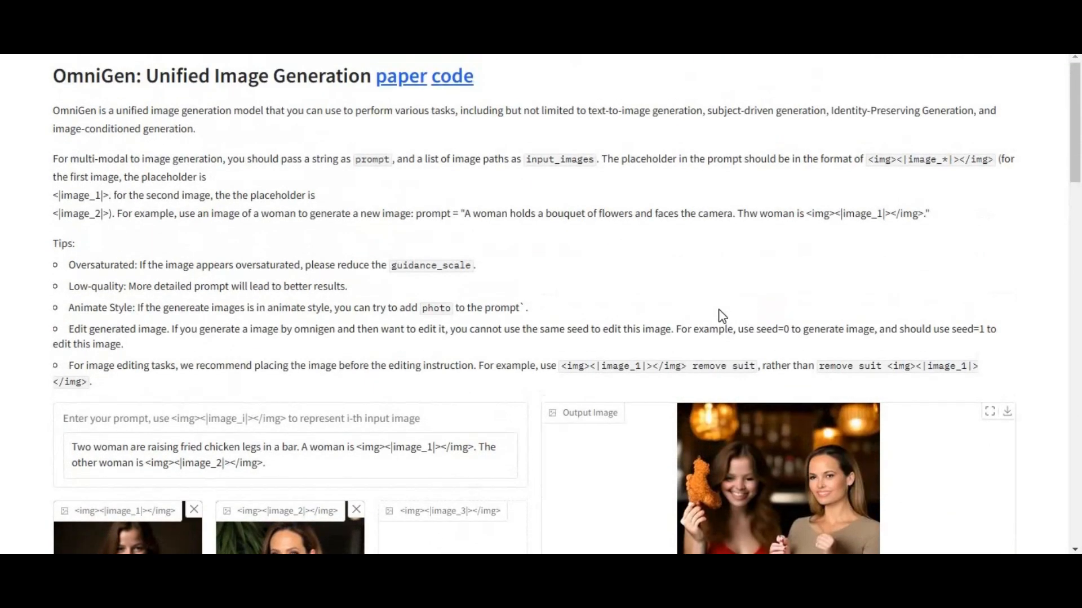
{"action": "mouse_move", "coordinate": [555, 313]}
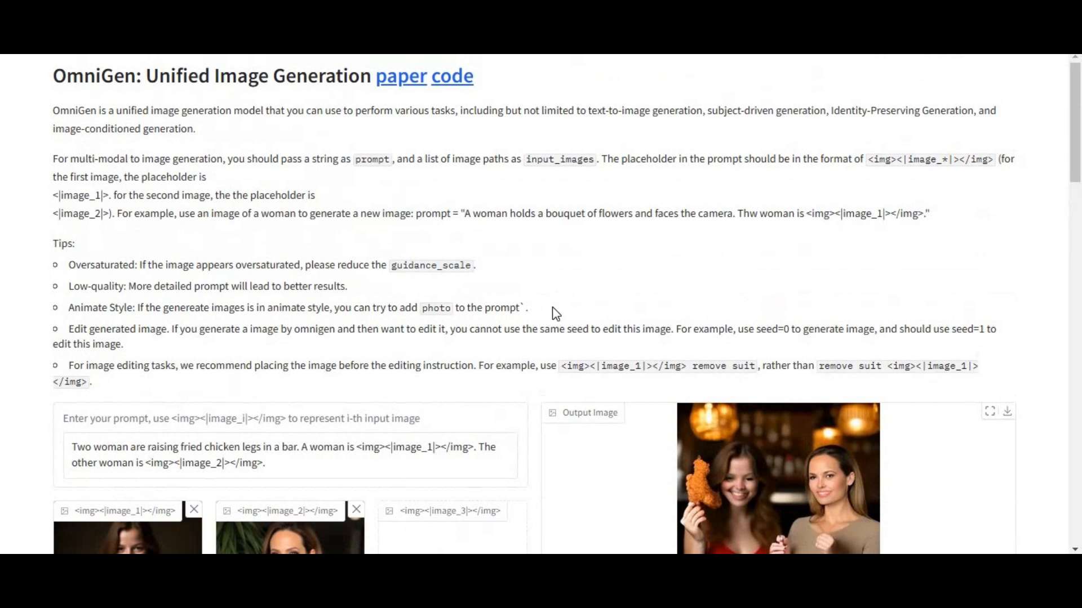
{"action": "scroll", "scroll_direction": "down", "scroll_amount": 3}
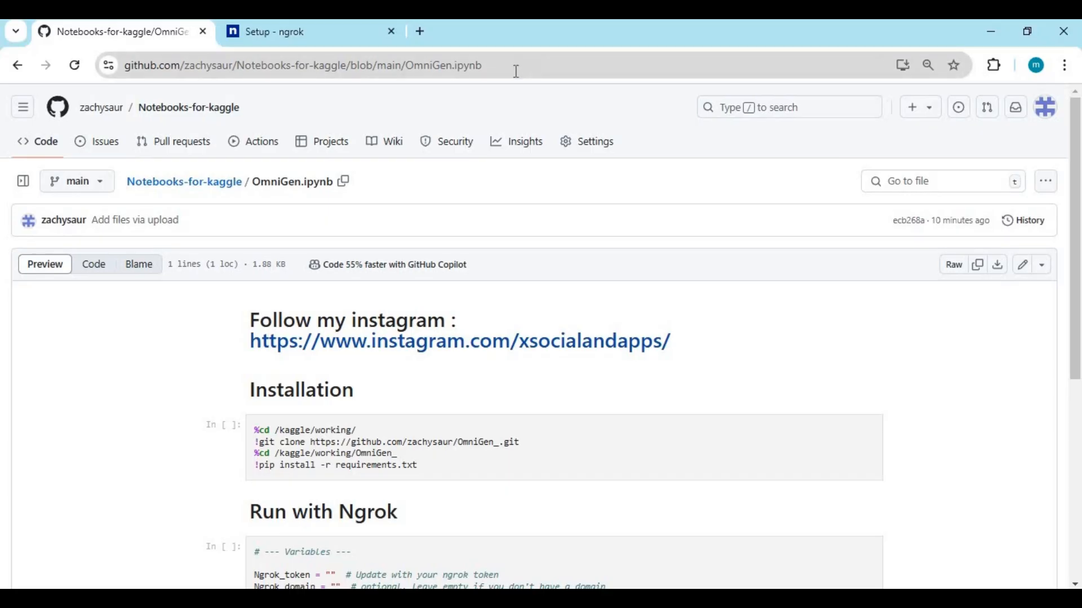
{"action": "left_click", "coordinate": [304, 65]}
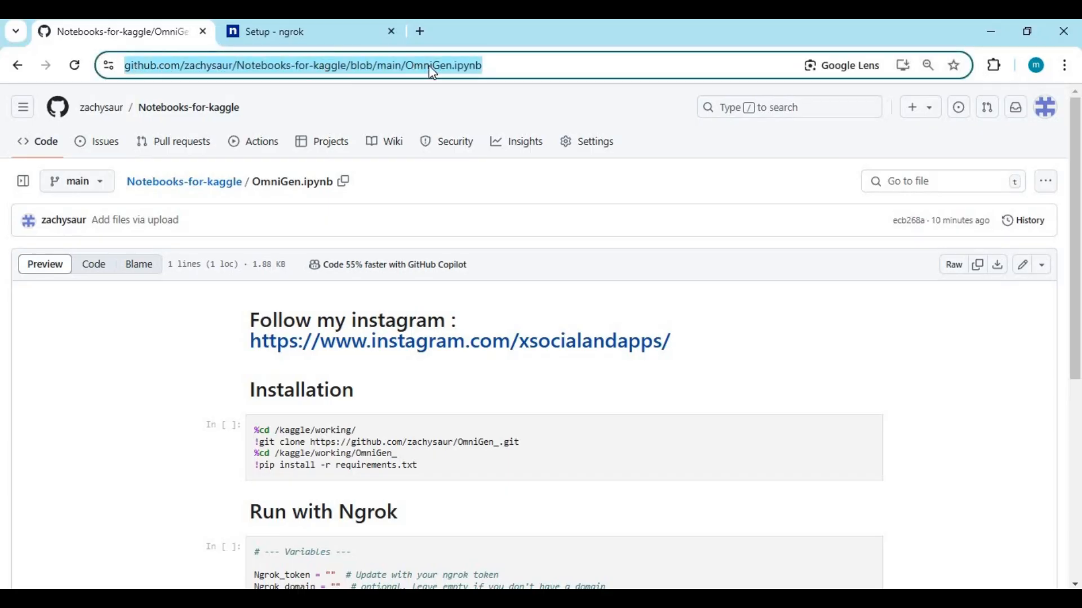
{"action": "mouse_move", "coordinate": [491, 65]}
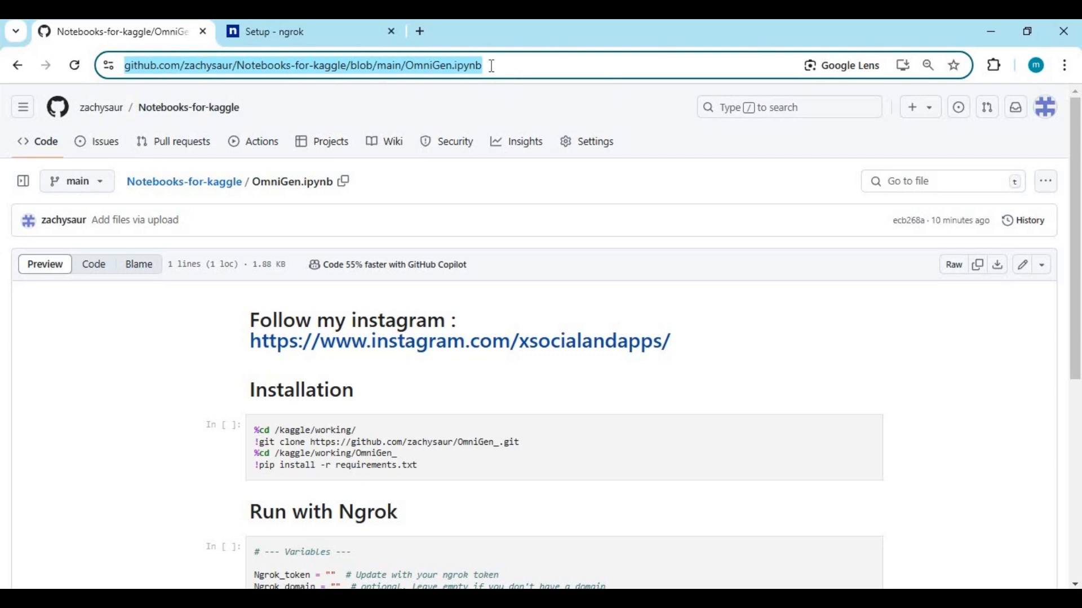
{"action": "scroll", "scroll_direction": "down", "scroll_amount": 3}
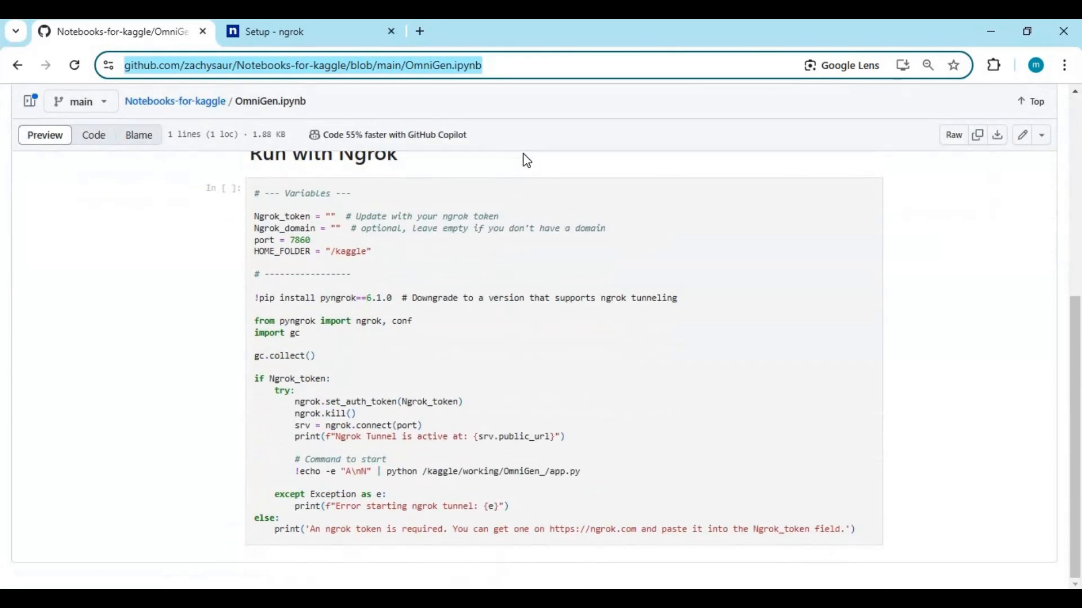
{"action": "scroll", "scroll_direction": "up", "scroll_amount": 3}
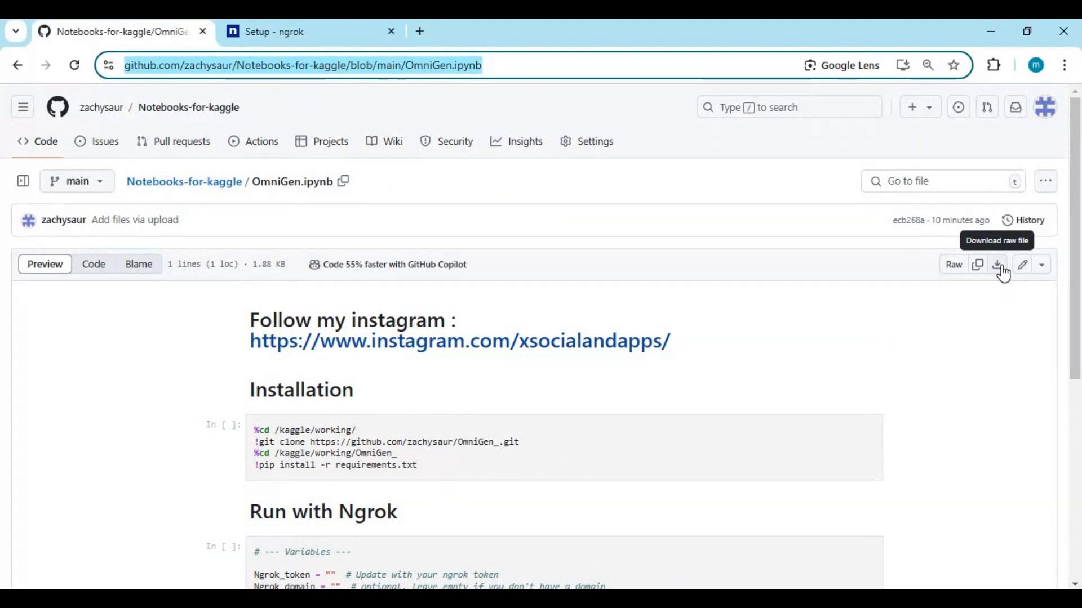
{"action": "mouse_move", "coordinate": [410, 557]}
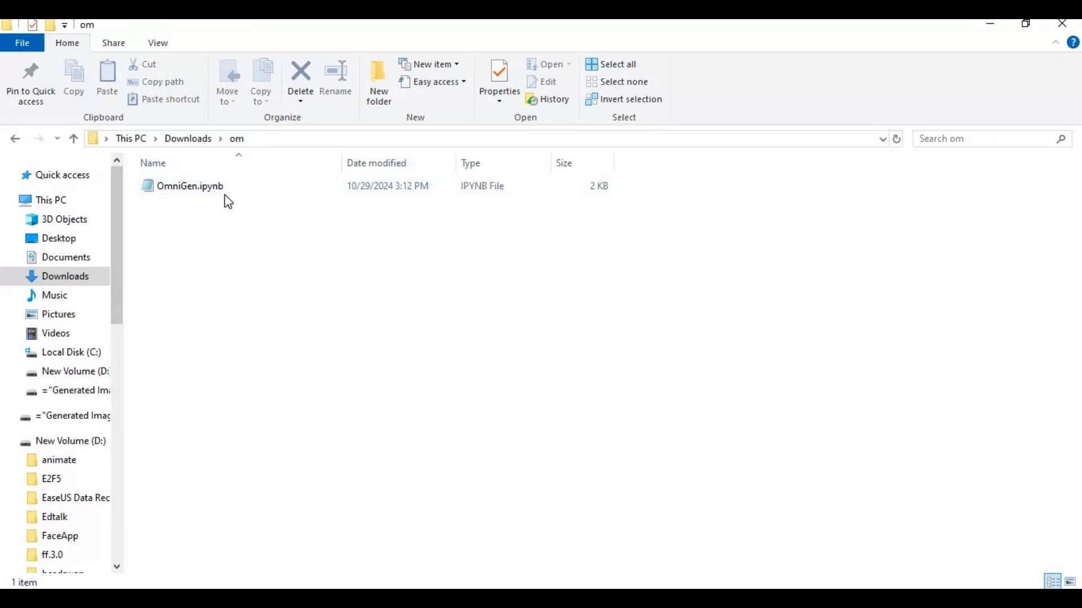
{"action": "mouse_move", "coordinate": [669, 328]}
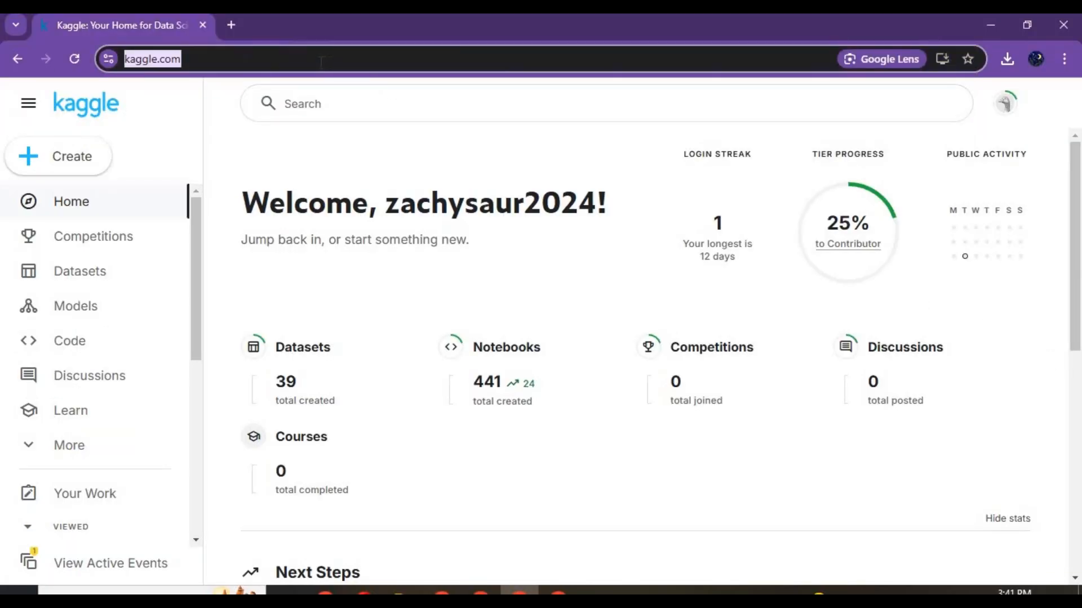
{"action": "mouse_move", "coordinate": [71, 157]}
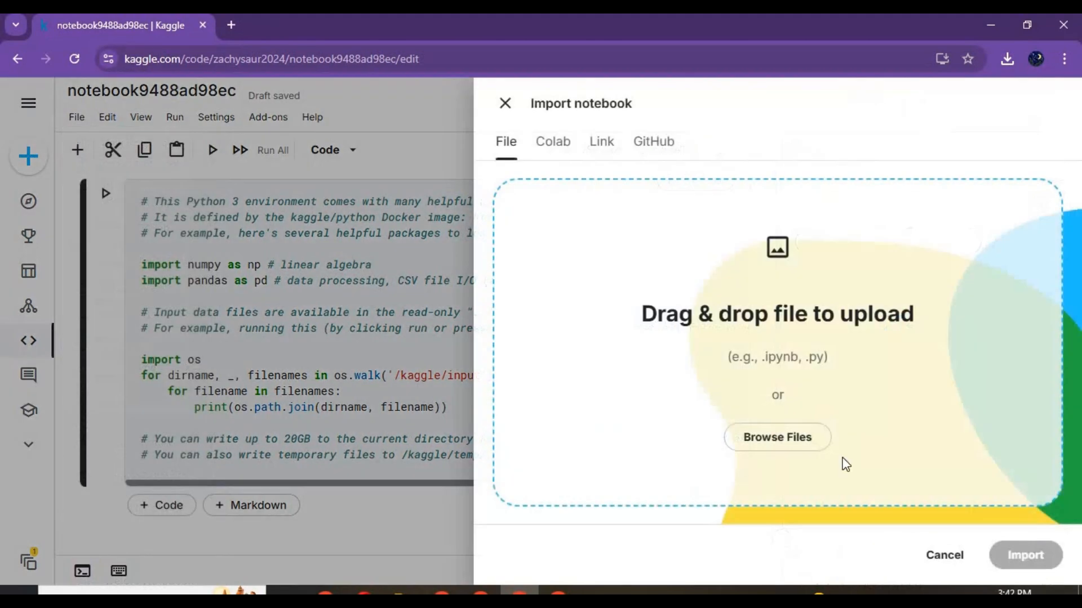
- Import OmniGen.ipynb from the om folder into the Kaggle notebook
{"action": "left_click", "coordinate": [776, 437]}
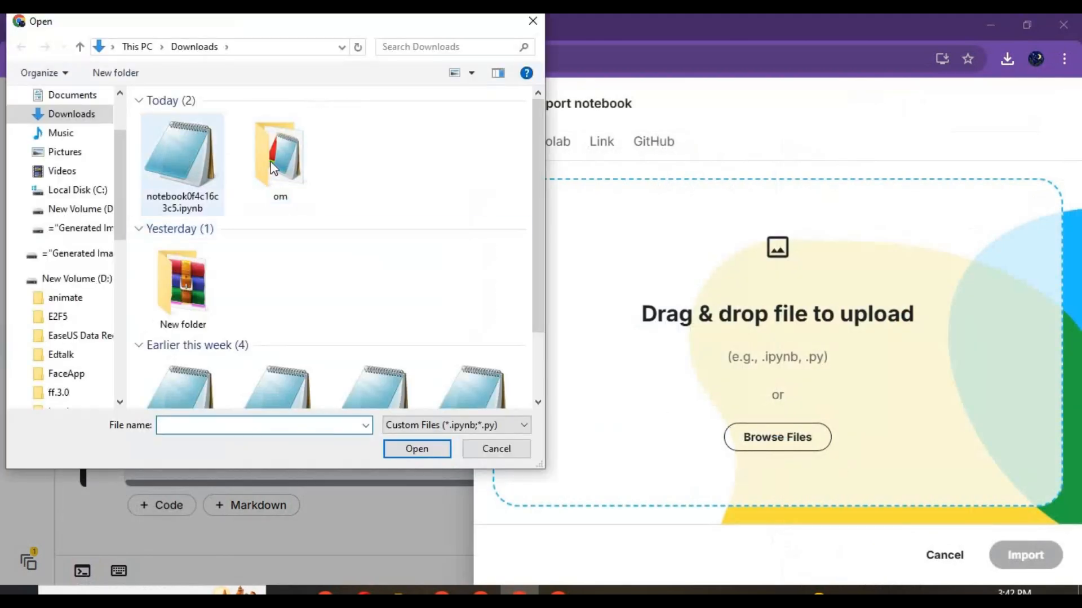
{"action": "left_click", "coordinate": [416, 449]}
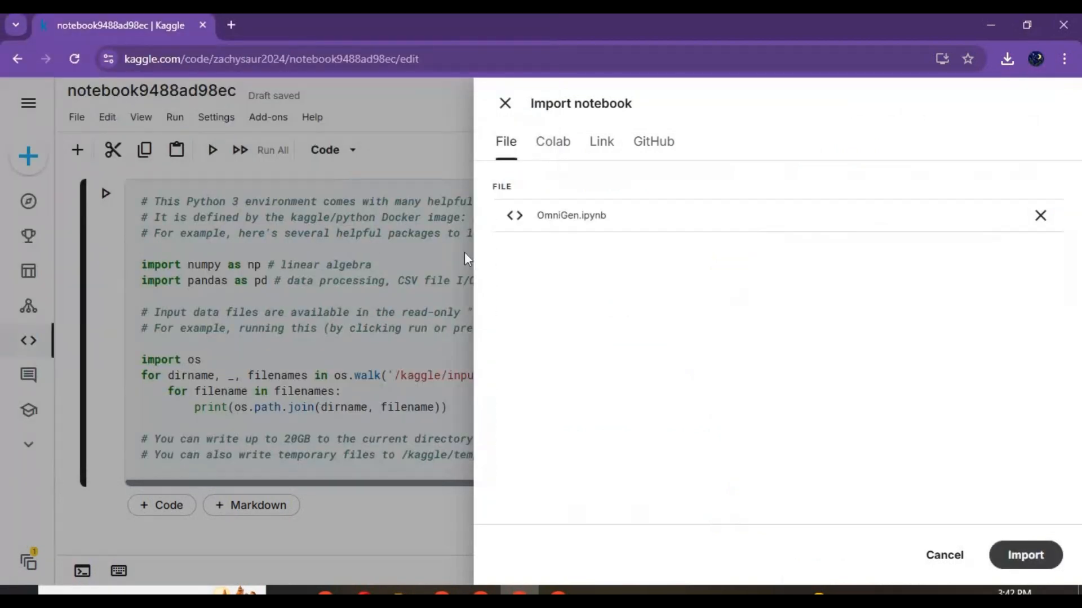
{"action": "left_click", "coordinate": [1025, 554]}
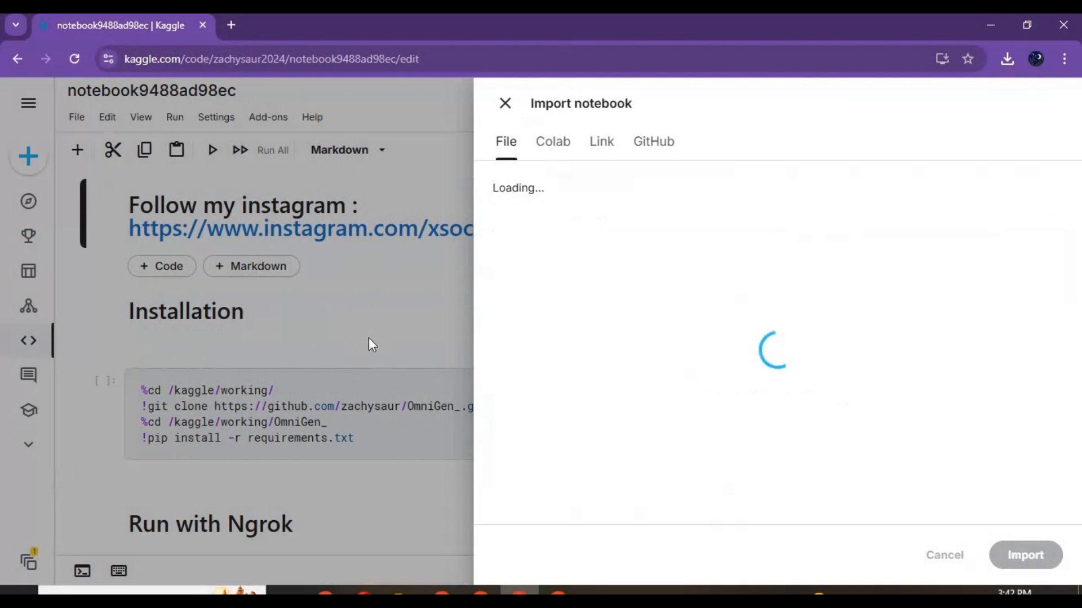
{"action": "left_click", "coordinate": [504, 102]}
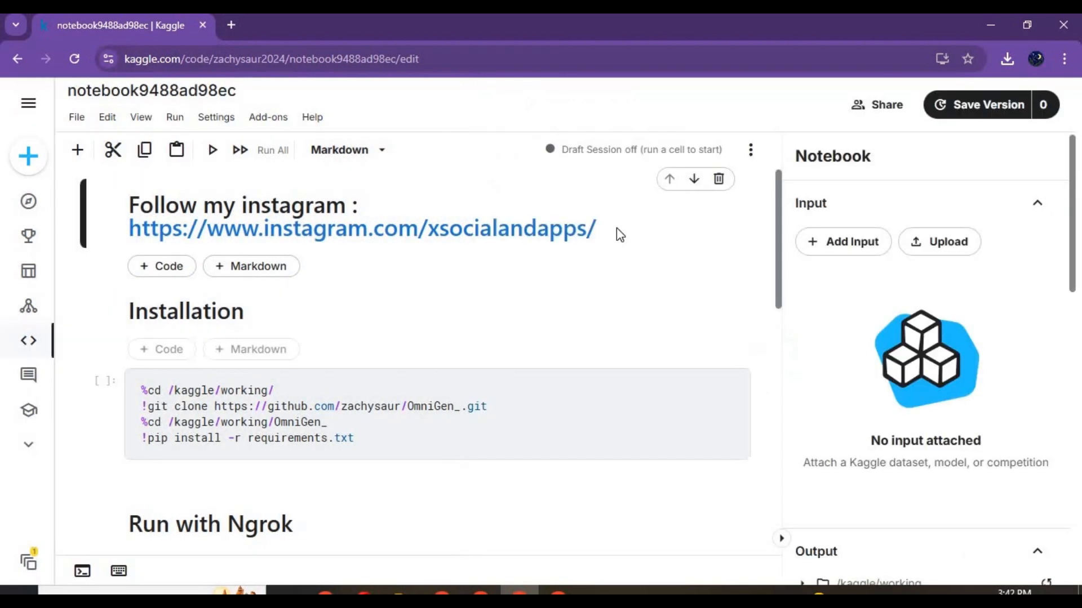
- Switch the session accelerator to GPU T4 x2
{"action": "scroll", "scroll_direction": "down", "scroll_amount": 3}
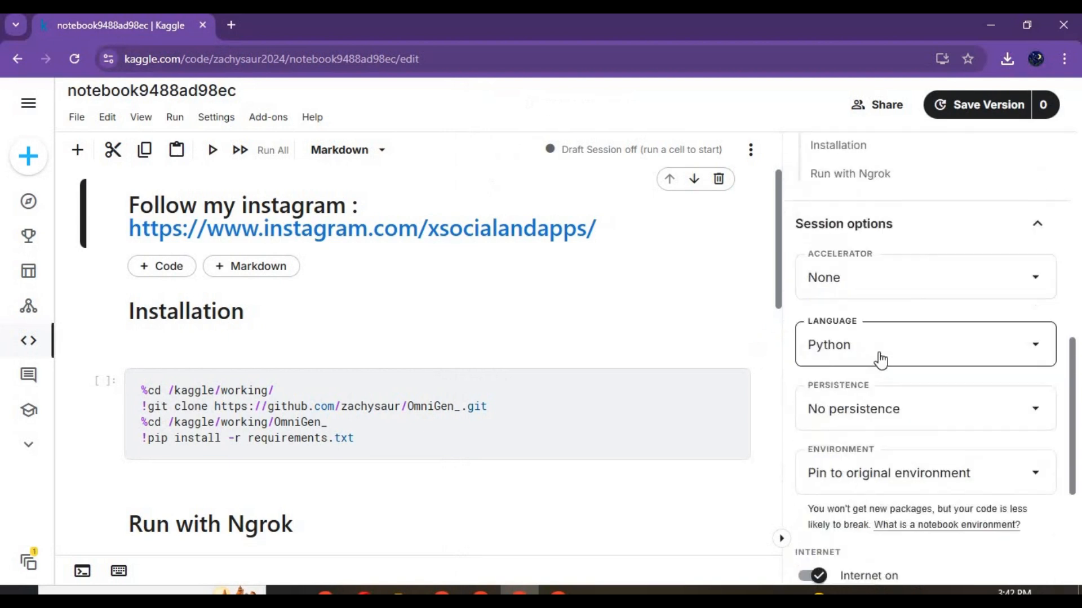
{"action": "left_click", "coordinate": [923, 277]}
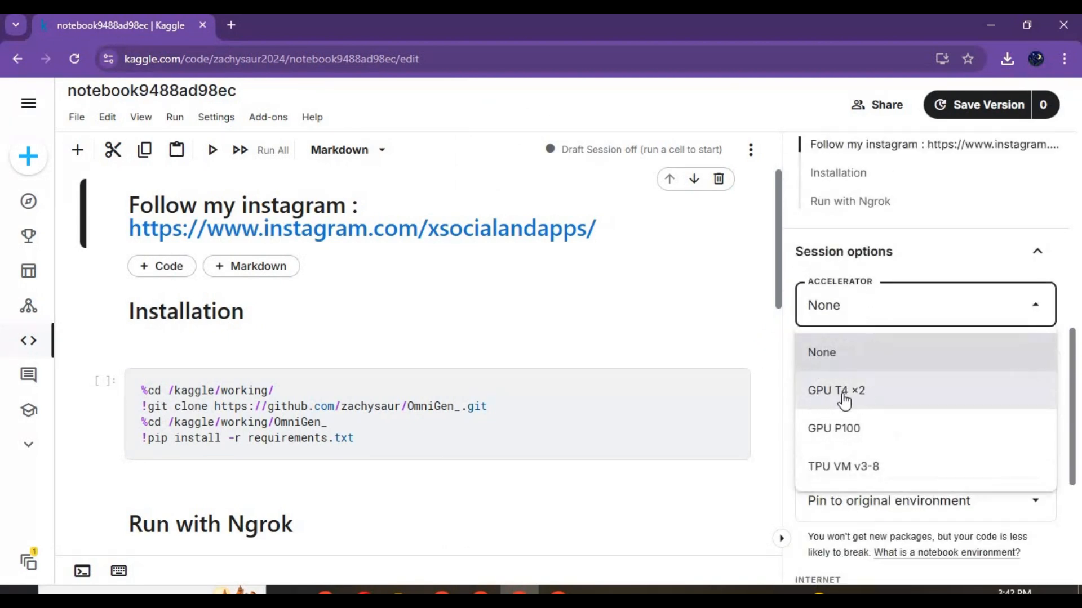
{"action": "mouse_move", "coordinate": [855, 436]}
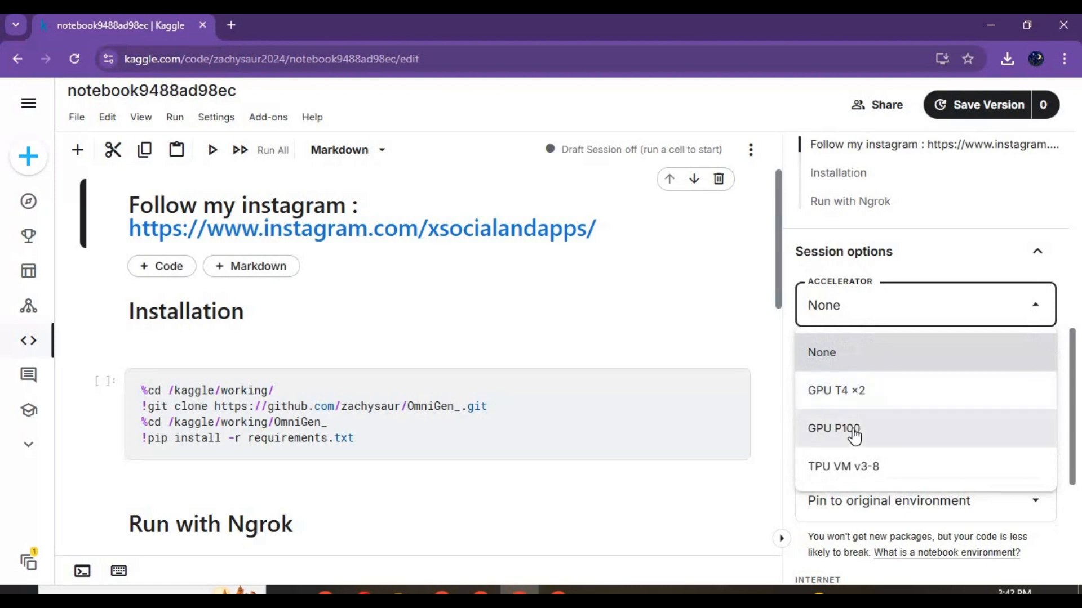
{"action": "left_click", "coordinate": [833, 428]}
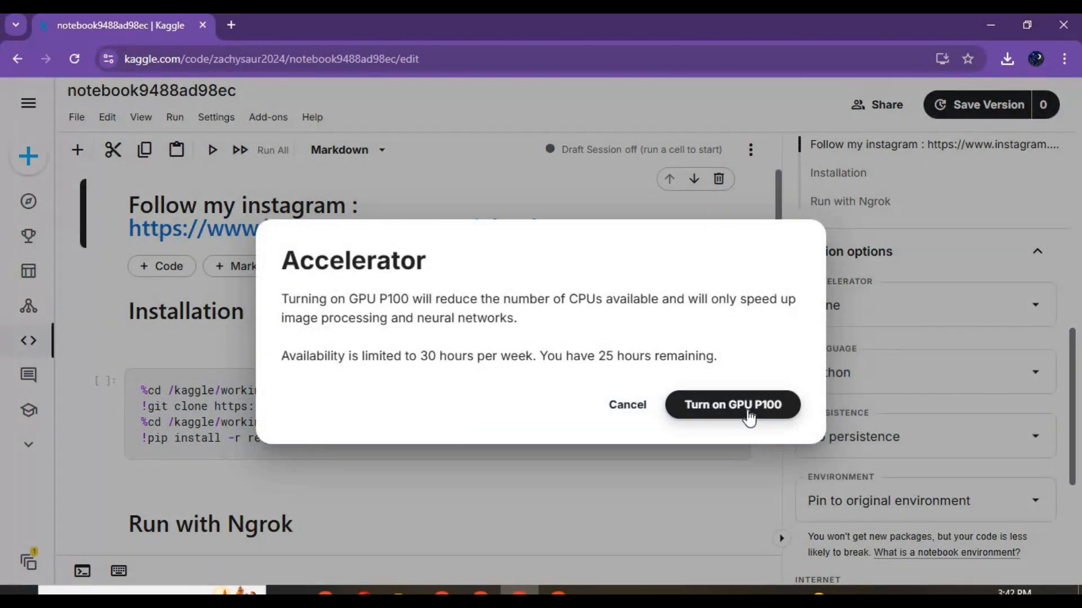
{"action": "left_click", "coordinate": [731, 404]}
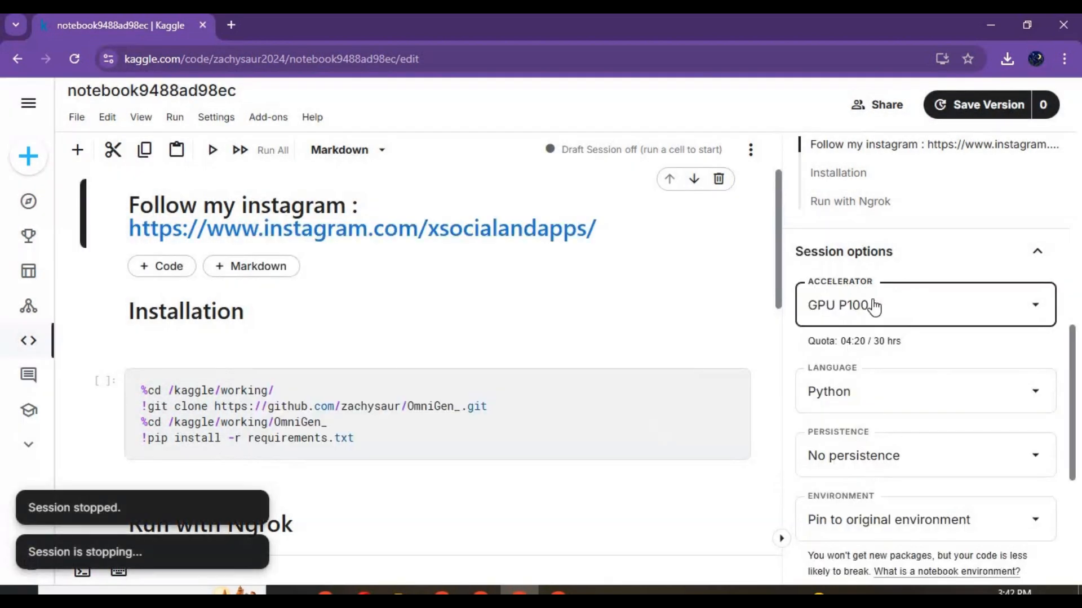
- Set persistence to Variables and Files, acknowledge the update, and confirm internet is on
{"action": "left_click", "coordinate": [924, 455]}
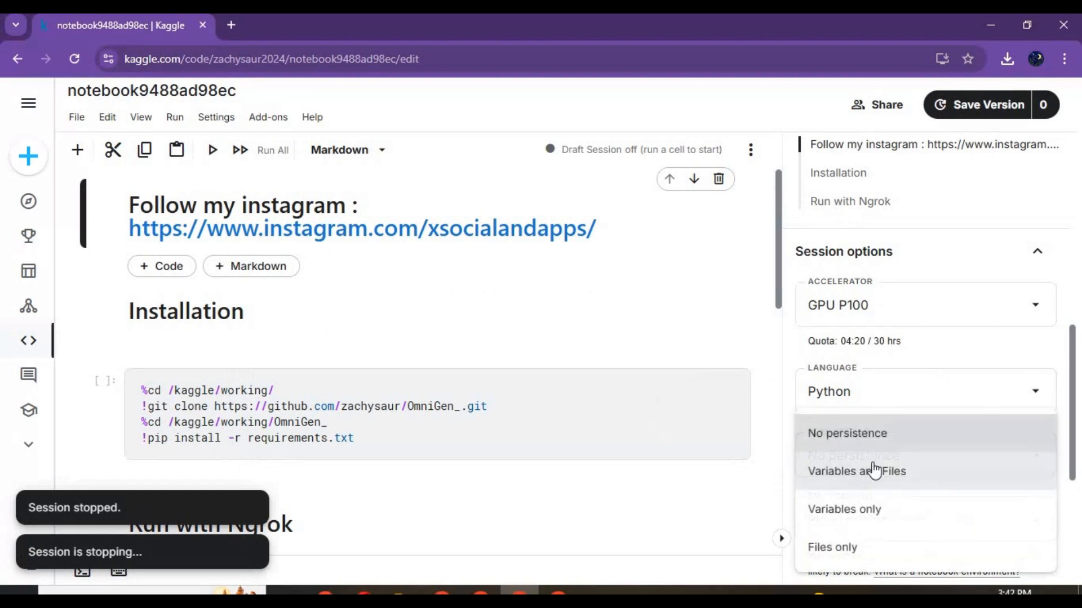
{"action": "left_click", "coordinate": [856, 471]}
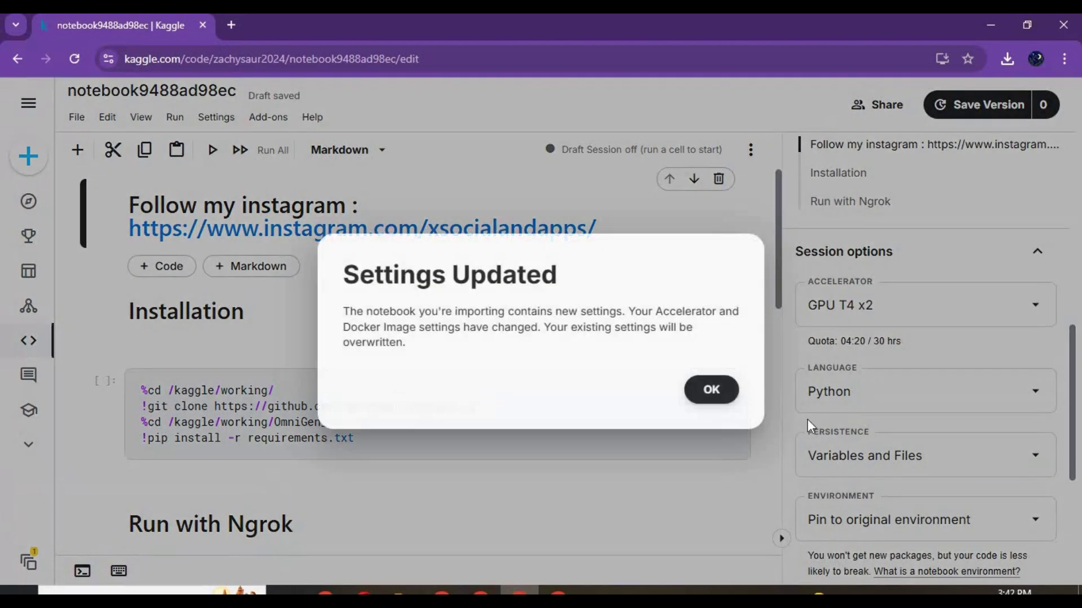
{"action": "left_click", "coordinate": [709, 390]}
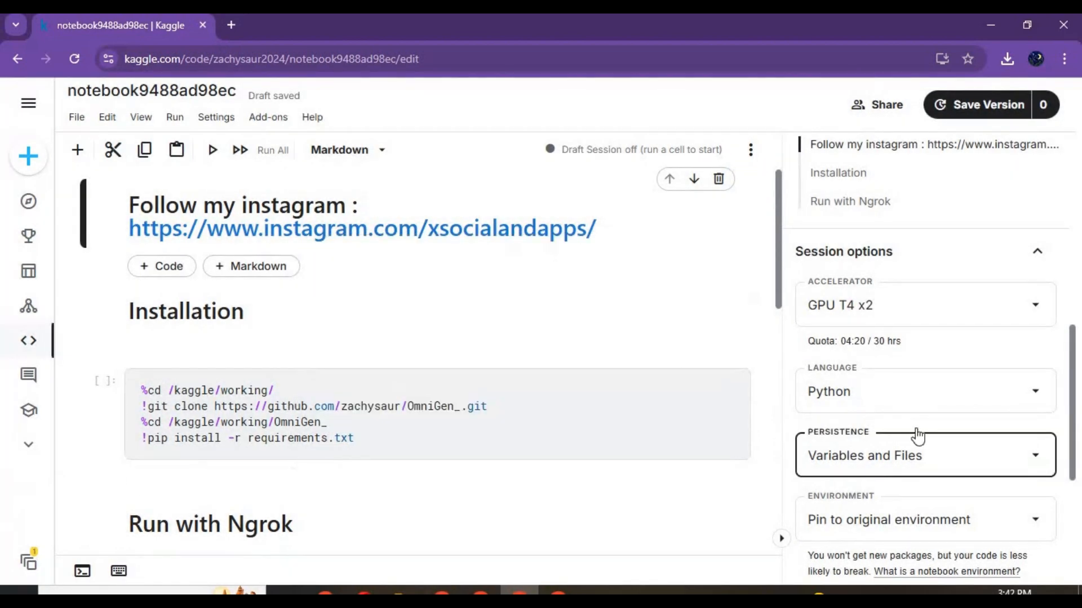
{"action": "scroll", "scroll_direction": "down", "scroll_amount": 3}
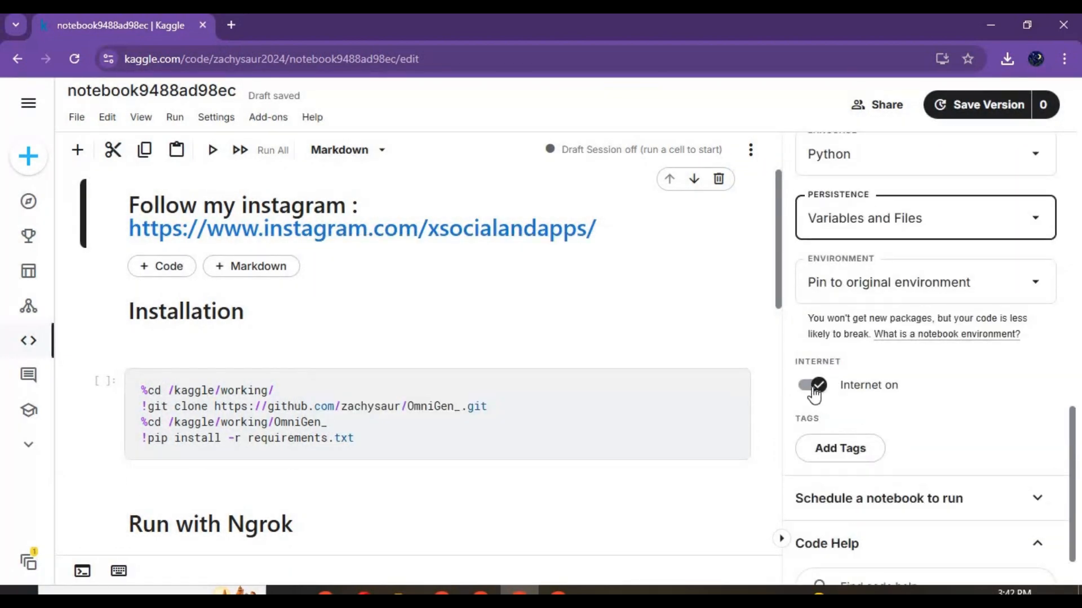
{"action": "scroll", "scroll_direction": "up", "scroll_amount": 3}
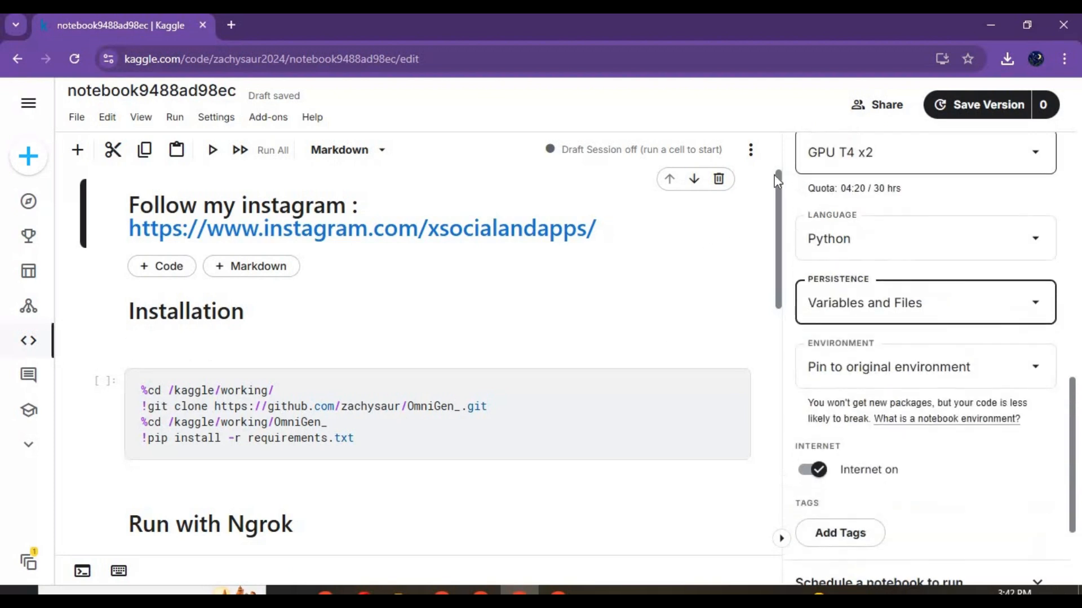
- Start the Kaggle draft session from the three-dot session menu
{"action": "left_click", "coordinate": [750, 150]}
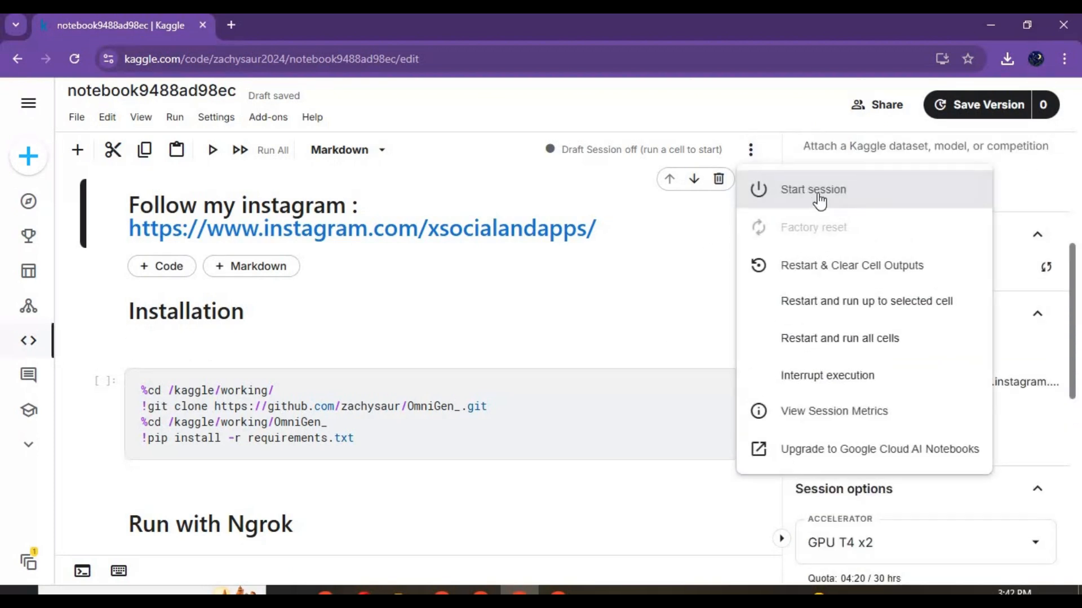
{"action": "left_click", "coordinate": [812, 189]}
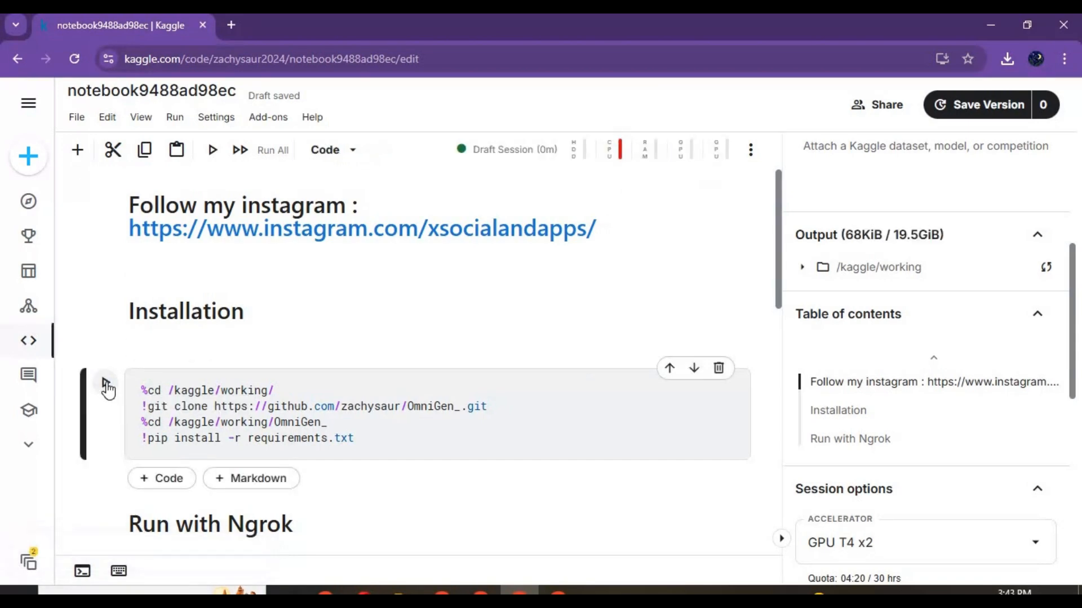
- Run the Installation cell to clone OmniGen_ and pip install its requirements
{"action": "left_click", "coordinate": [105, 385]}
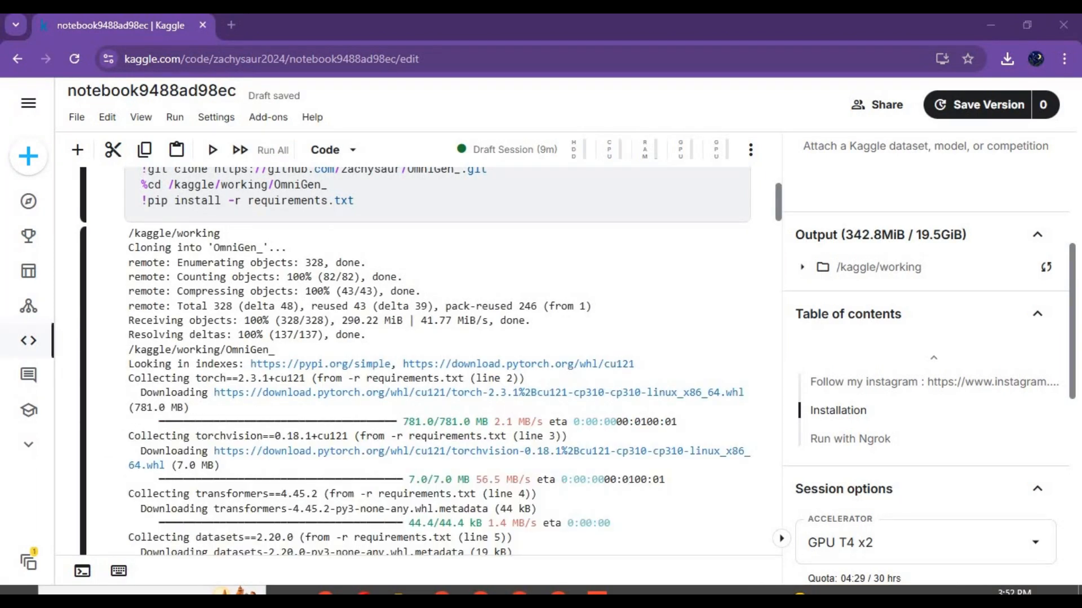
{"action": "mouse_move", "coordinate": [605, 364]}
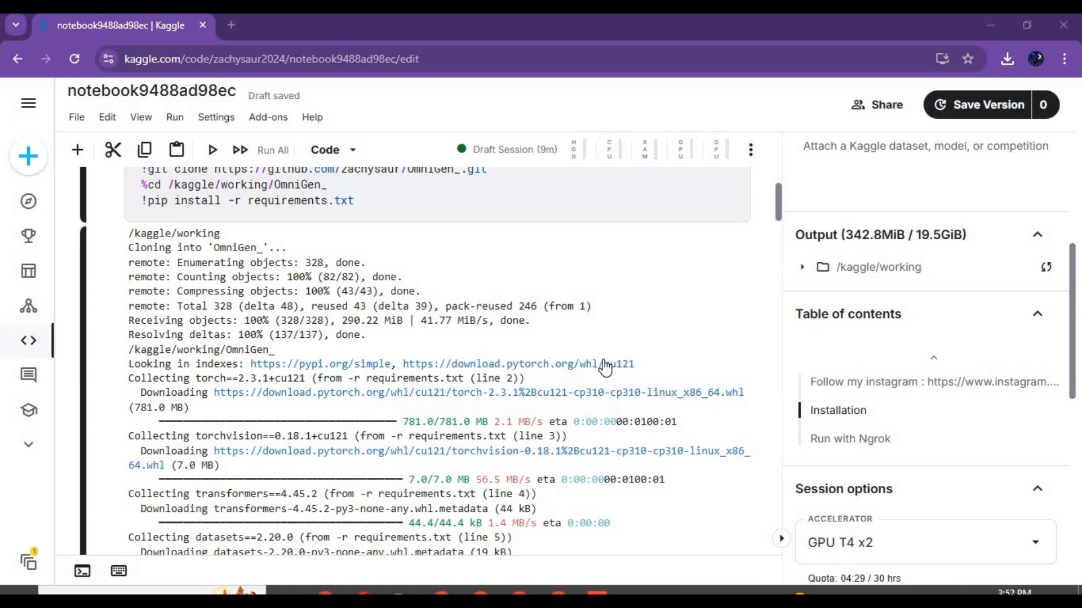
{"action": "scroll", "scroll_direction": "down", "scroll_amount": 3}
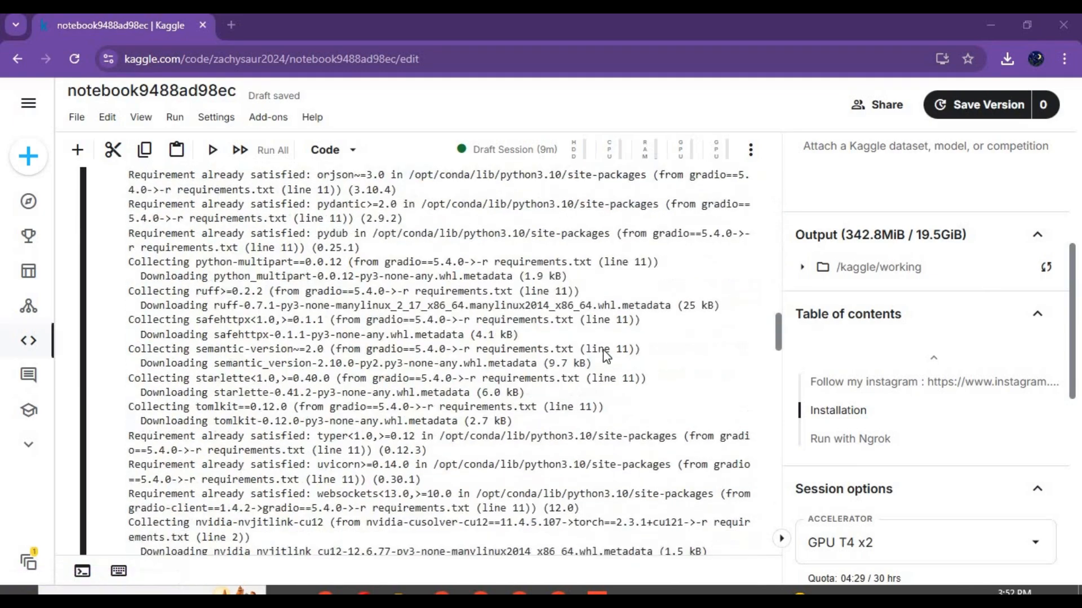
{"action": "scroll", "scroll_direction": "down", "scroll_amount": 3}
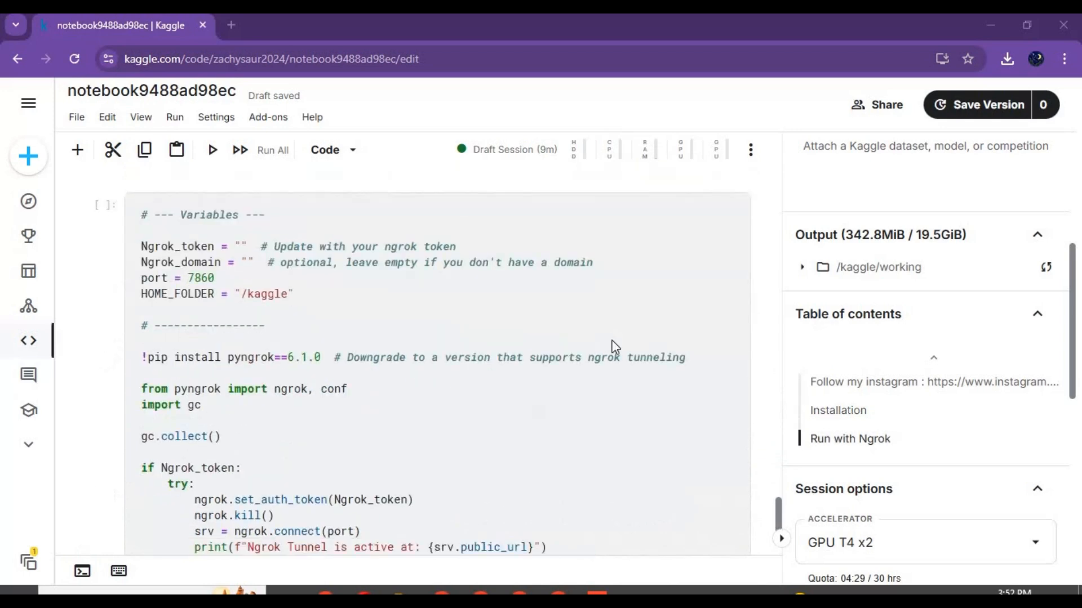
- Bring up the GitHub OmniGen.ipynb page in the other browser window beside the ngrok tab
{"action": "scroll", "scroll_direction": "up", "scroll_amount": 3}
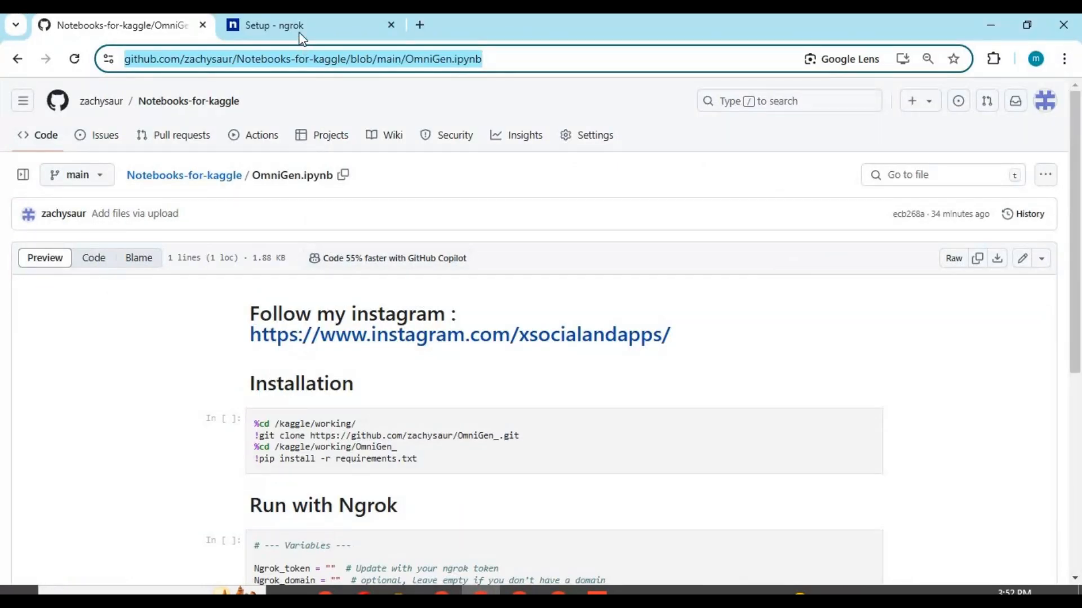
- Copy the personal authtoken from the ngrok Dashboard's Your Authtoken page
{"action": "left_click", "coordinate": [297, 25]}
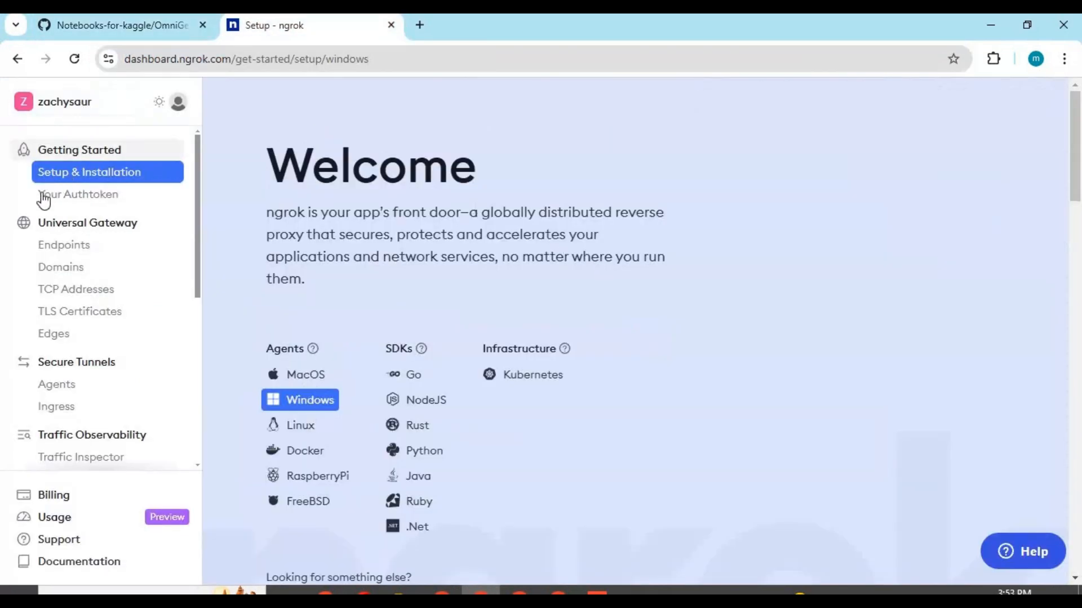
{"action": "left_click", "coordinate": [78, 194]}
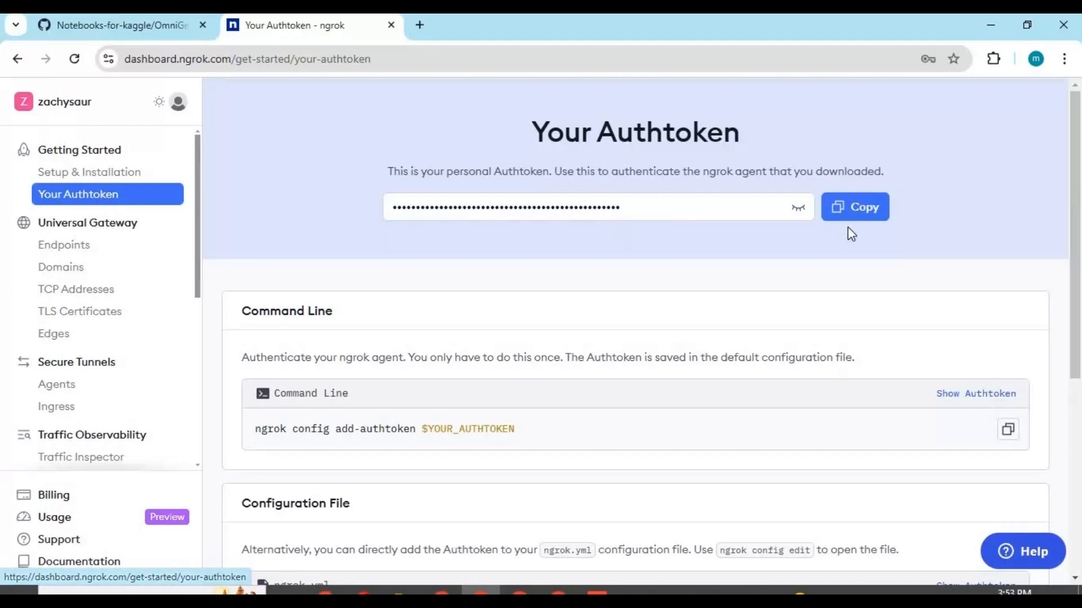
{"action": "left_click", "coordinate": [854, 206]}
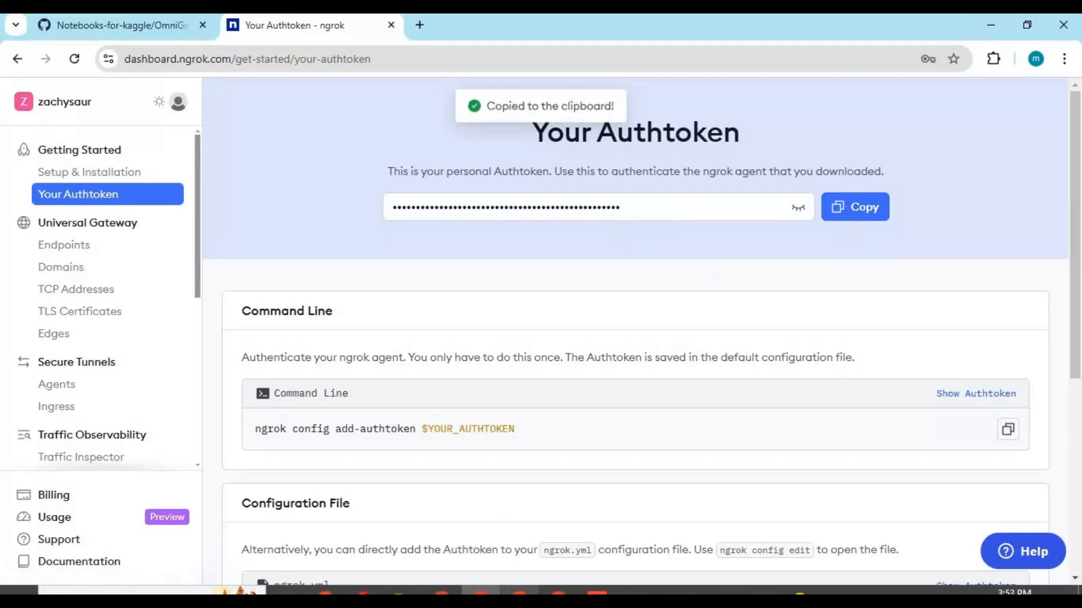
{"action": "left_click", "coordinate": [117, 25]}
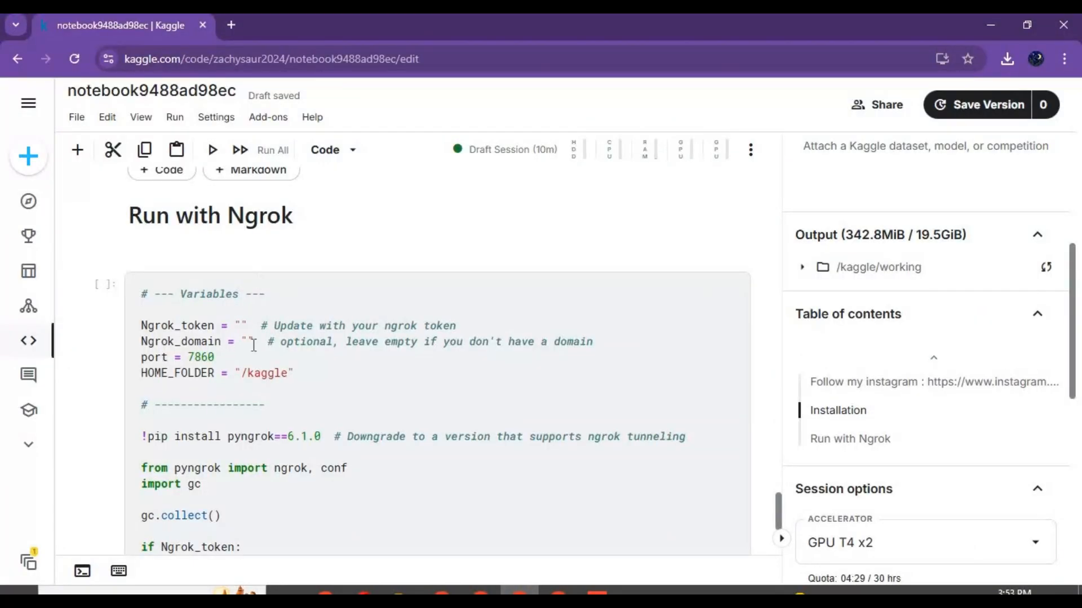
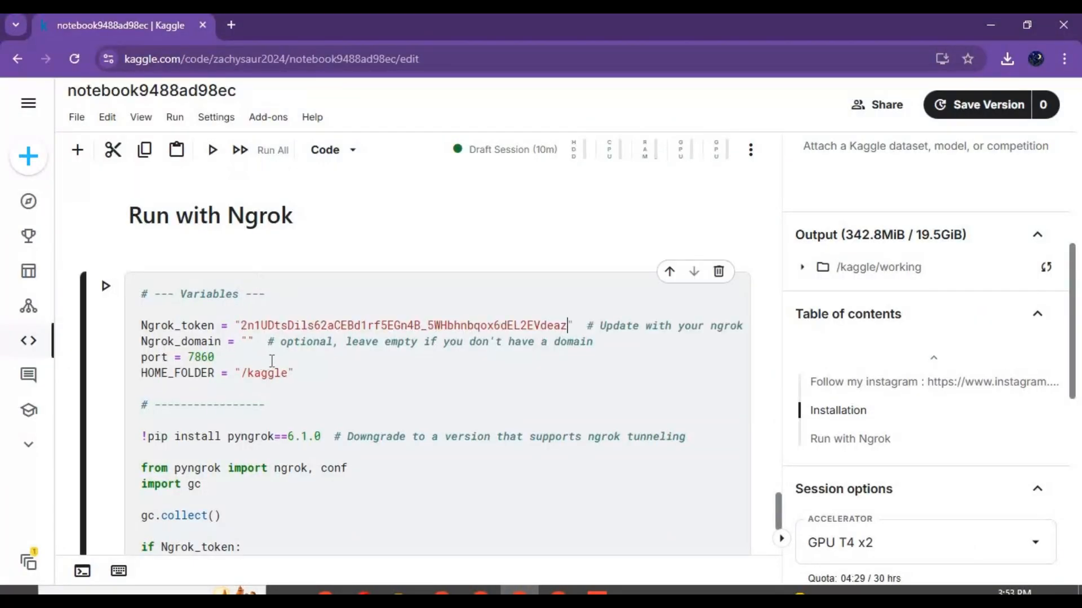
- Paste the ngrok authtoken into Ngrok_token and run the Run with Ngrok cell
{"action": "scroll", "scroll_direction": "down", "scroll_amount": 3}
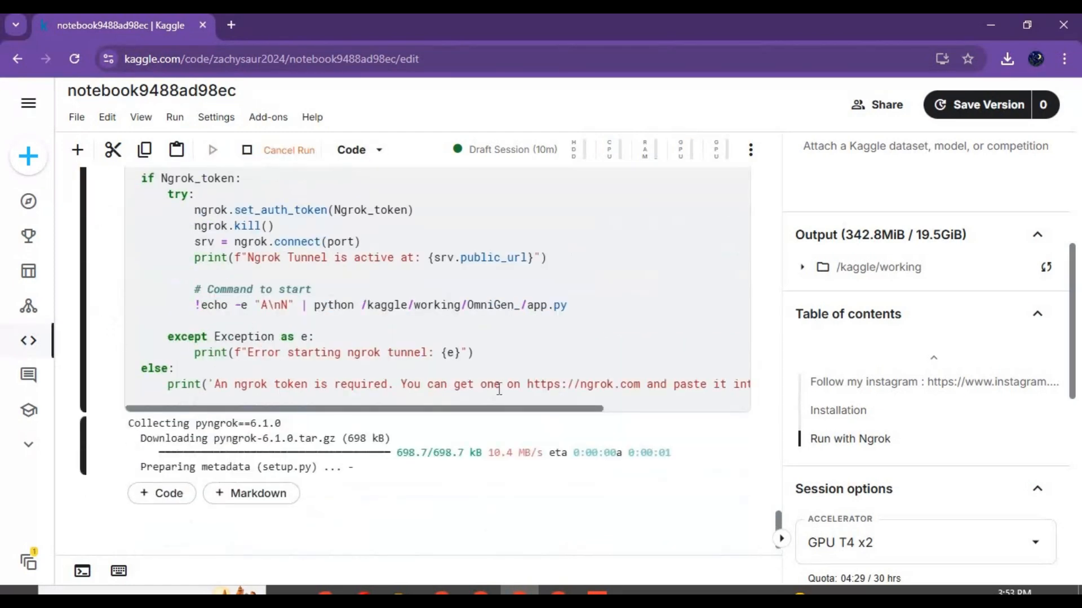
- Wait for the output to show the ngrok tunnel URL and local port 7860
{"action": "scroll", "scroll_direction": "down", "scroll_amount": 3}
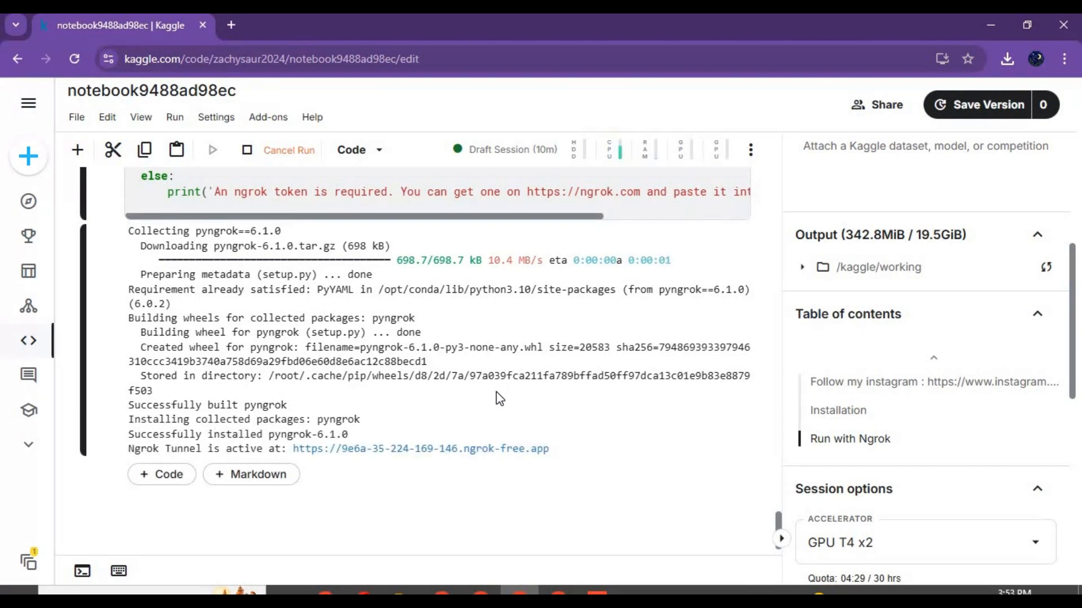
{"action": "mouse_move", "coordinate": [510, 357]}
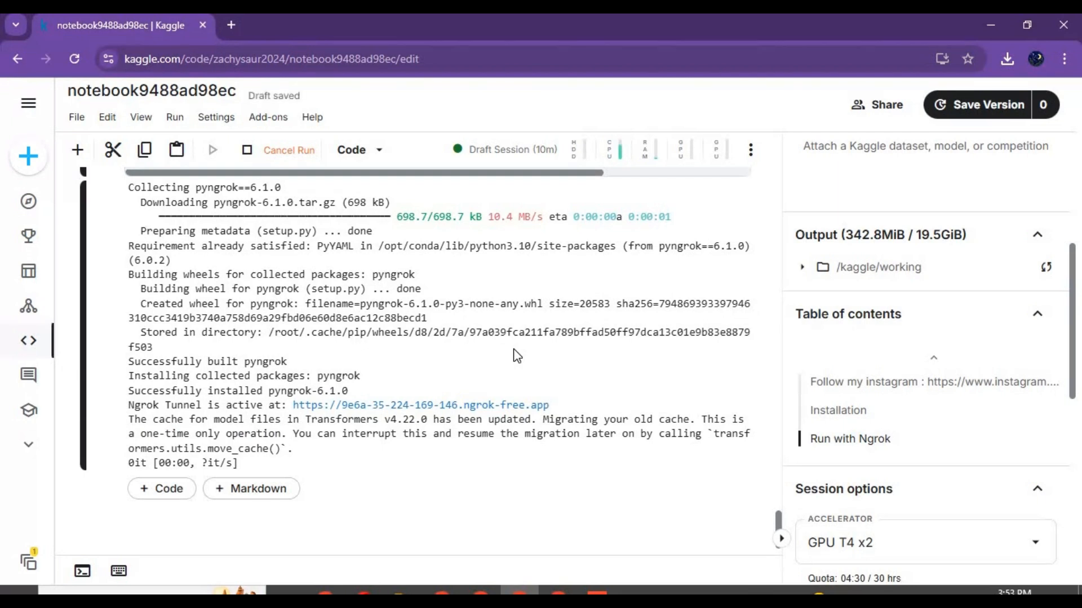
{"action": "mouse_move", "coordinate": [516, 365]}
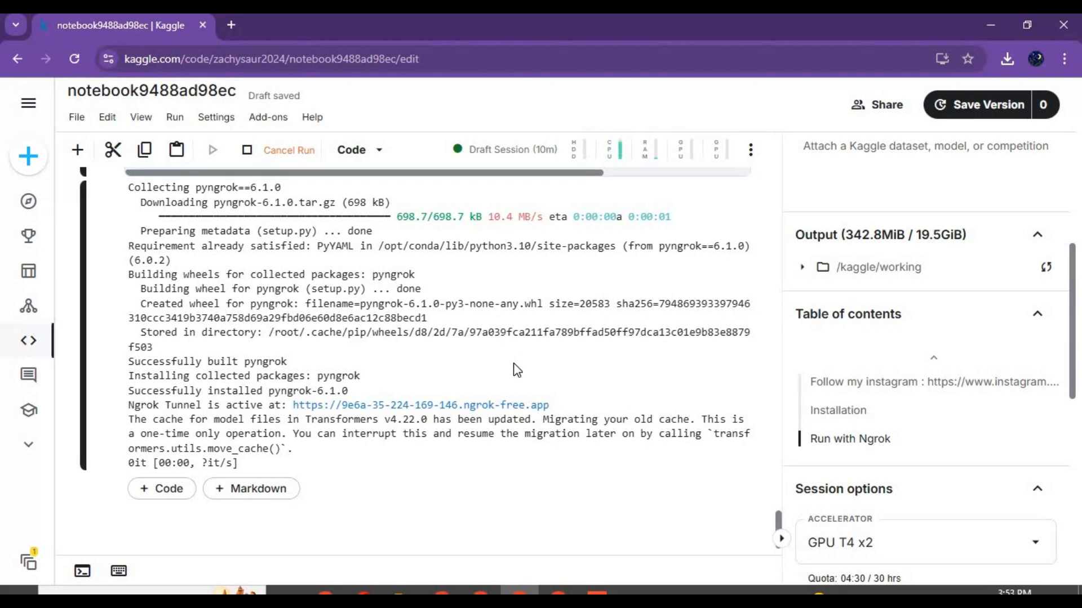
{"action": "scroll", "scroll_direction": "up", "scroll_amount": 3}
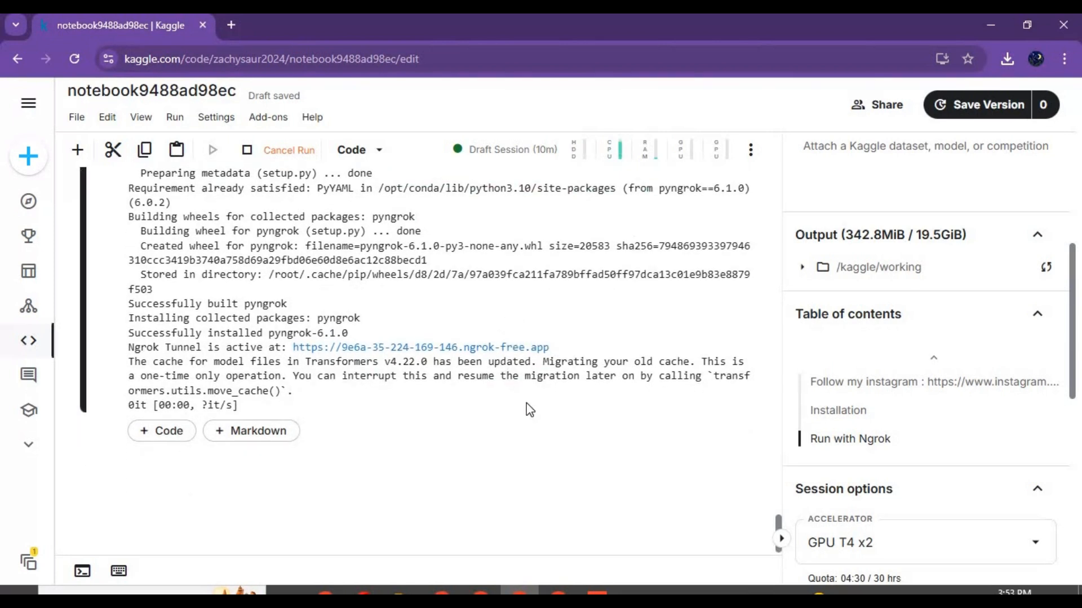
{"action": "mouse_move", "coordinate": [540, 408]}
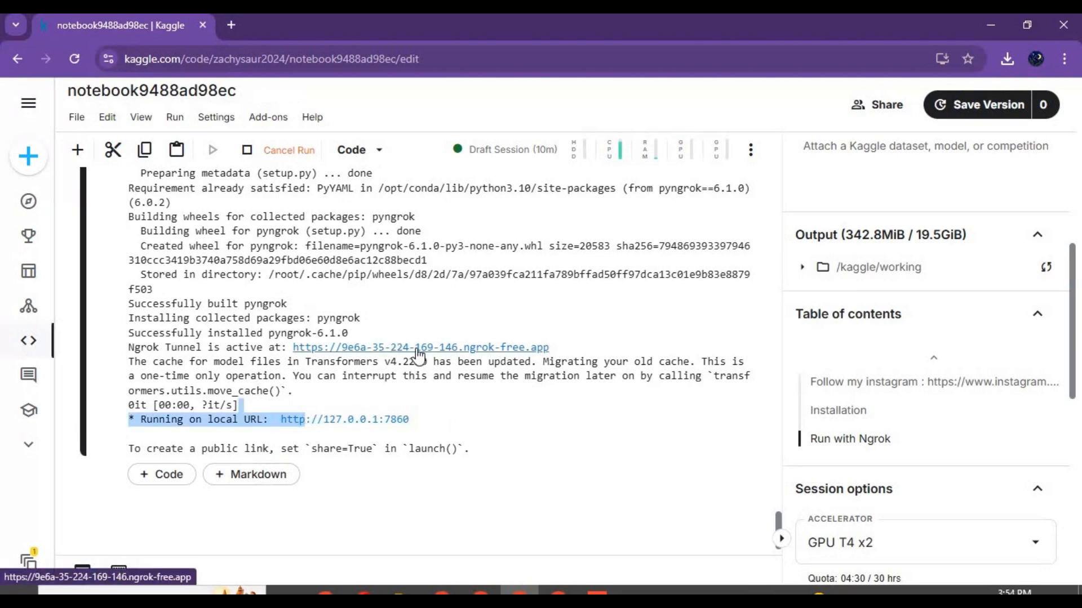
- Open the ngrok-free.app tunnel link and continue past the warning with Visit Site
{"action": "left_click", "coordinate": [420, 347]}
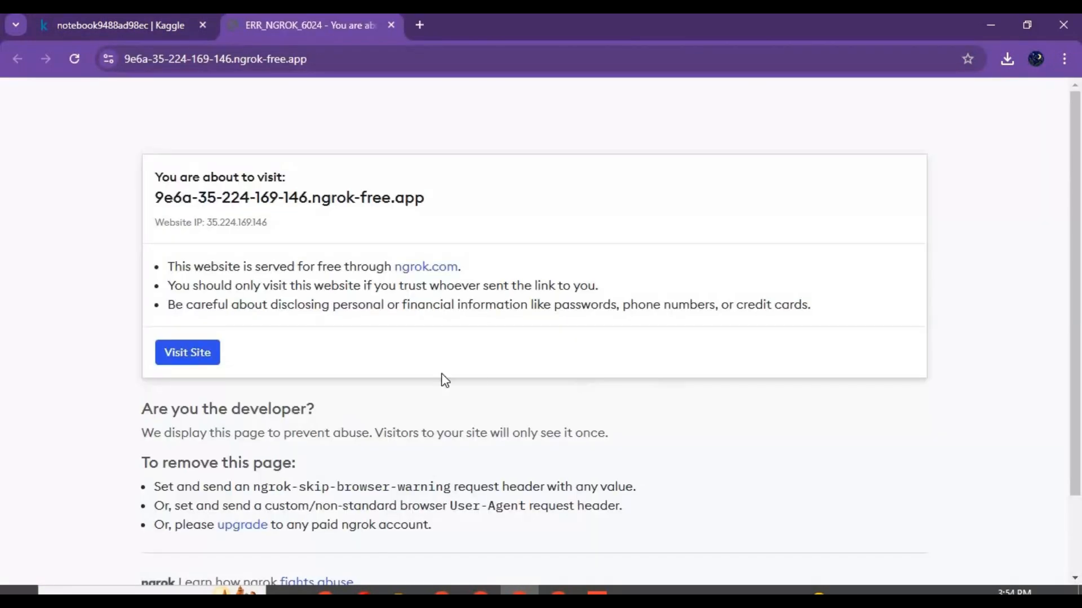
{"action": "left_click", "coordinate": [187, 352]}
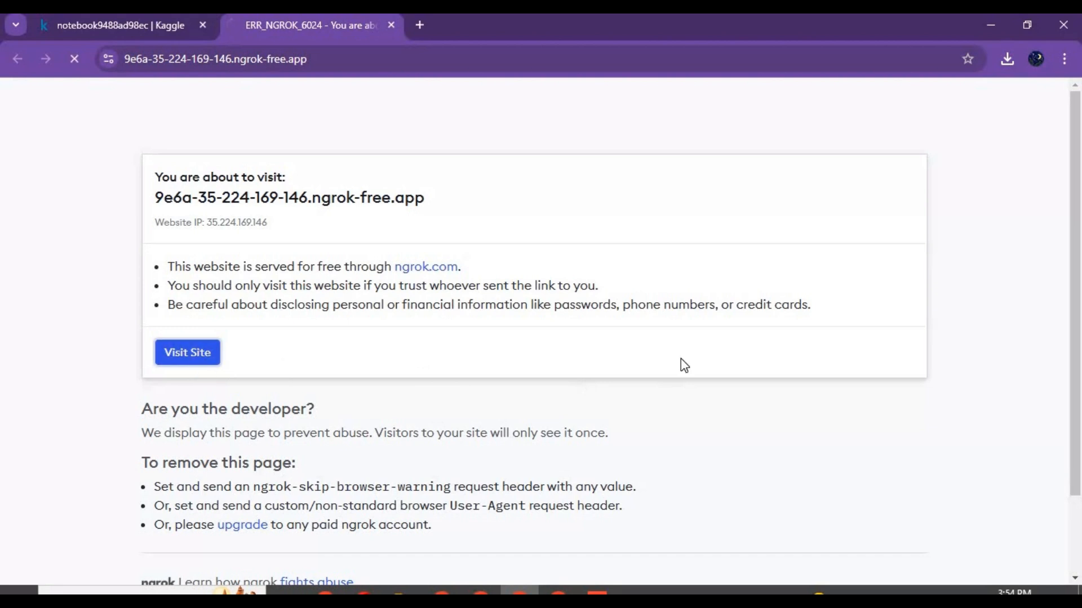
{"action": "left_click", "coordinate": [187, 353]}
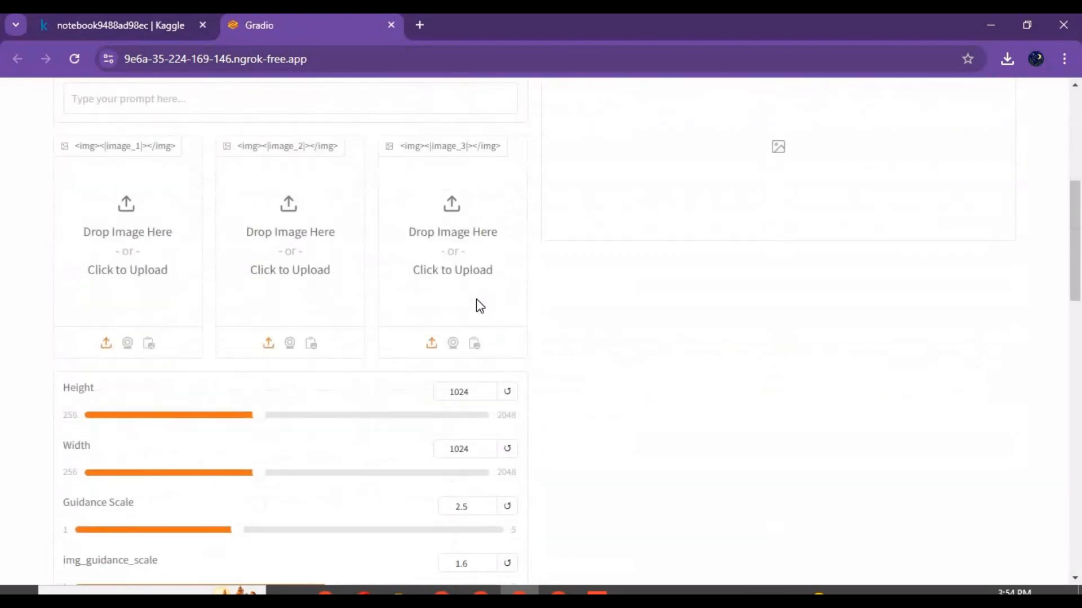
- Load the 'woman waves her hand happily in the crowd' example into the prompt and image 1
{"action": "scroll", "scroll_direction": "up", "scroll_amount": 3}
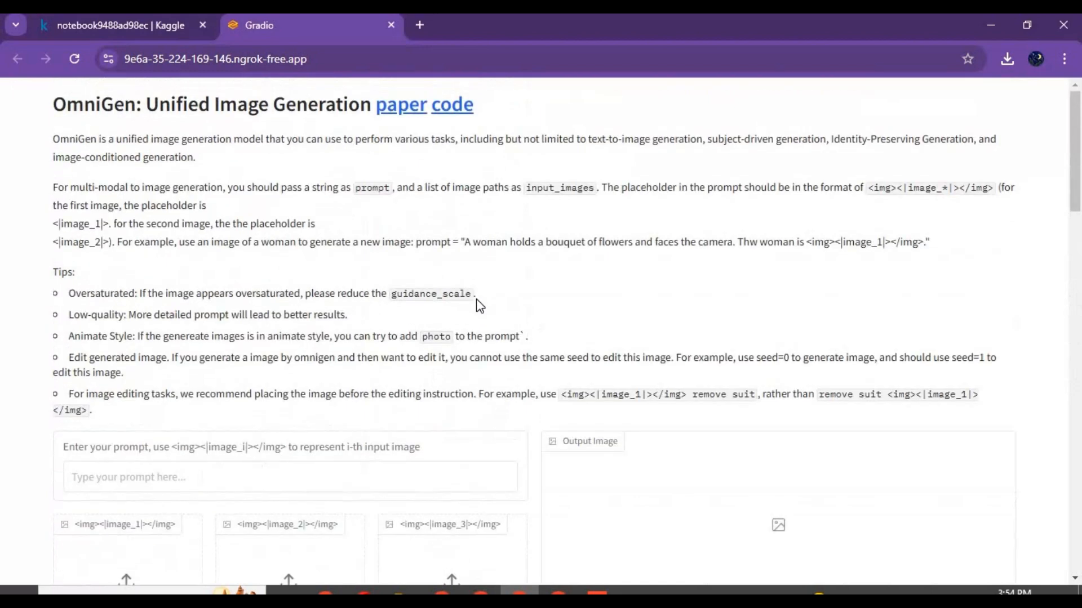
{"action": "scroll", "scroll_direction": "down", "scroll_amount": 3}
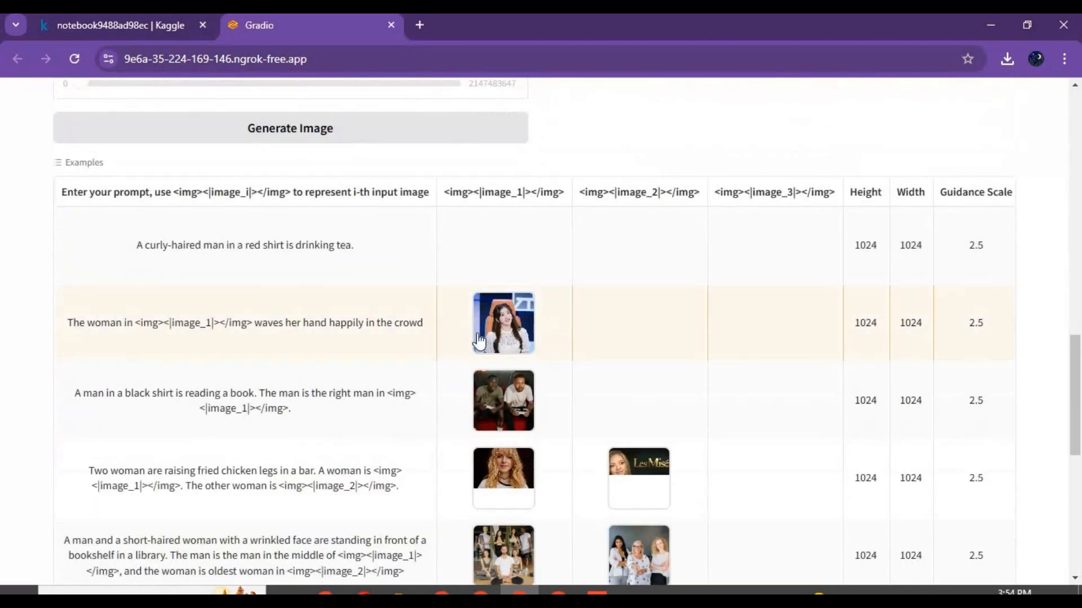
{"action": "scroll", "scroll_direction": "down", "scroll_amount": 3}
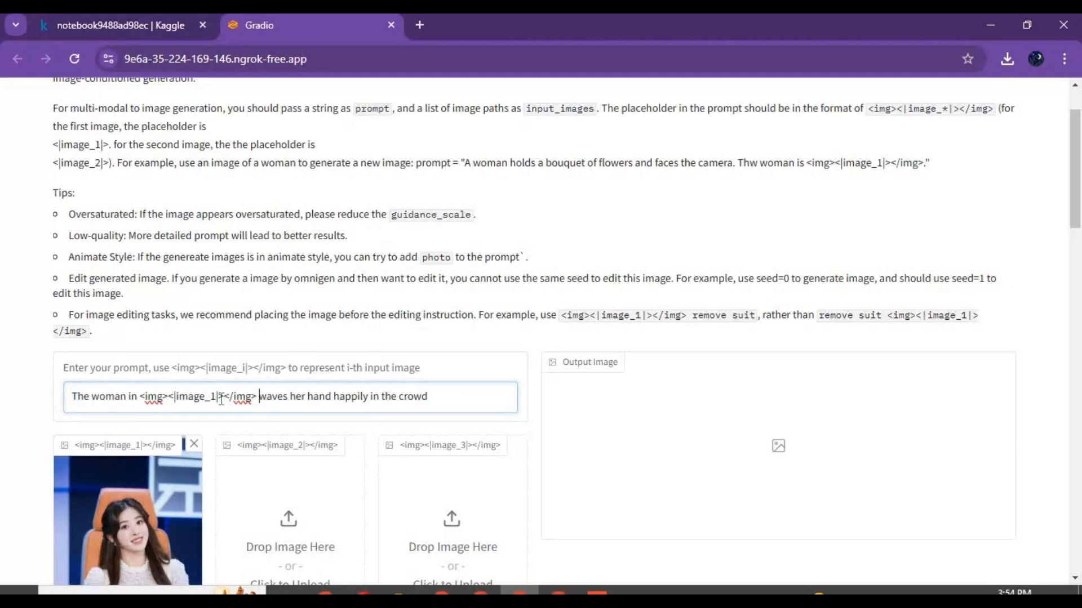
- Replace image 1 with the photo of a red-haired woman in a black leather jacket
{"action": "double_click", "coordinate": [198, 396]}
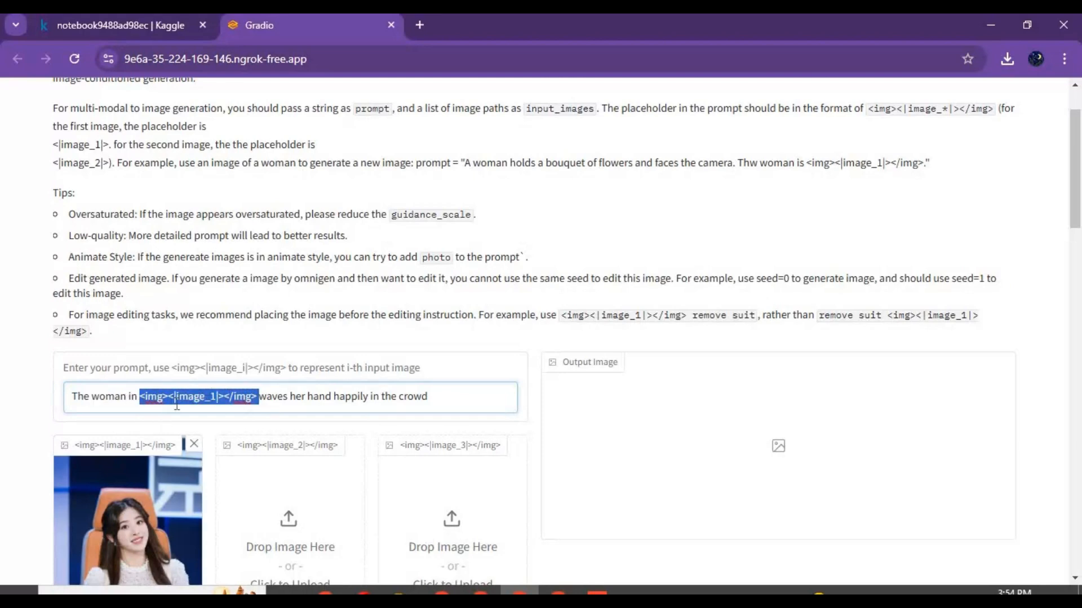
{"action": "scroll", "scroll_direction": "down", "scroll_amount": 3}
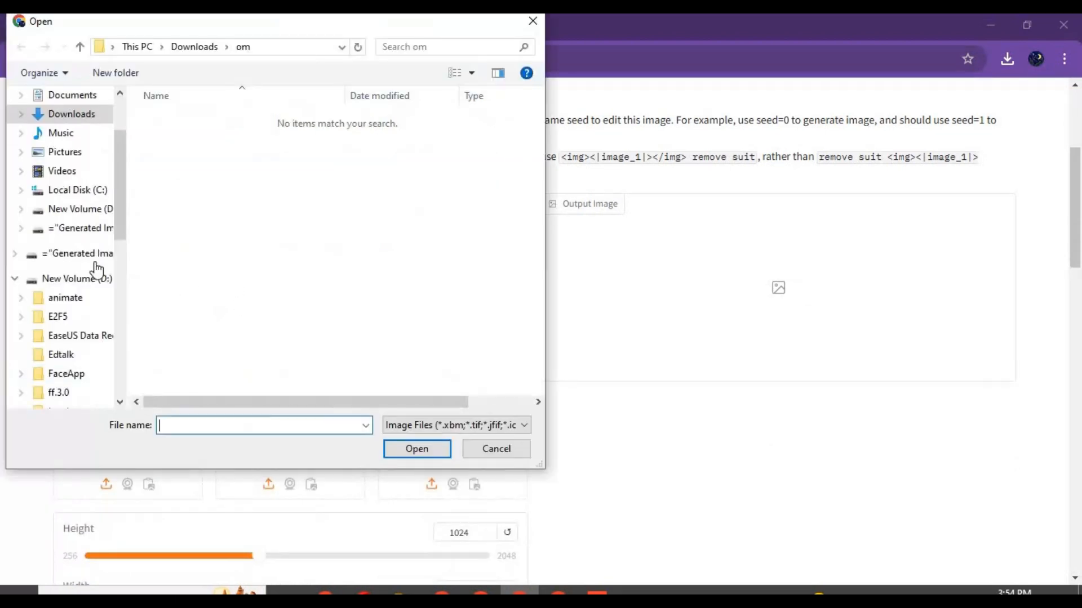
{"action": "left_click", "coordinate": [81, 209]}
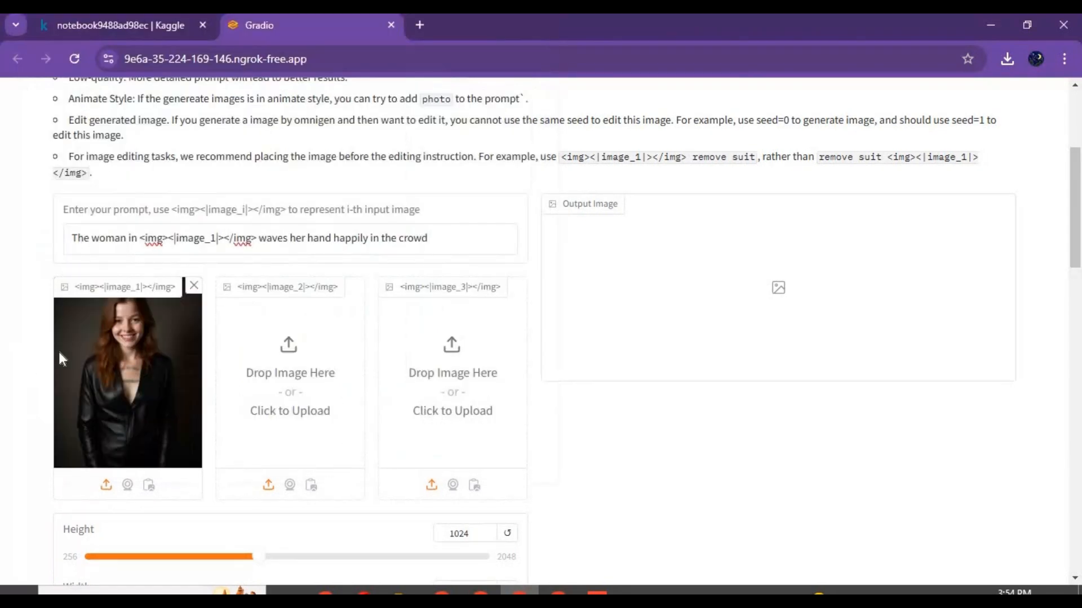
- Start generating a 512×512 image with 39 inference steps
{"action": "scroll", "scroll_direction": "down", "scroll_amount": 3}
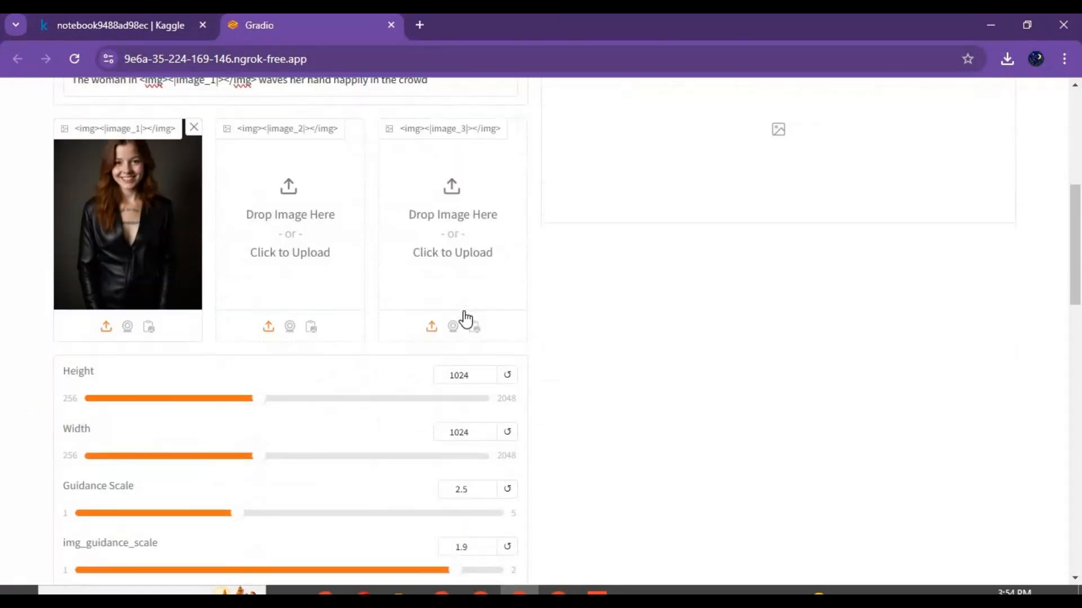
{"action": "scroll", "scroll_direction": "down", "scroll_amount": 3}
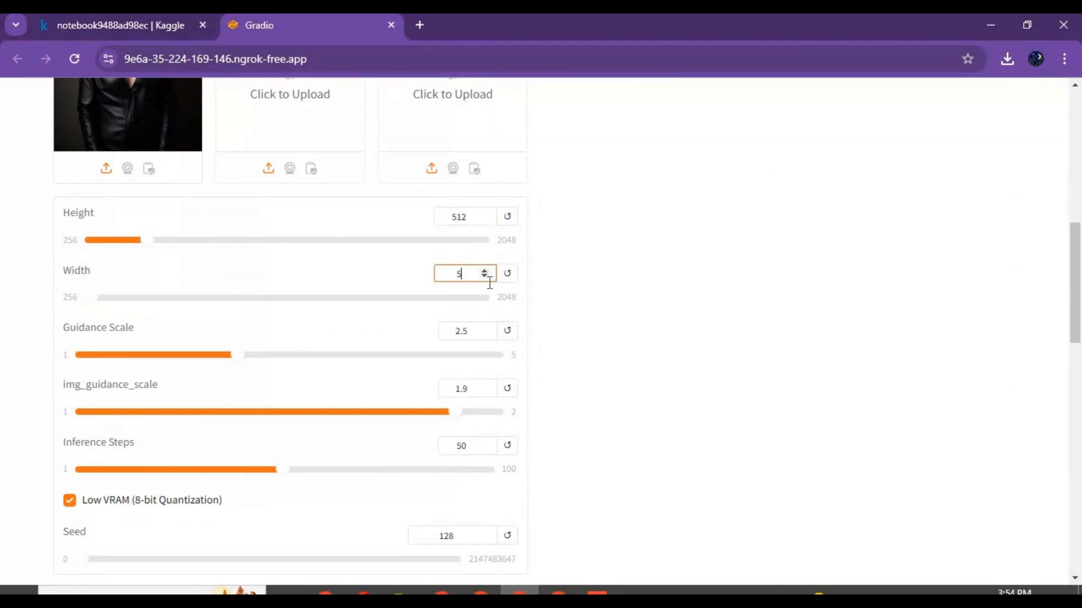
{"action": "type", "text": "12"}
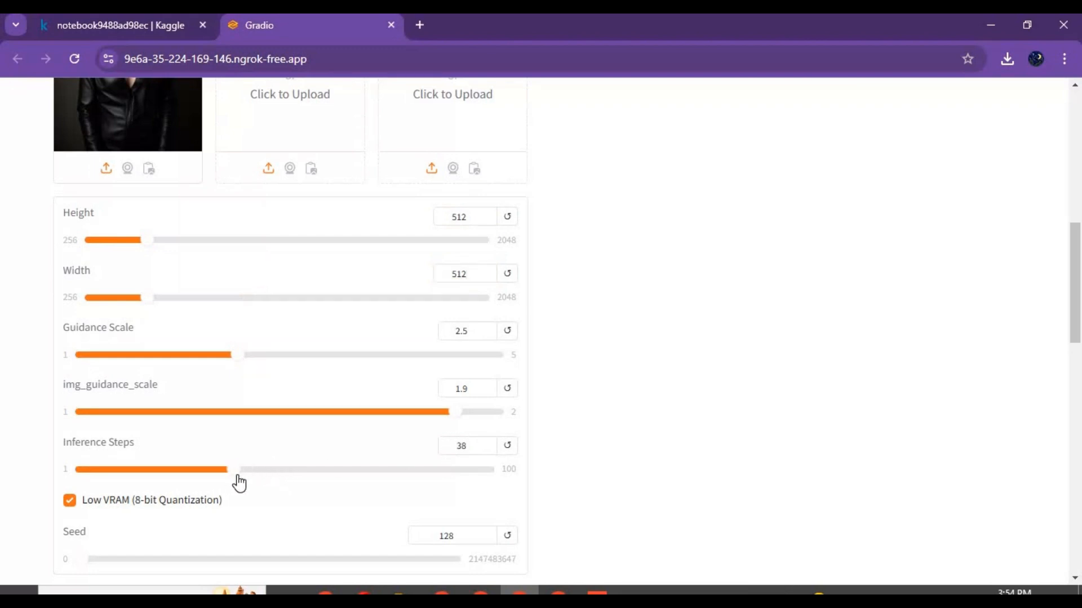
{"action": "scroll", "scroll_direction": "down", "scroll_amount": 3}
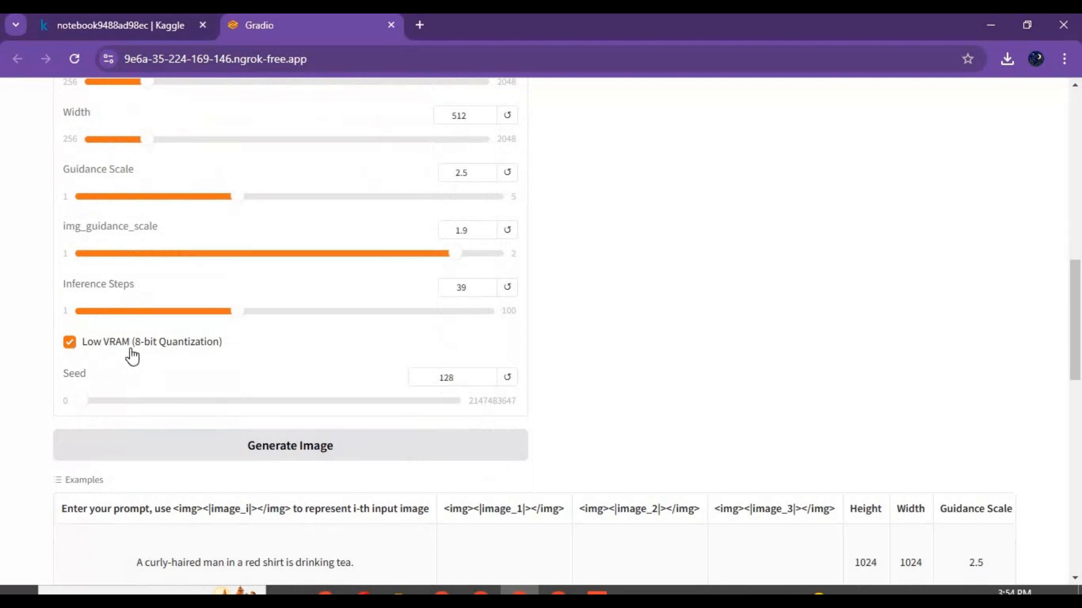
{"action": "mouse_move", "coordinate": [908, 381]}
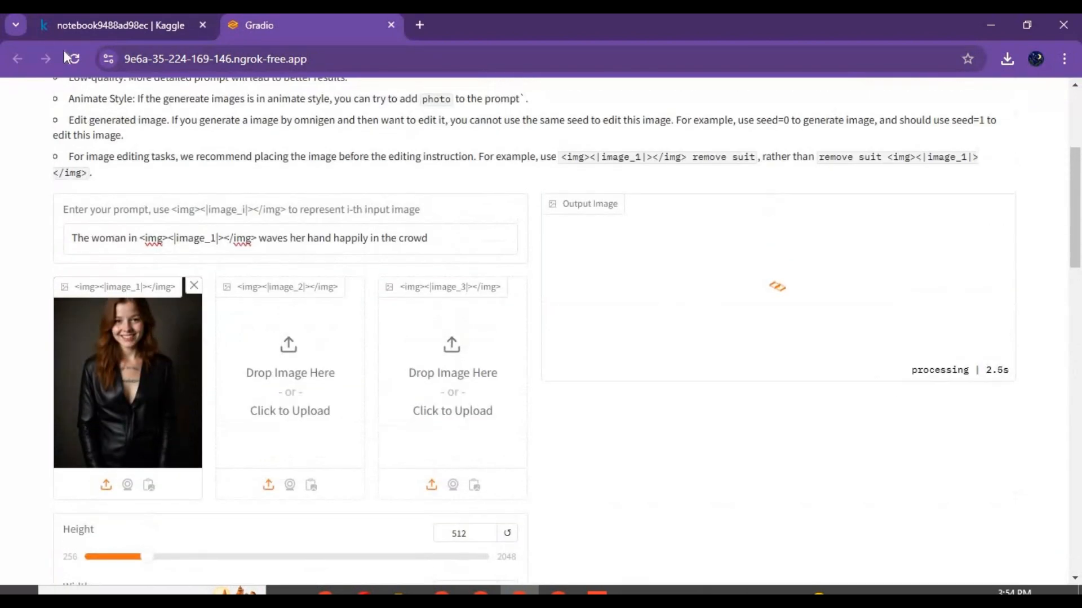
- Monitor progress in the Kaggle notebook, then view the red-haired waving-woman result in OmniGen
{"action": "left_click", "coordinate": [117, 25]}
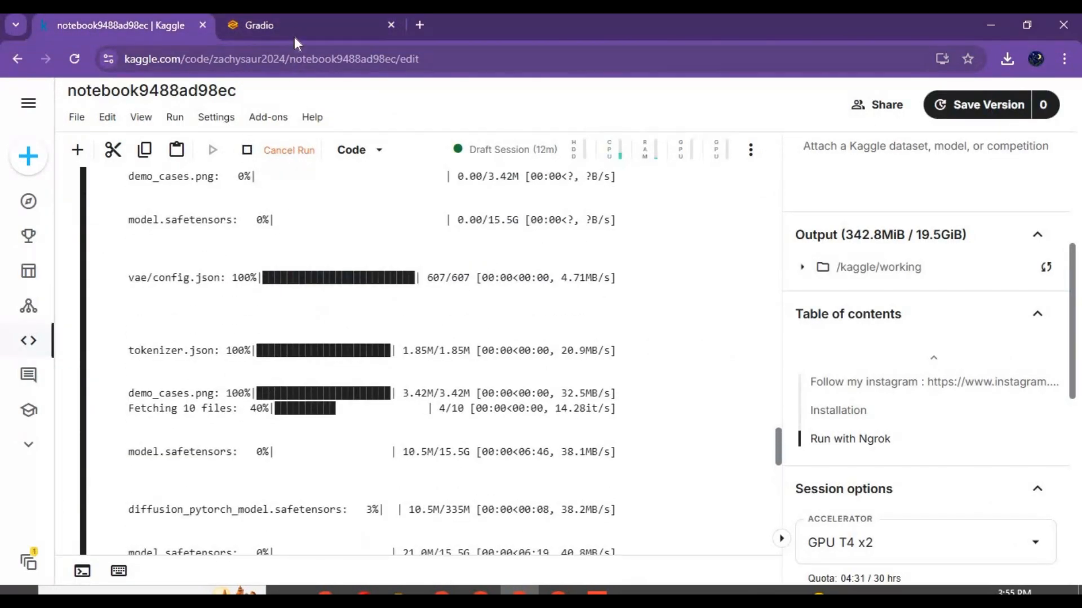
{"action": "left_click", "coordinate": [259, 25]}
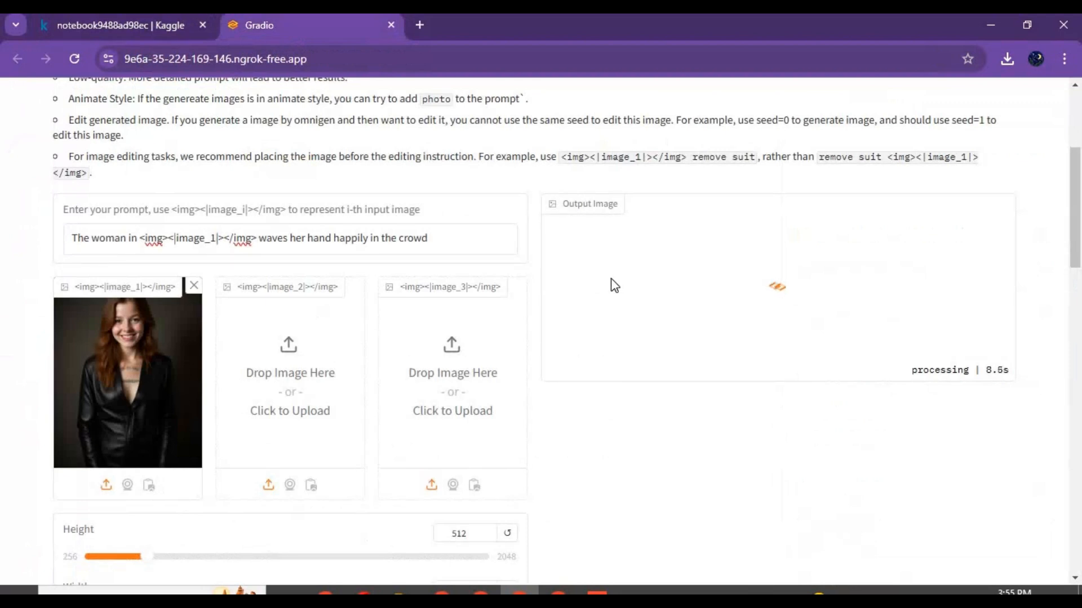
{"action": "left_click", "coordinate": [117, 26]}
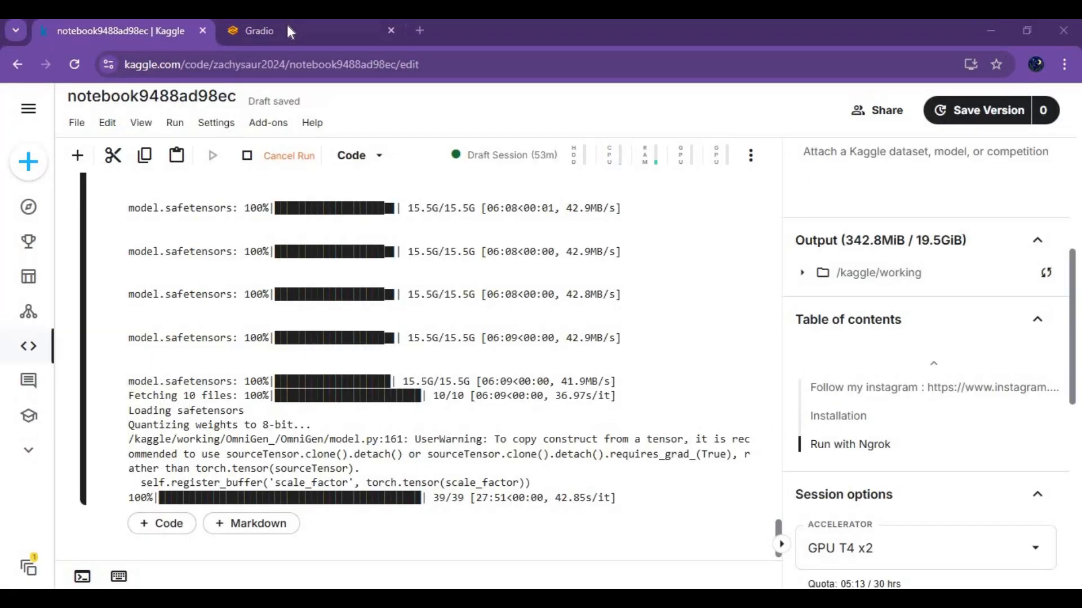
{"action": "left_click", "coordinate": [259, 31]}
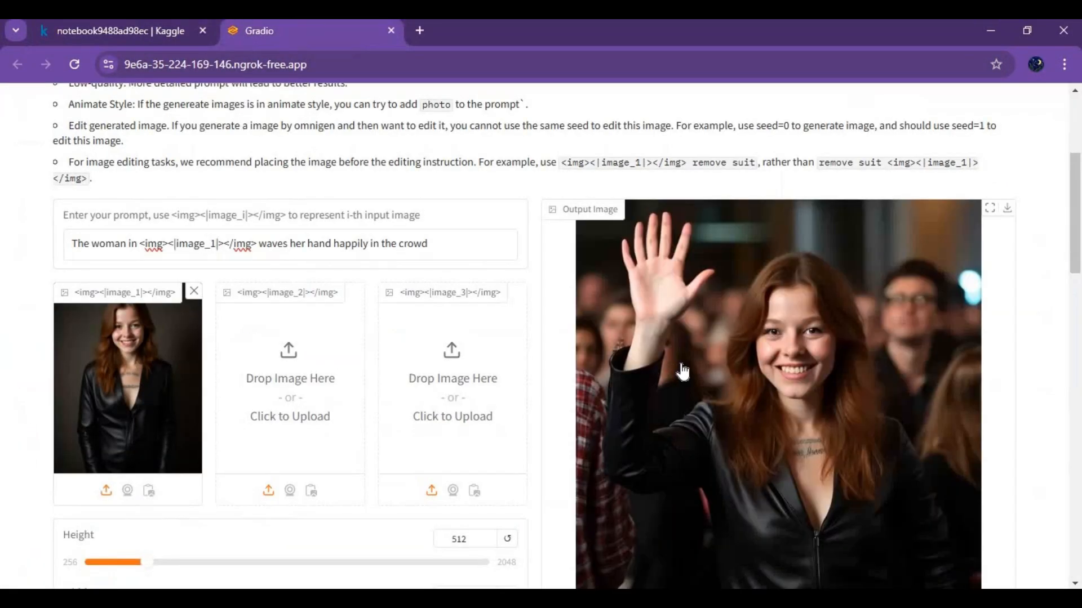
- Download the generated waving-woman image as image (5).webp and dismiss the downloads list
{"action": "scroll", "scroll_direction": "down", "scroll_amount": 3}
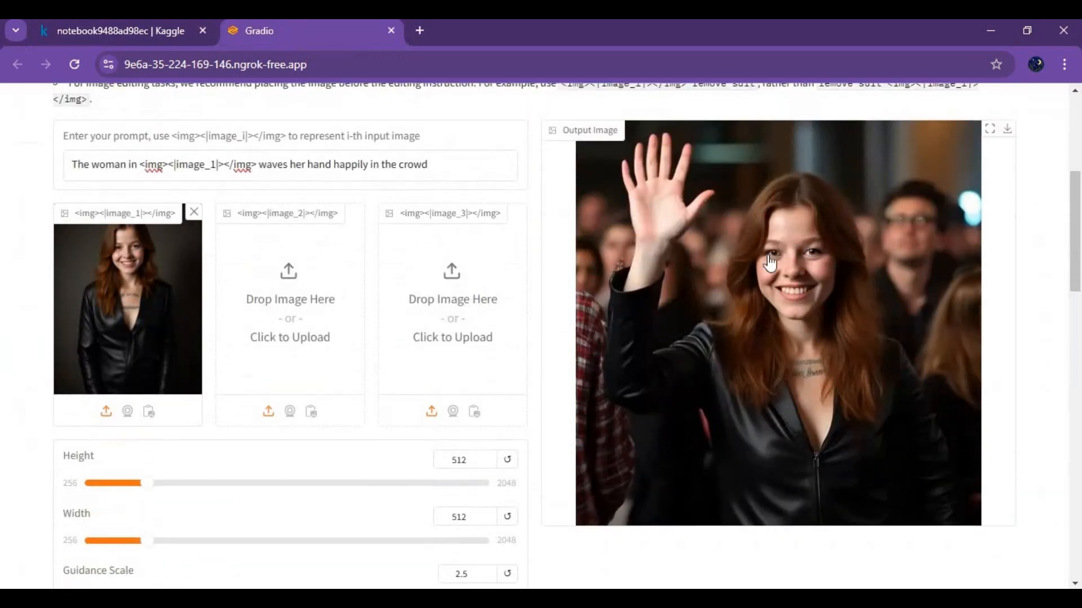
{"action": "scroll", "scroll_direction": "up", "scroll_amount": 3}
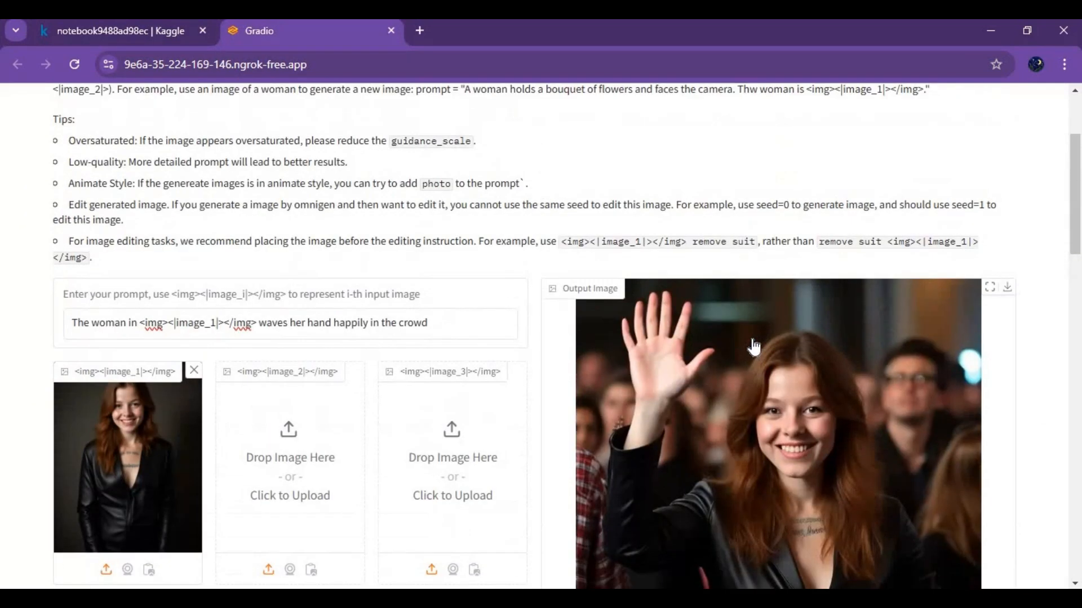
{"action": "scroll", "scroll_direction": "down", "scroll_amount": 3}
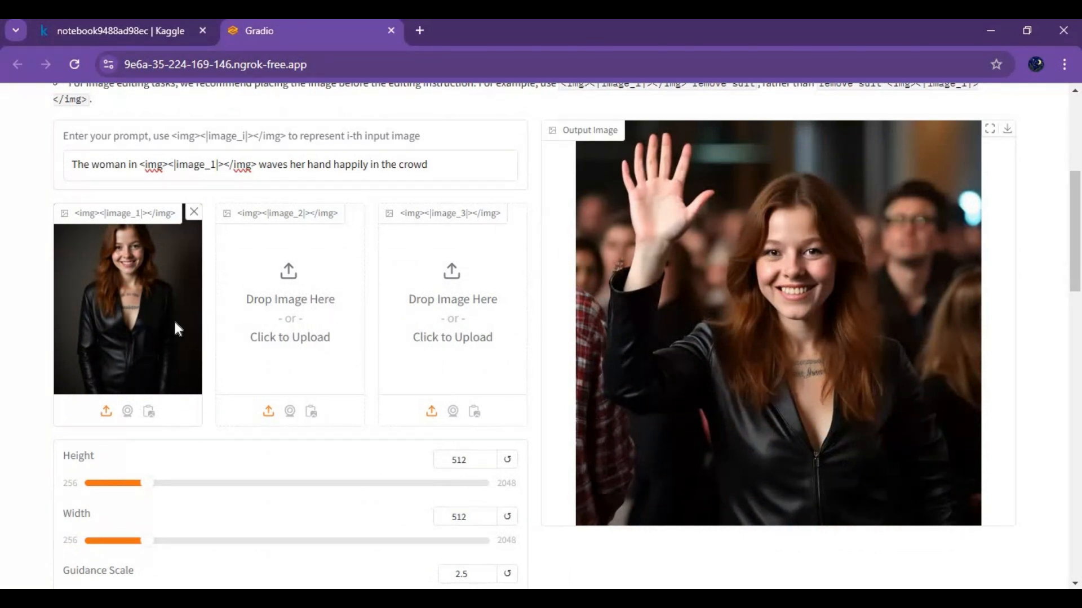
{"action": "mouse_move", "coordinate": [1011, 130]}
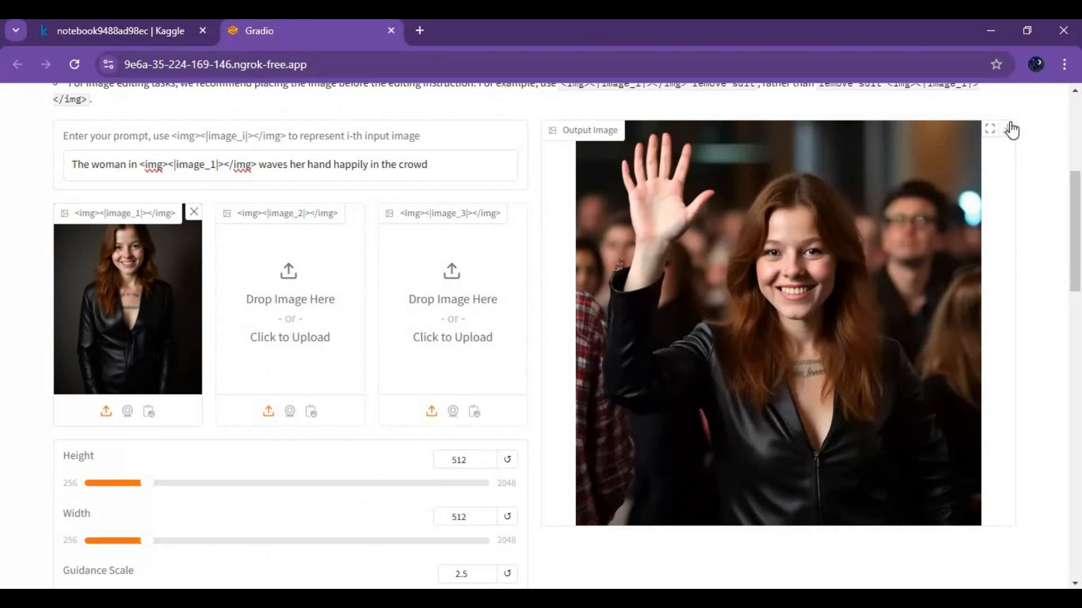
{"action": "left_click", "coordinate": [1007, 64]}
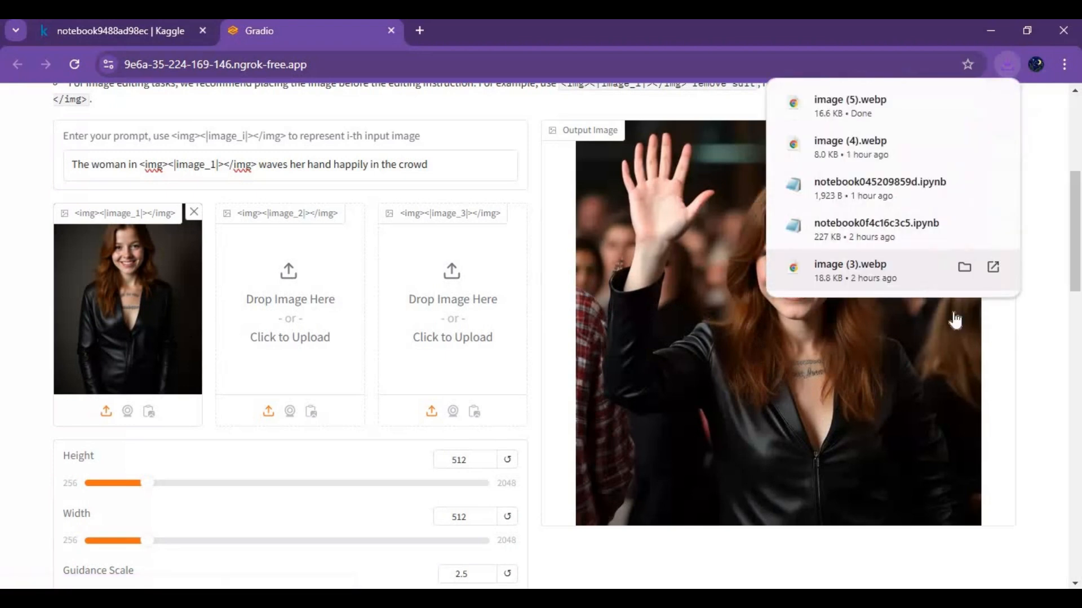
{"action": "mouse_move", "coordinate": [1007, 326]}
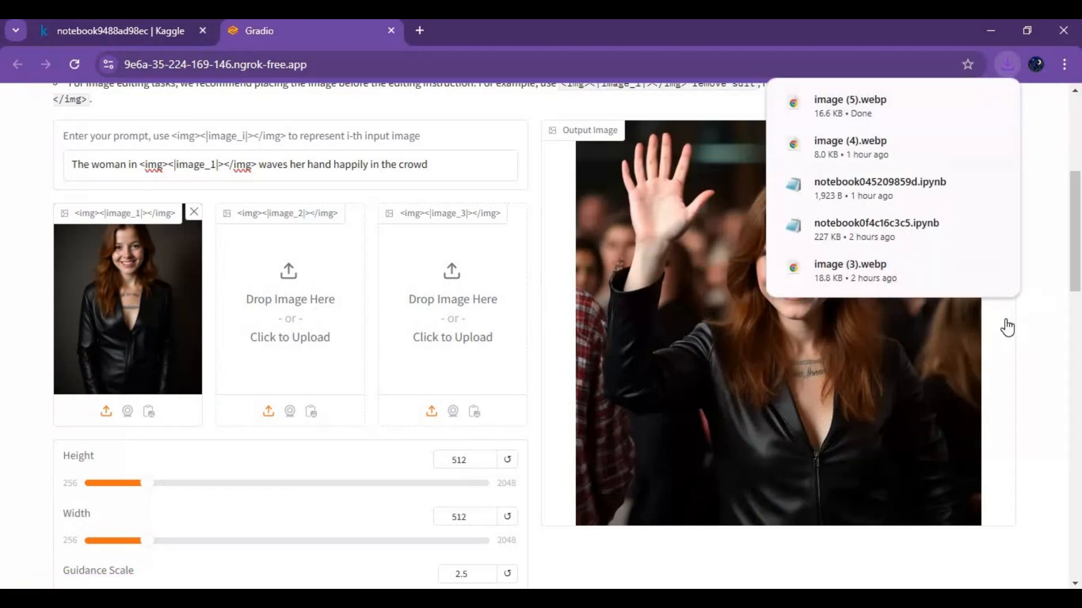
{"action": "left_click", "coordinate": [697, 304]}
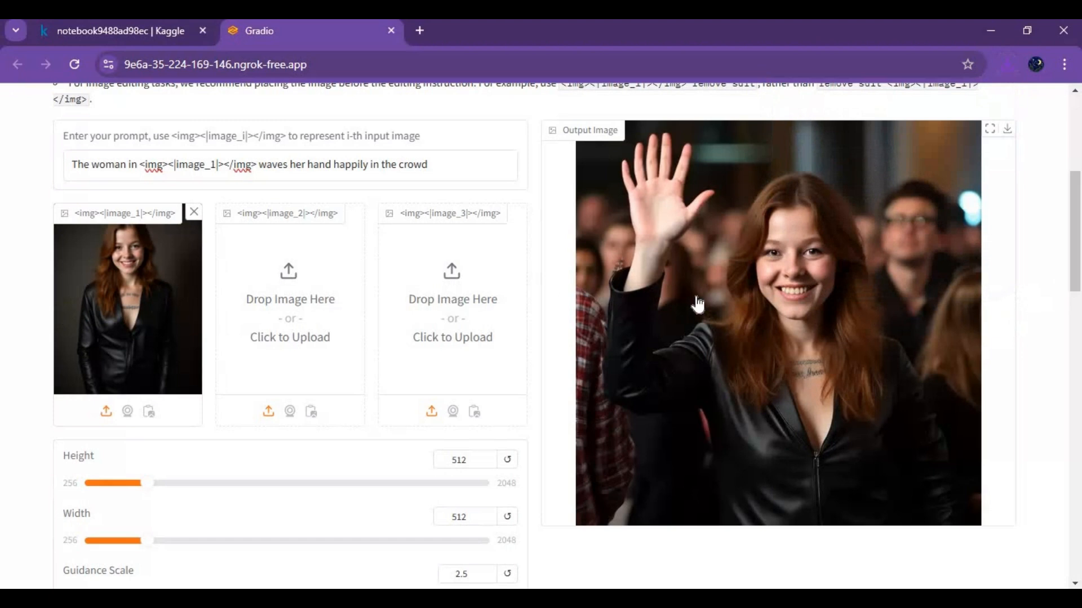
{"action": "mouse_move", "coordinate": [687, 281]}
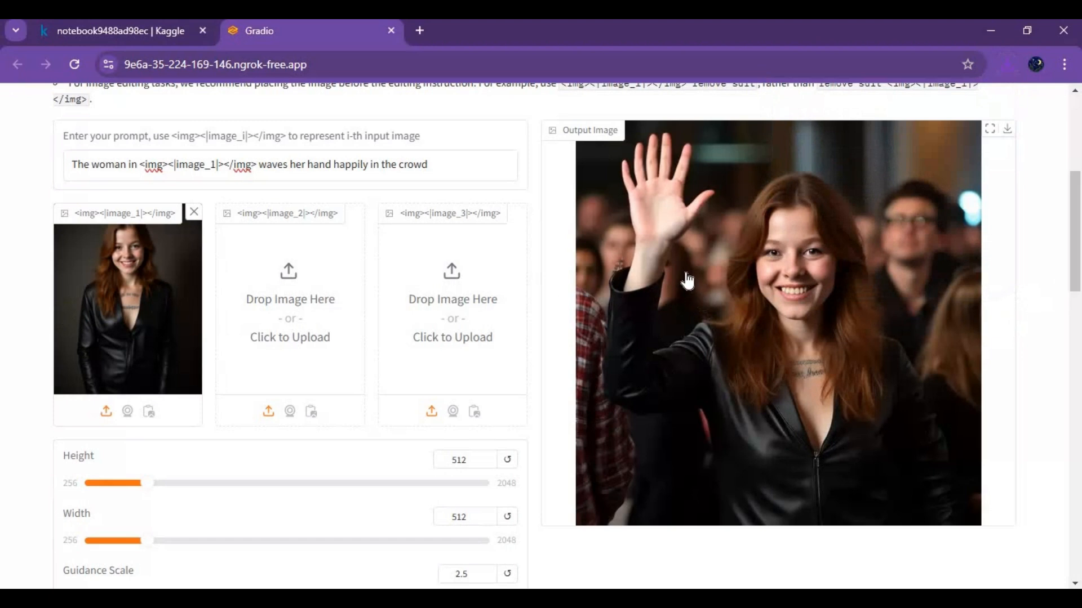
{"action": "mouse_move", "coordinate": [277, 309]}
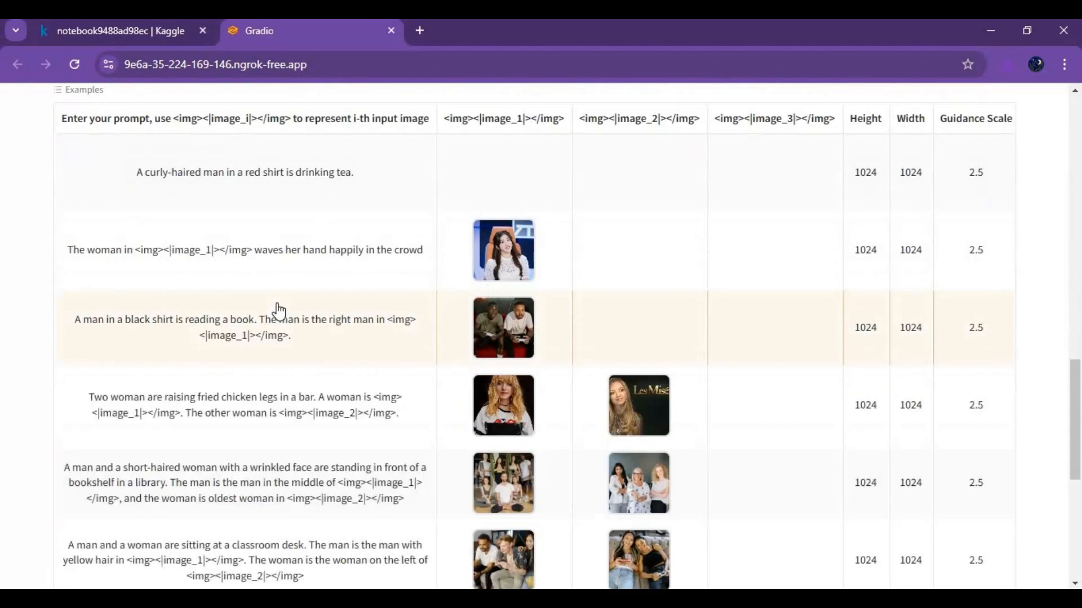
- Load the two-women fried-chicken bar example with both reference photos at 1024 size
{"action": "scroll", "scroll_direction": "down", "scroll_amount": 3}
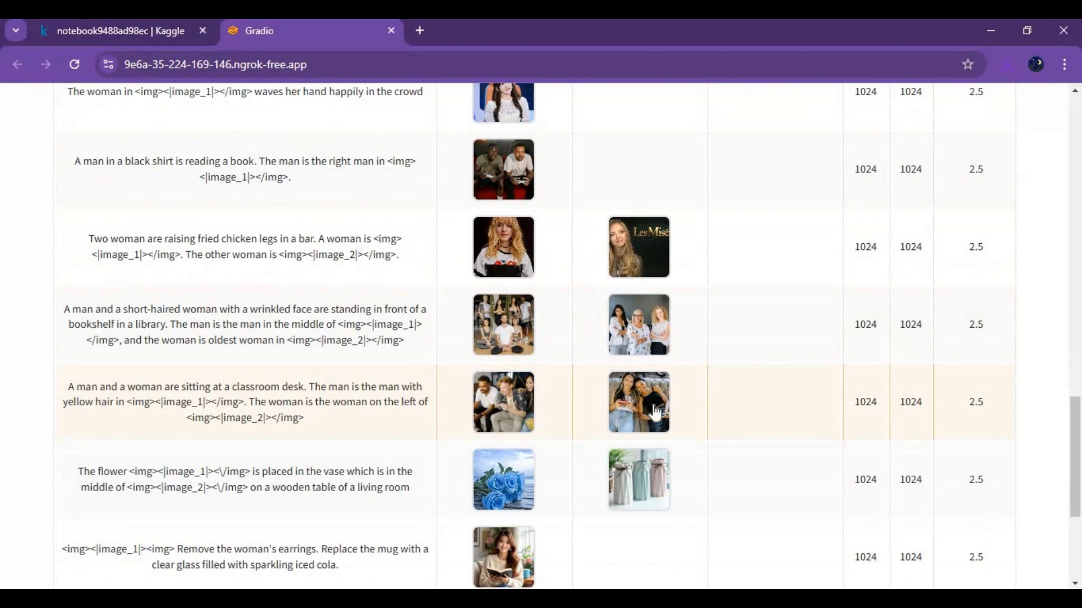
{"action": "mouse_move", "coordinate": [629, 406]}
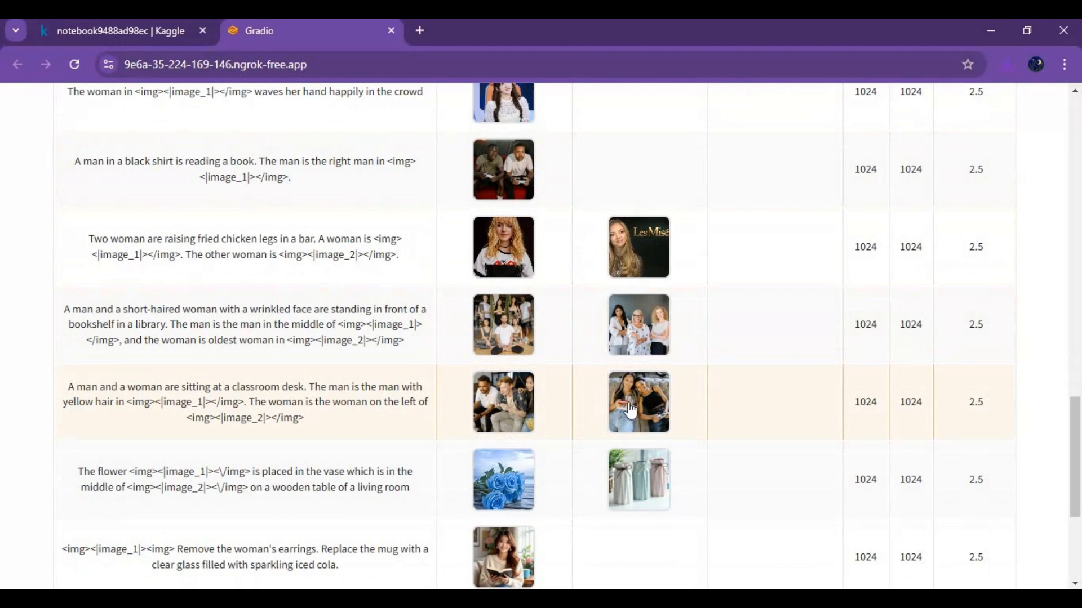
{"action": "scroll", "scroll_direction": "up", "scroll_amount": 3}
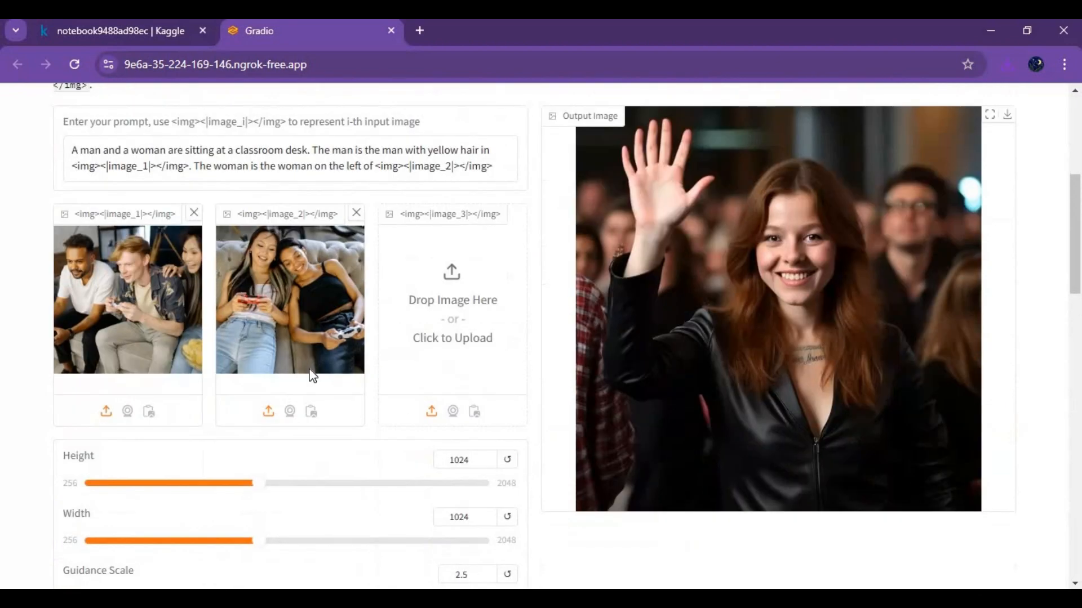
{"action": "mouse_move", "coordinate": [18, 269]}
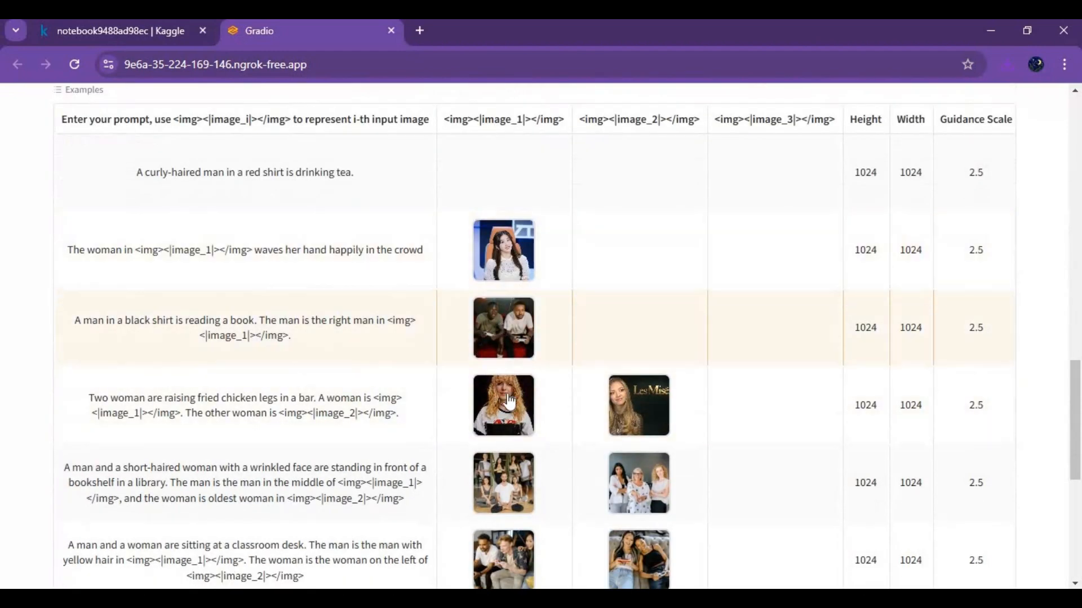
{"action": "scroll", "scroll_direction": "up", "scroll_amount": 3}
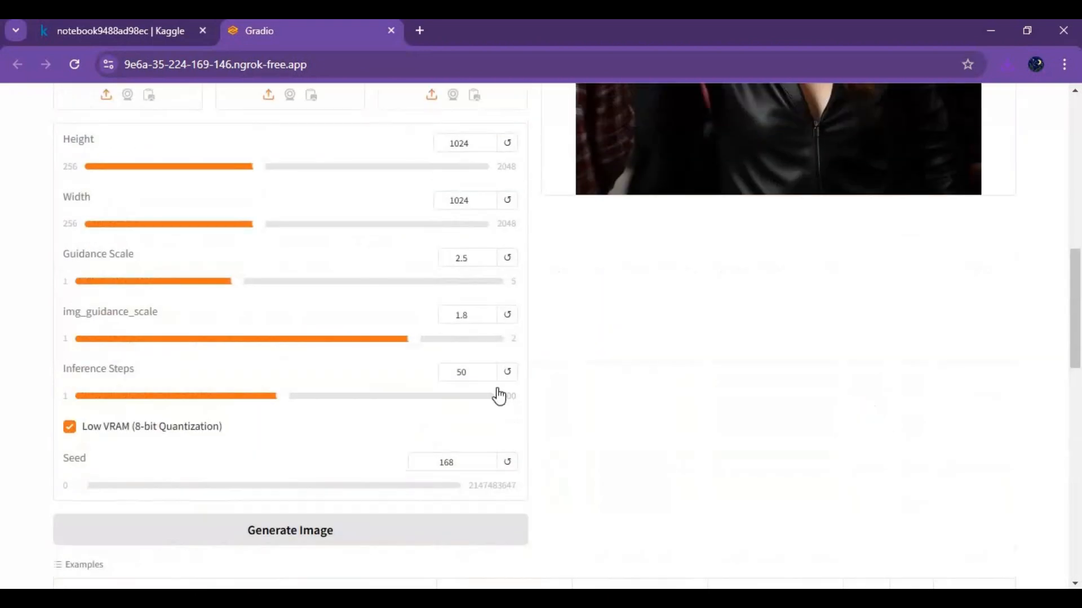
{"action": "scroll", "scroll_direction": "up", "scroll_amount": 3}
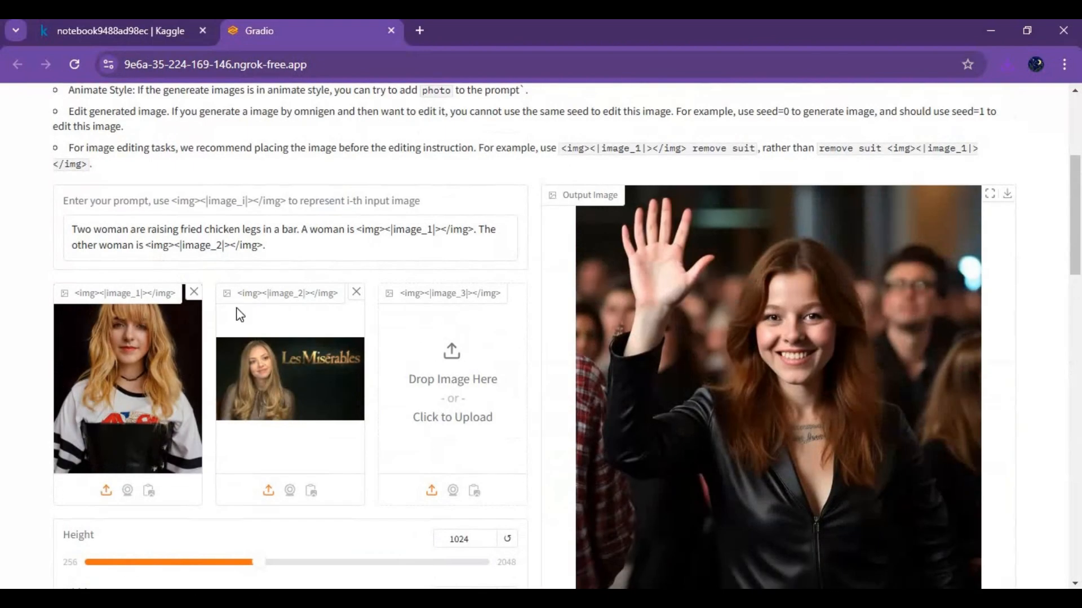
- Upload a brunette in a light blouse and a woman holding an Instagram sign as inputs
{"action": "left_click", "coordinate": [193, 292]}
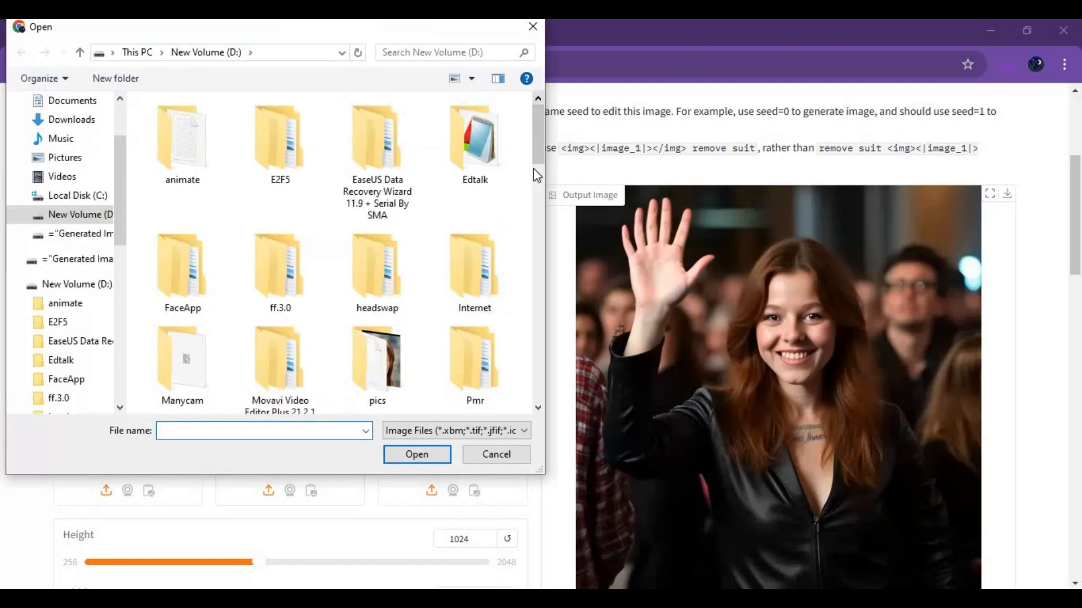
{"action": "left_click", "coordinate": [416, 454]}
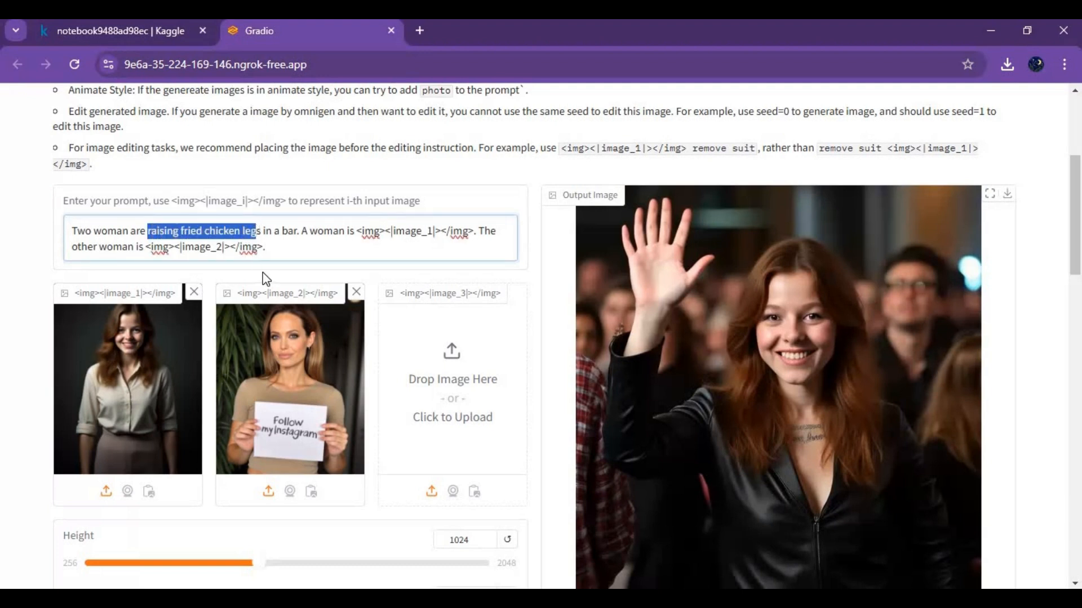
- Change the prompt from 'raising fried chicken legs' to 'sitting togather' in a bar
{"action": "type", "text": "s"}
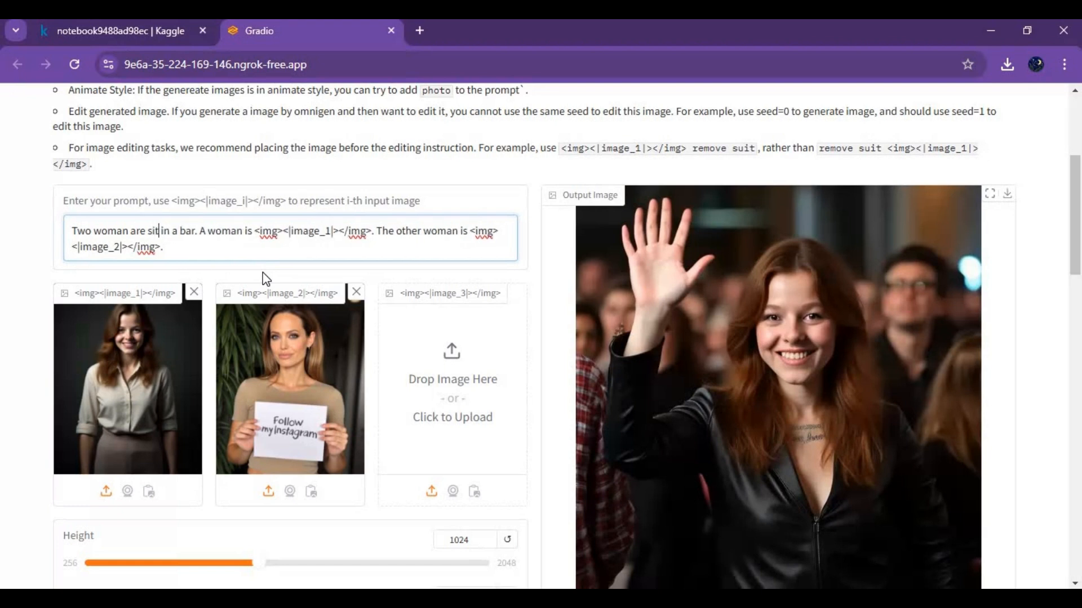
{"action": "type", "text": "ting togather"}
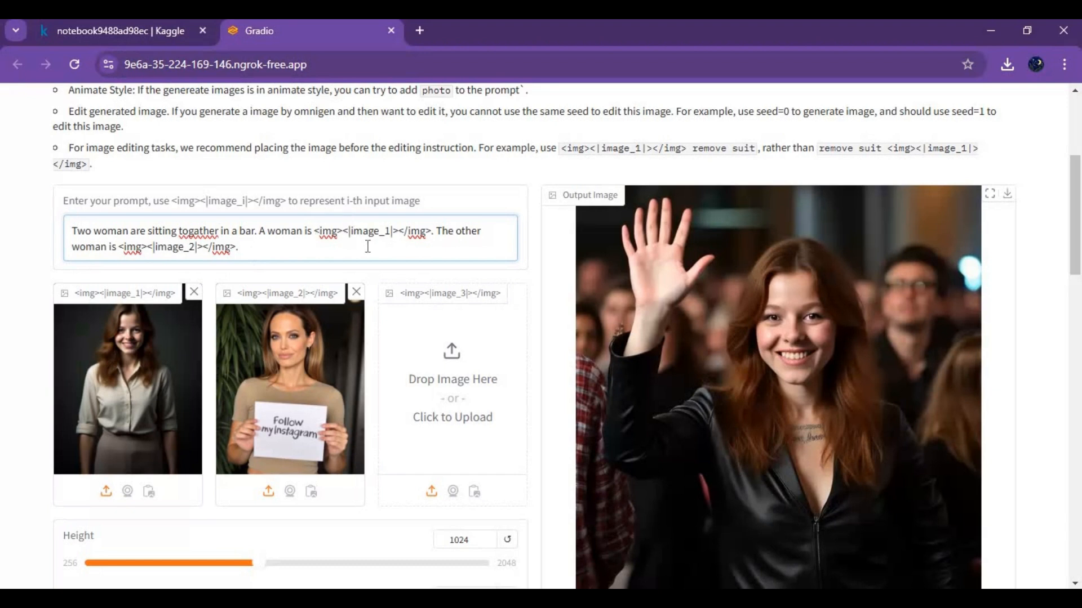
{"action": "mouse_move", "coordinate": [192, 254]}
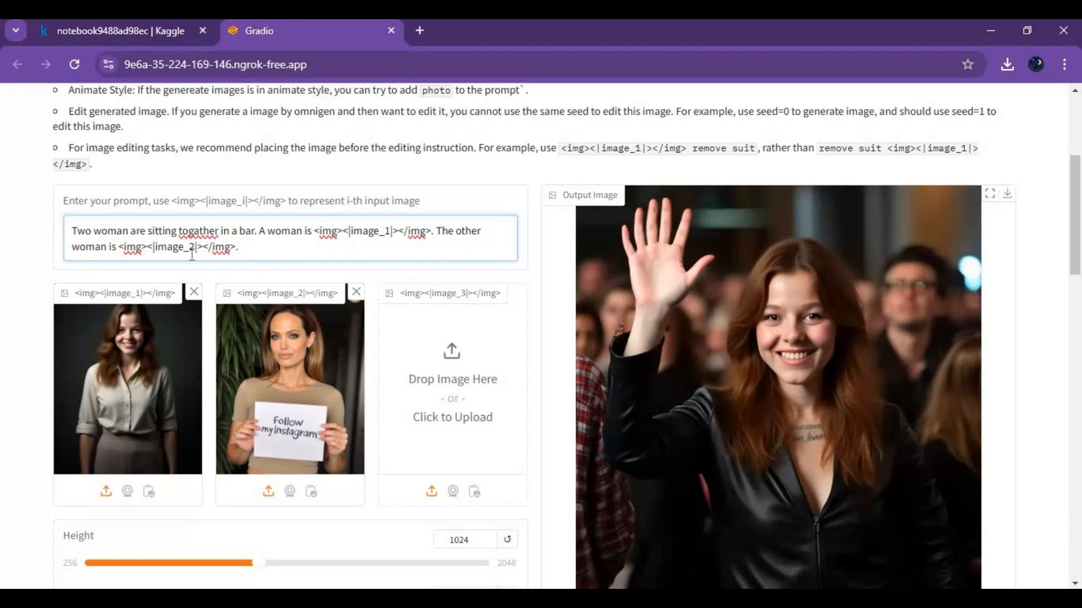
- Start generating the two-women bar image at 512×512 with 40 inference steps
{"action": "scroll", "scroll_direction": "down", "scroll_amount": 3}
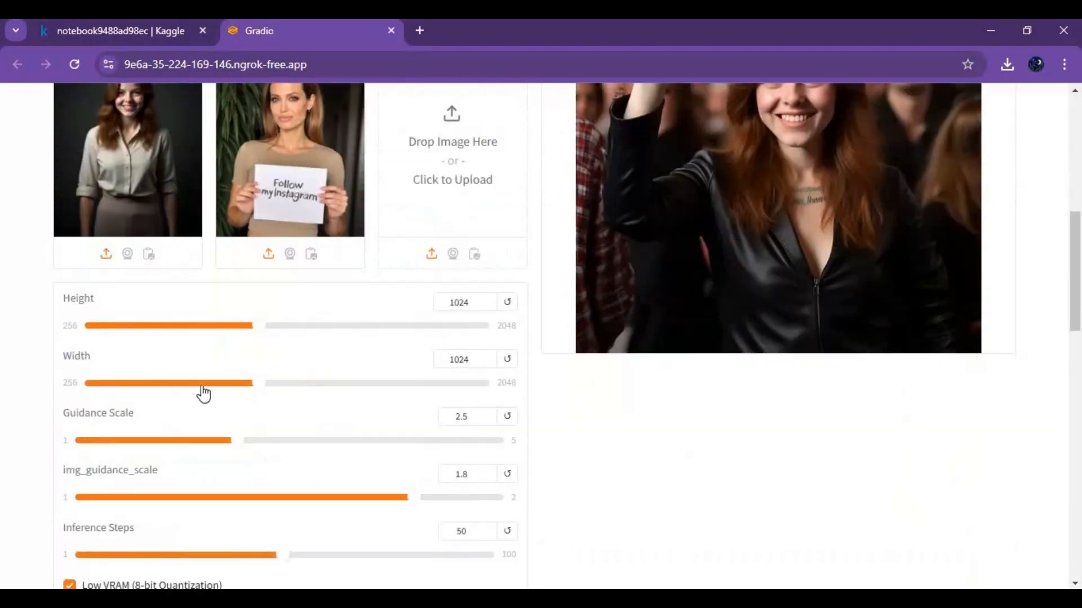
{"action": "left_click", "coordinate": [462, 302]}
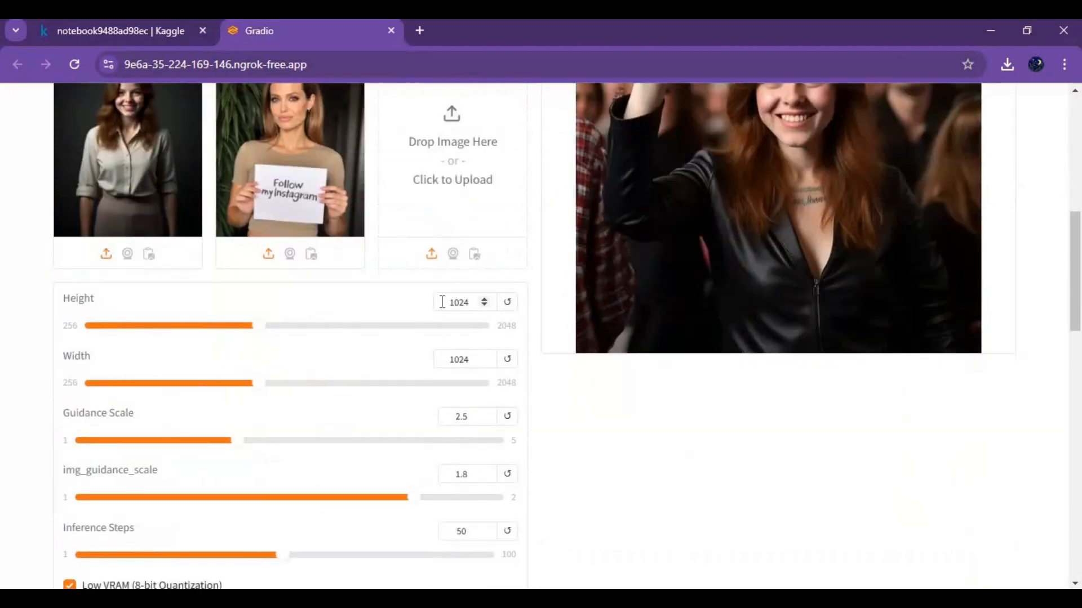
{"action": "triple_click", "coordinate": [458, 302]}
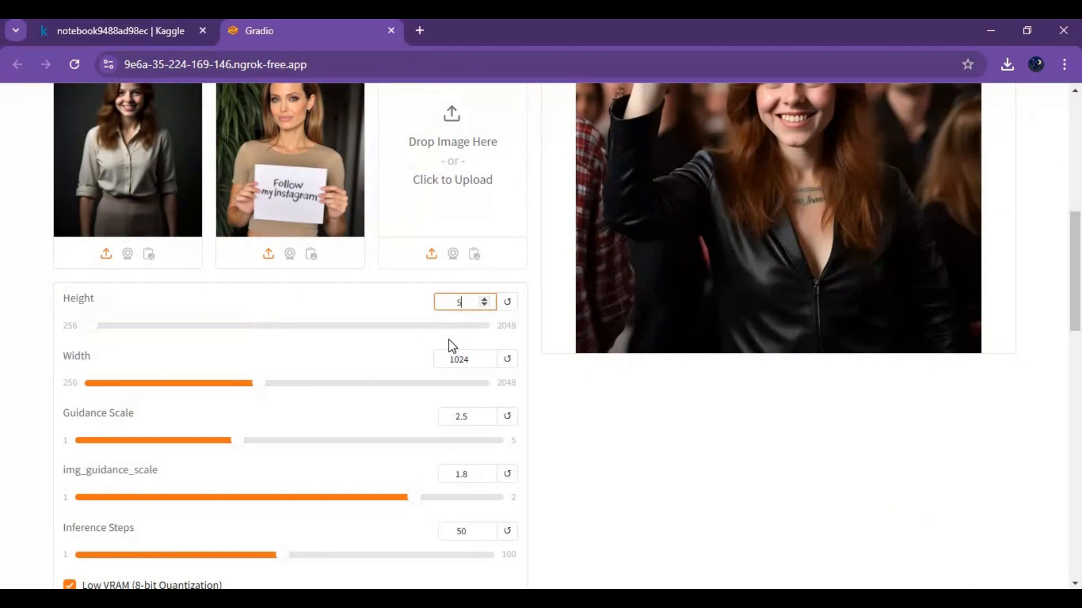
{"action": "type", "text": "12"}
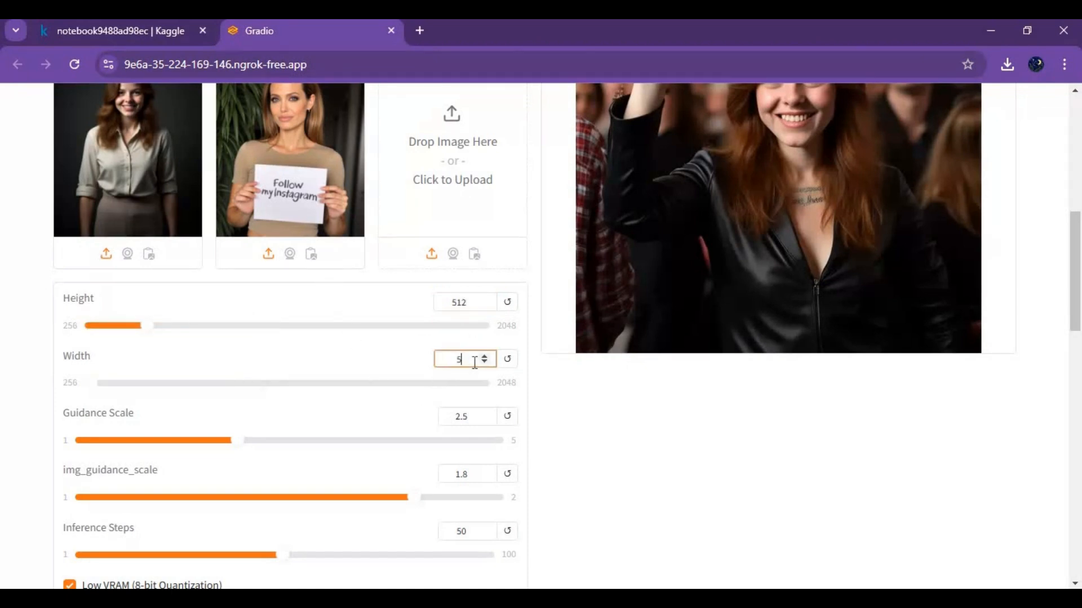
{"action": "scroll", "scroll_direction": "down", "scroll_amount": 3}
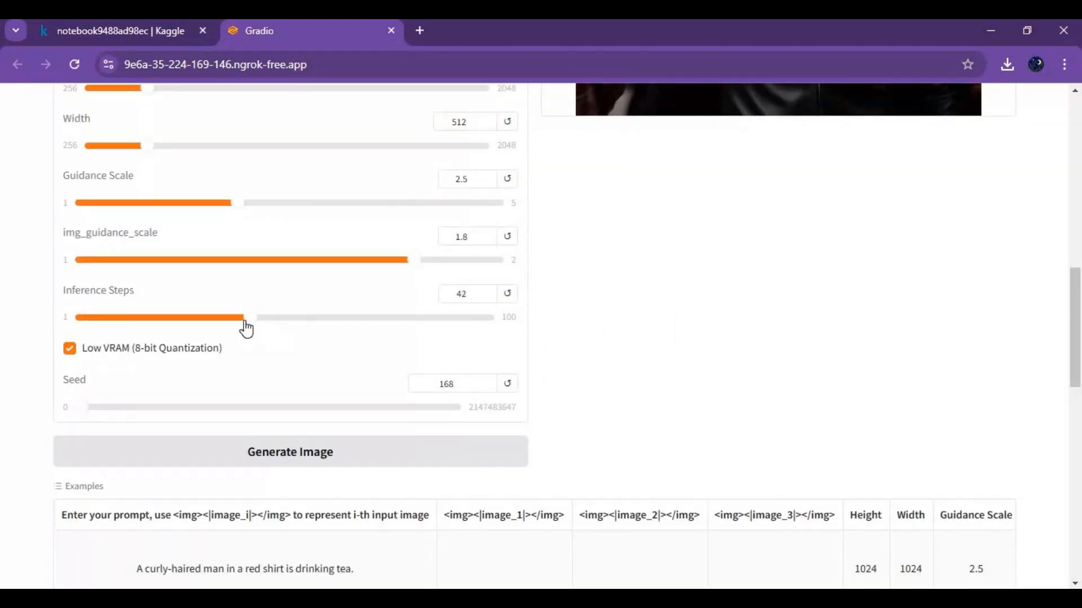
{"action": "scroll", "scroll_direction": "down", "scroll_amount": 3}
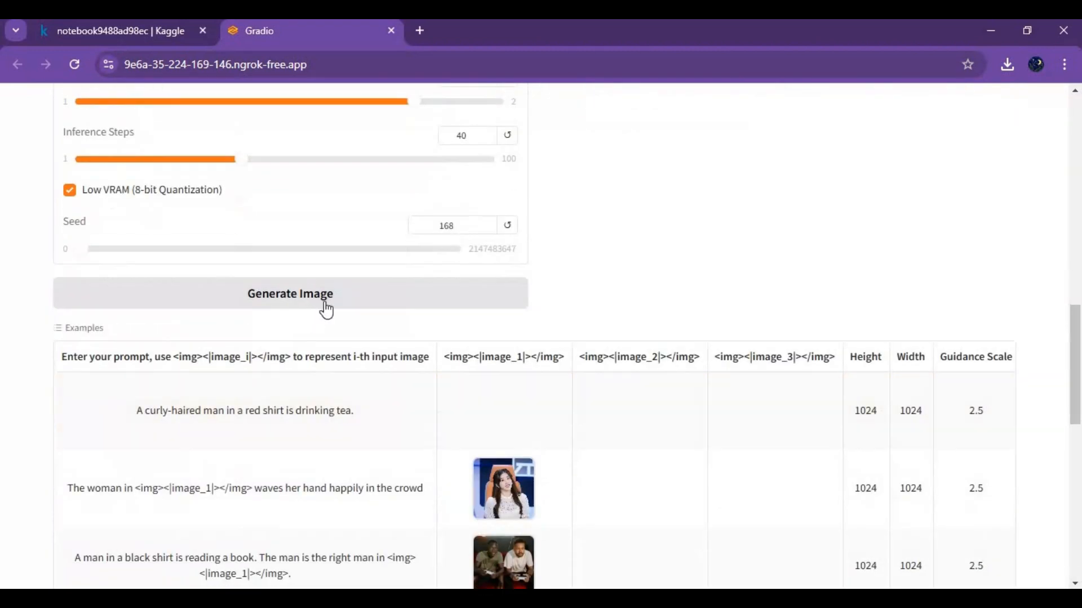
{"action": "mouse_move", "coordinate": [204, 264]}
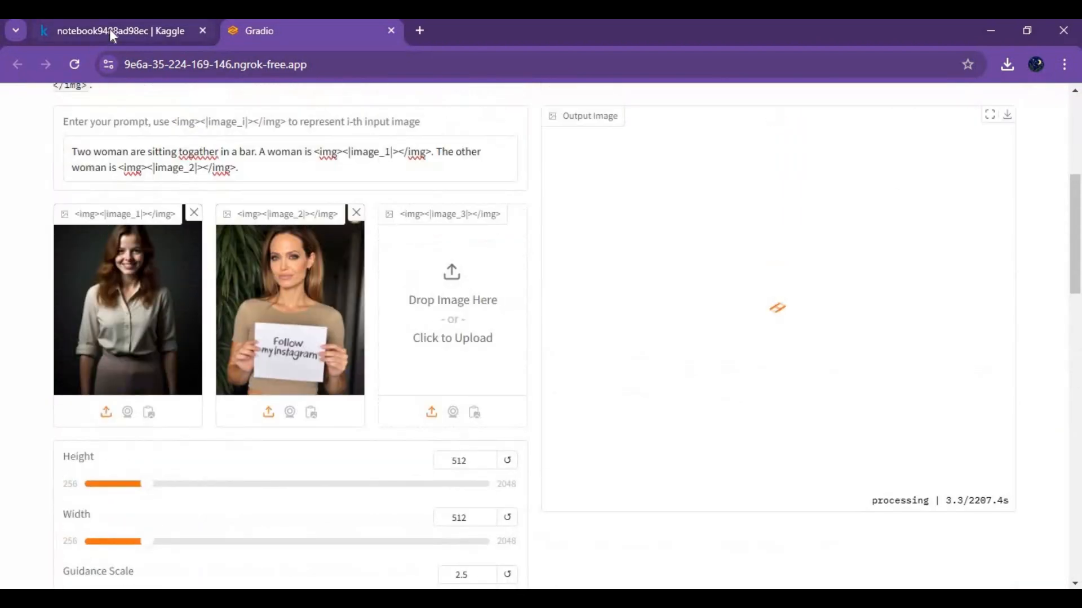
- Read the CUDA out-of-memory error in Kaggle and retry generation at height 256
{"action": "left_click", "coordinate": [111, 31]}
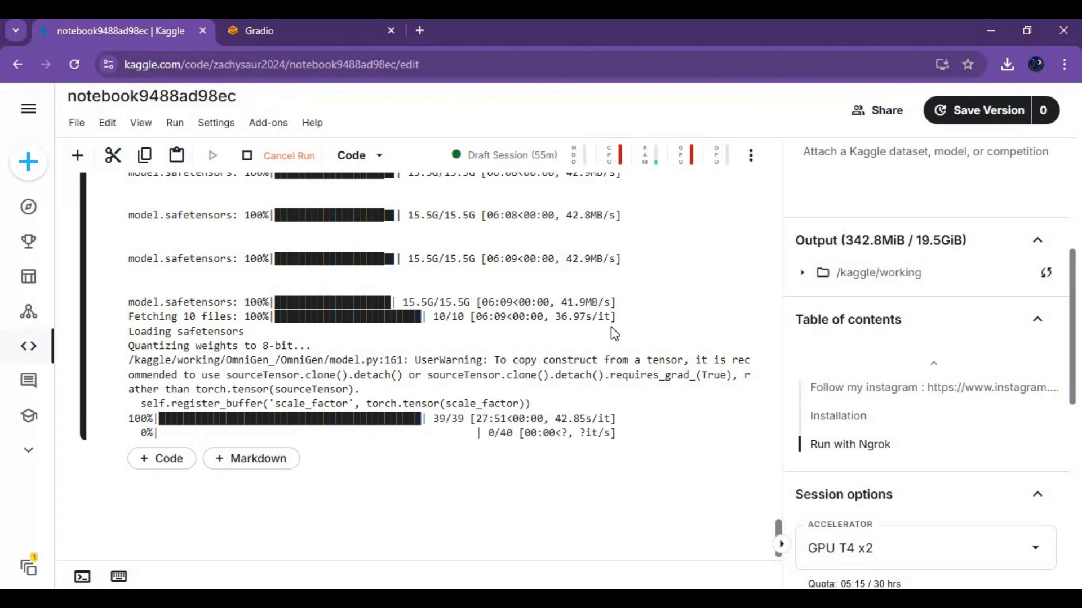
{"action": "mouse_move", "coordinate": [287, 416]}
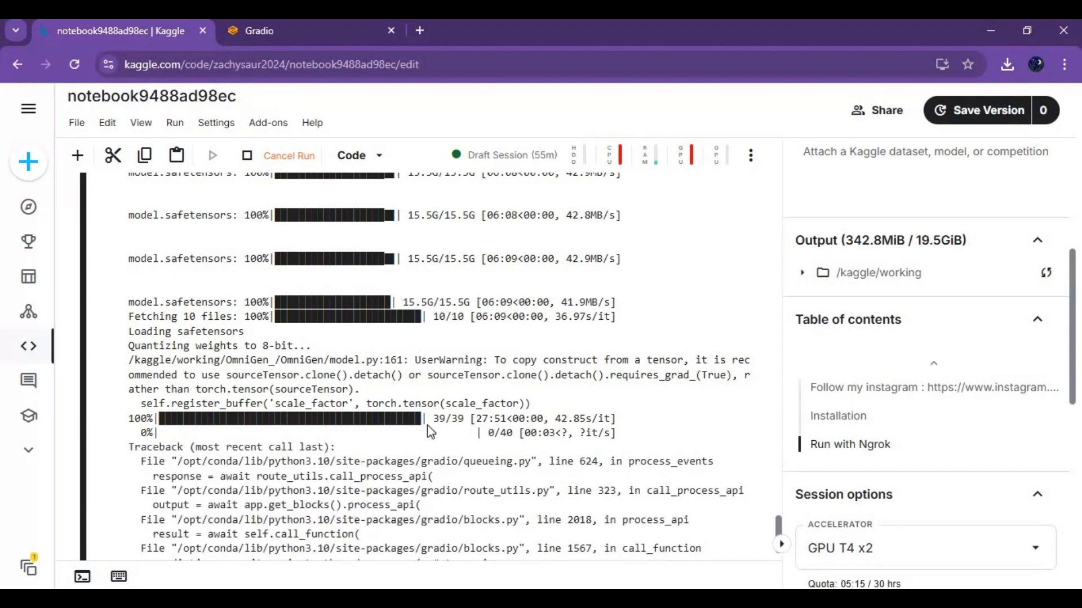
{"action": "scroll", "scroll_direction": "down", "scroll_amount": 3}
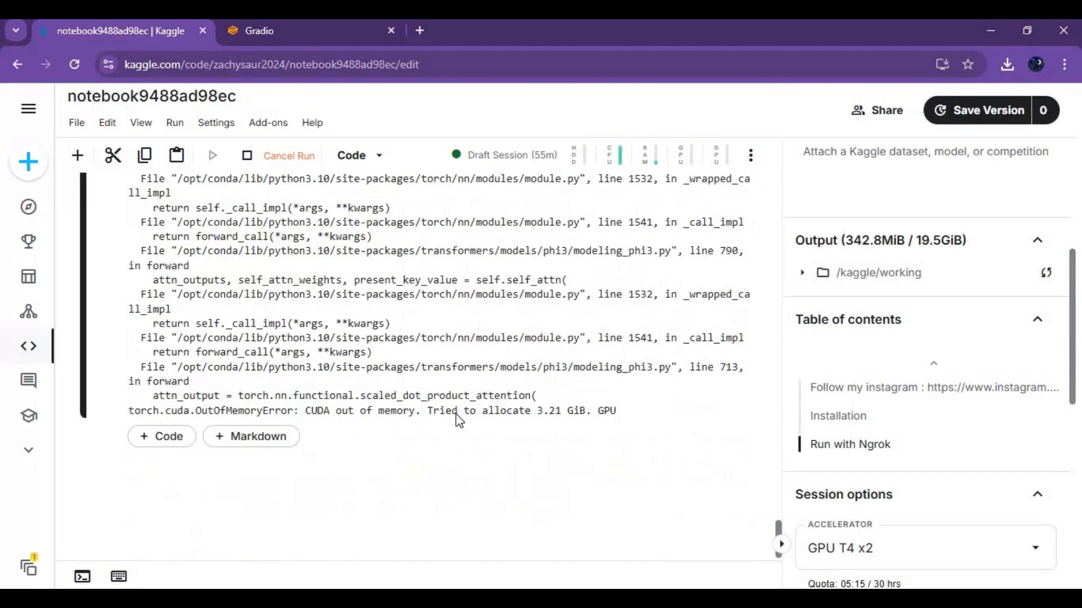
{"action": "mouse_move", "coordinate": [348, 252]}
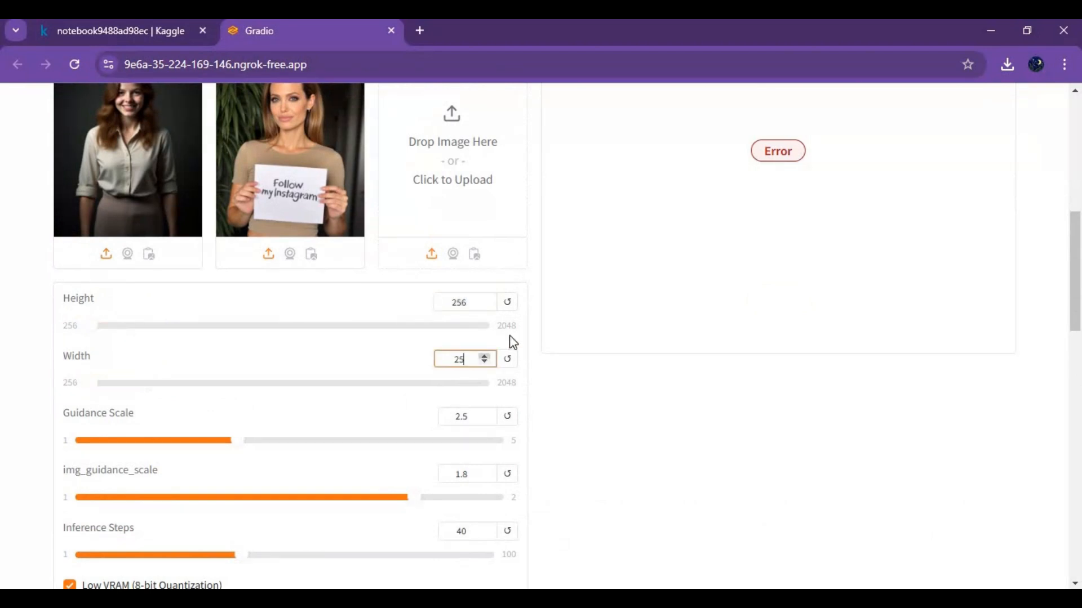
{"action": "scroll", "scroll_direction": "down", "scroll_amount": 3}
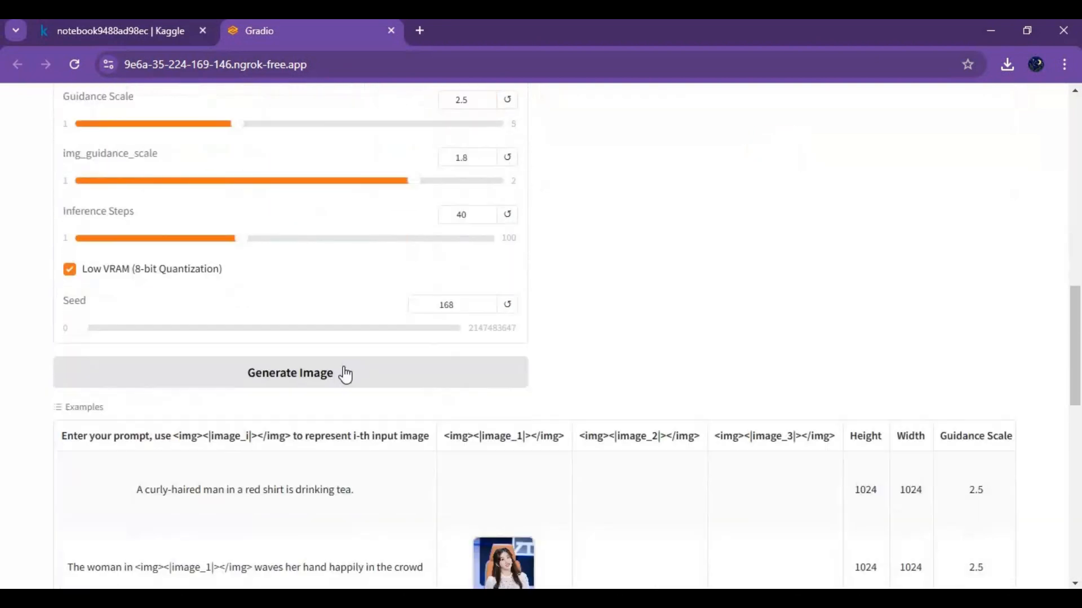
{"action": "left_click", "coordinate": [120, 31]}
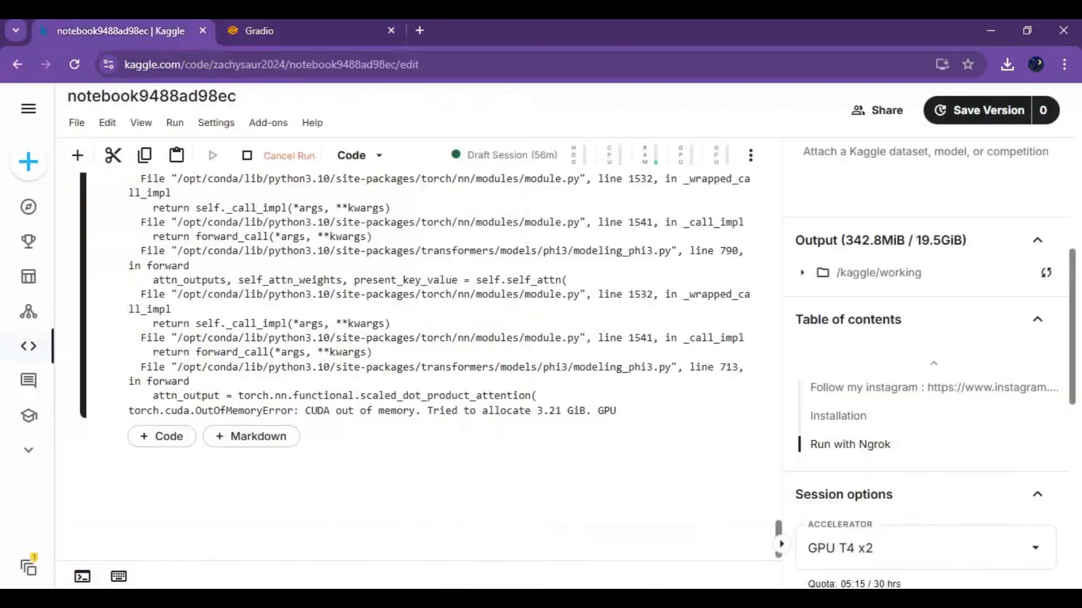
{"action": "mouse_move", "coordinate": [623, 374]}
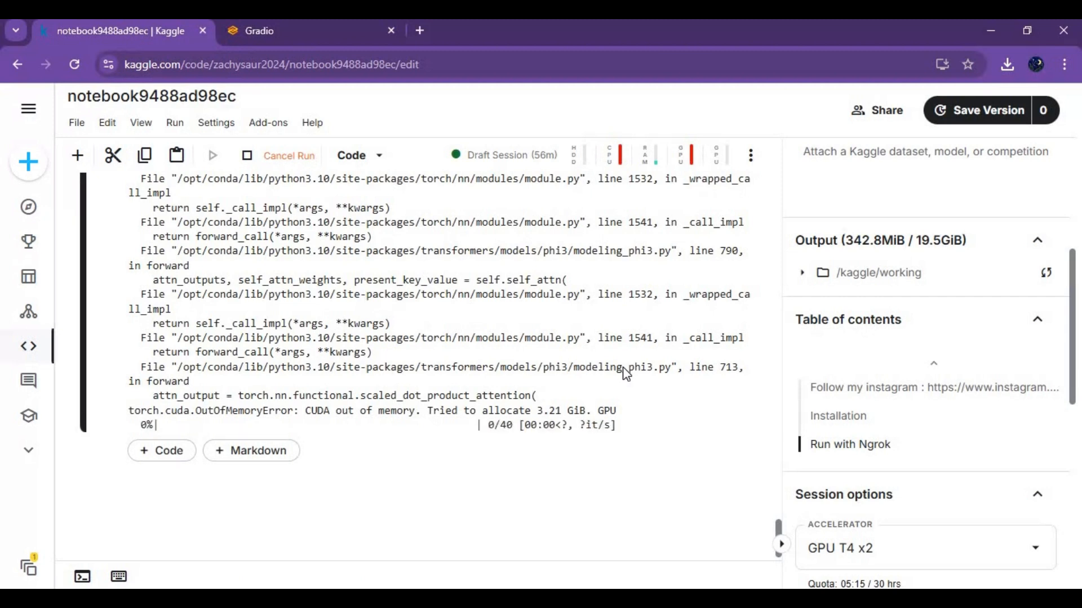
{"action": "mouse_move", "coordinate": [541, 384]}
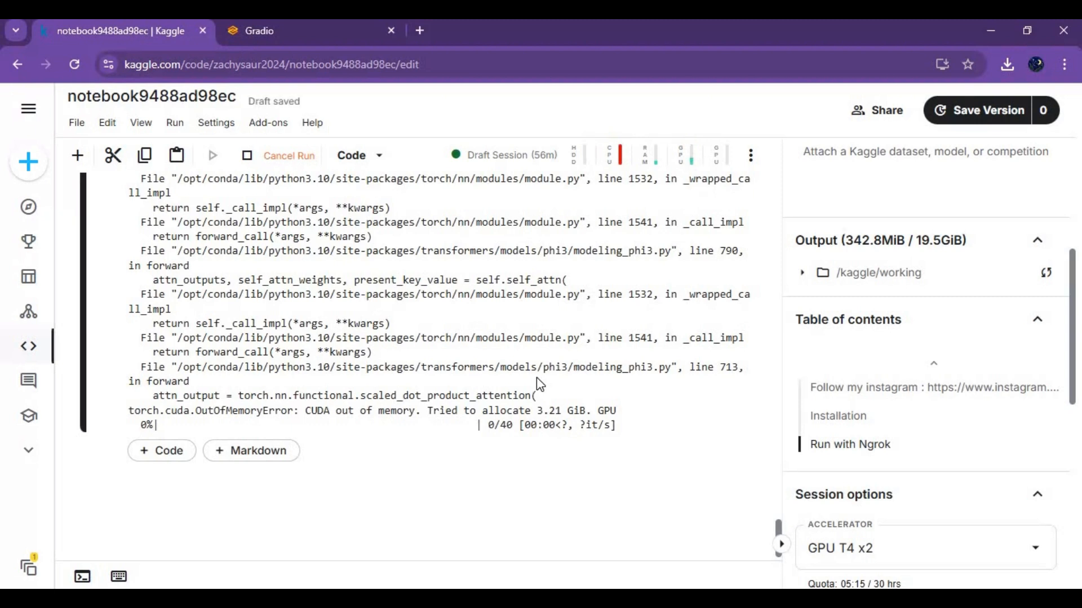
{"action": "mouse_move", "coordinate": [448, 373]}
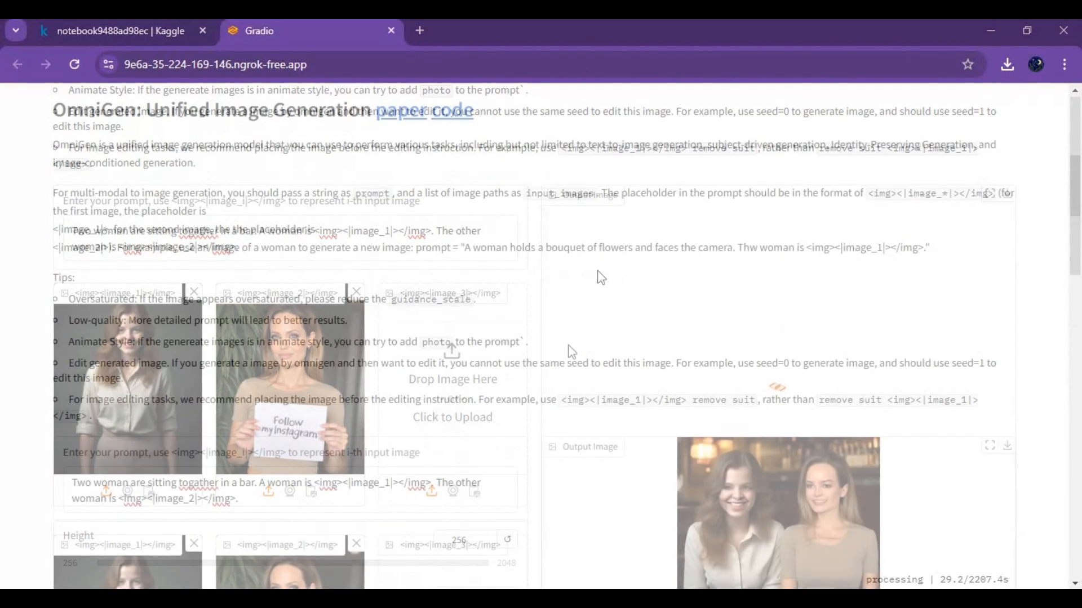
- Download OmniGen's output image of the two women in a bar as image (6).webp
{"action": "scroll", "scroll_direction": "down", "scroll_amount": 3}
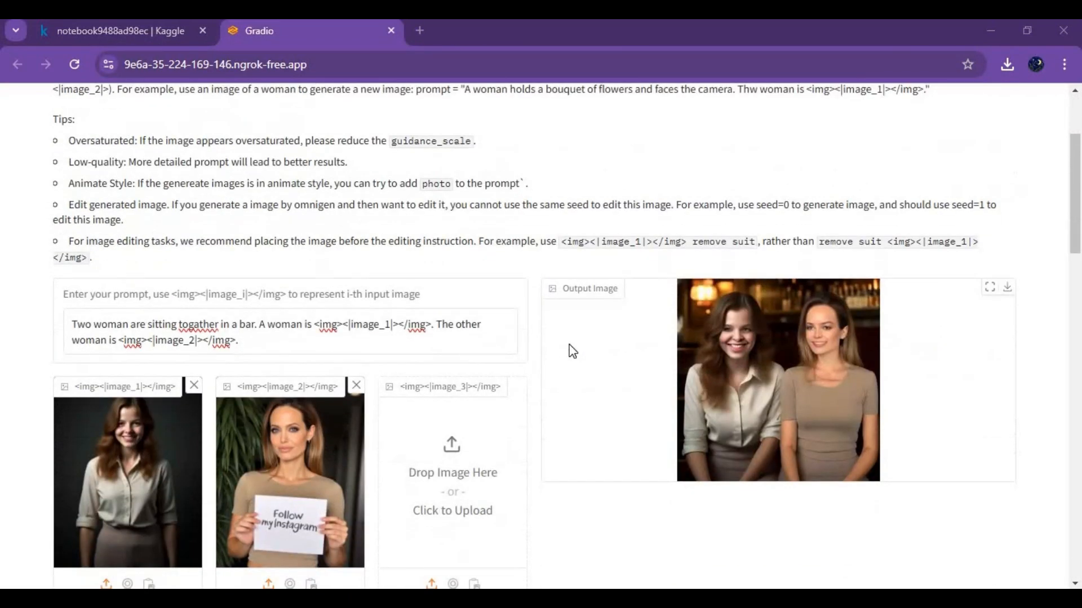
{"action": "mouse_move", "coordinate": [131, 459]}
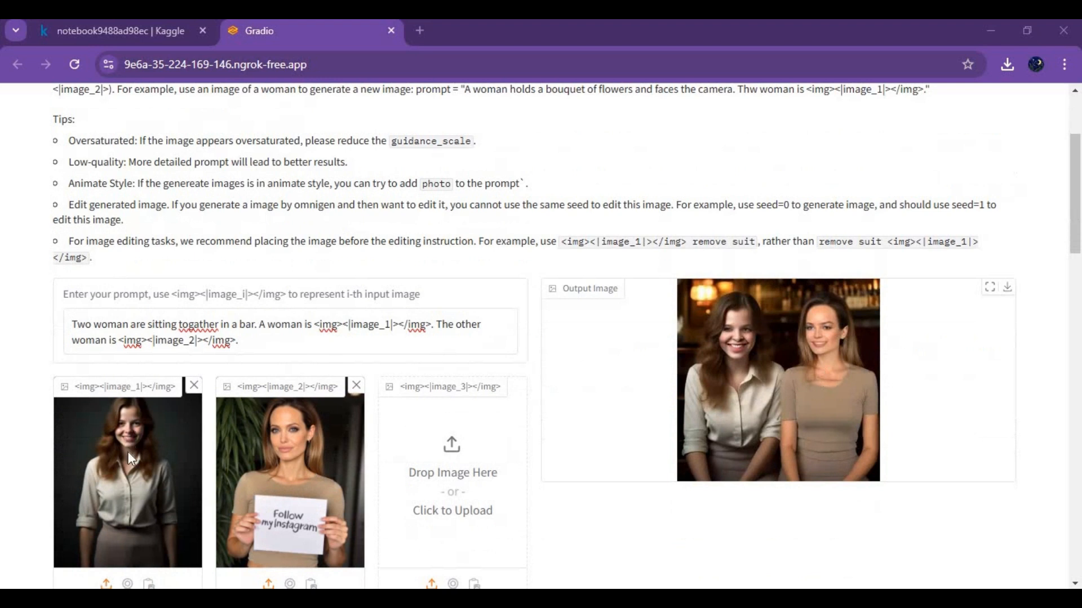
{"action": "mouse_move", "coordinate": [175, 482]}
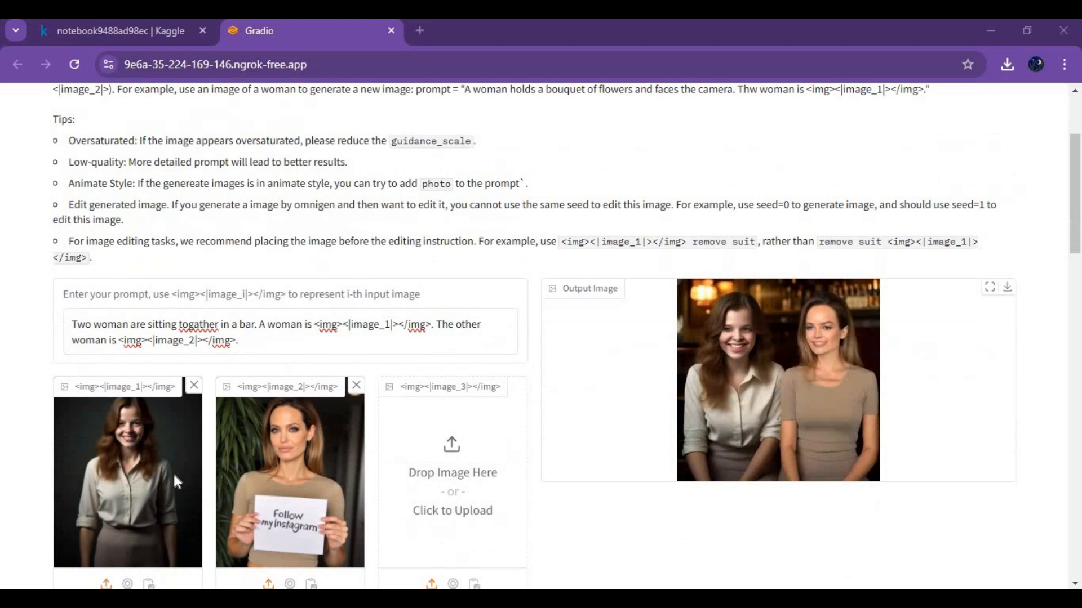
{"action": "mouse_move", "coordinate": [722, 473]}
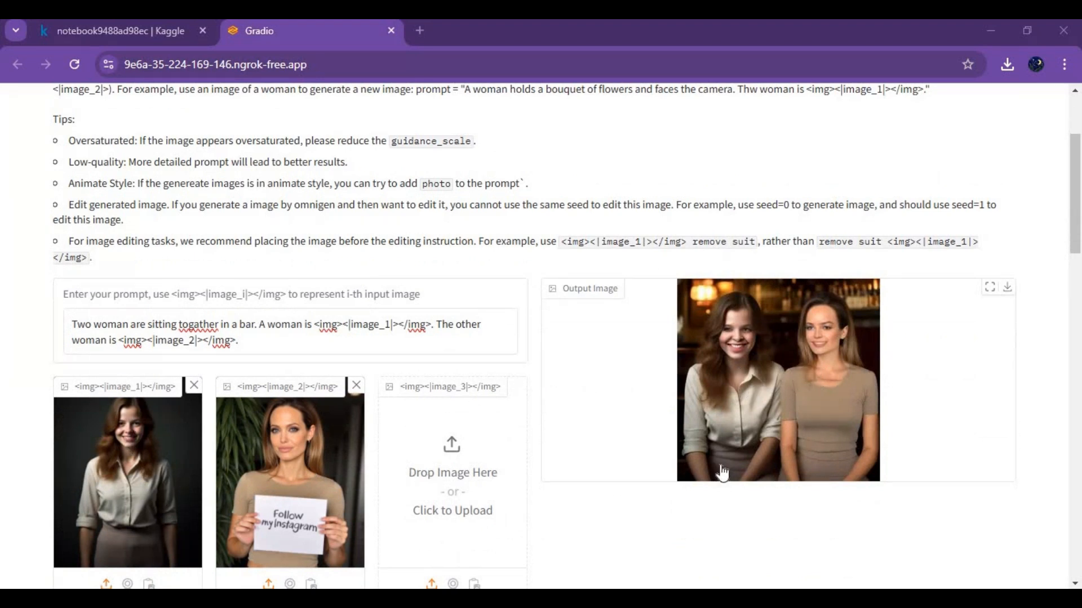
{"action": "scroll", "scroll_direction": "down", "scroll_amount": 3}
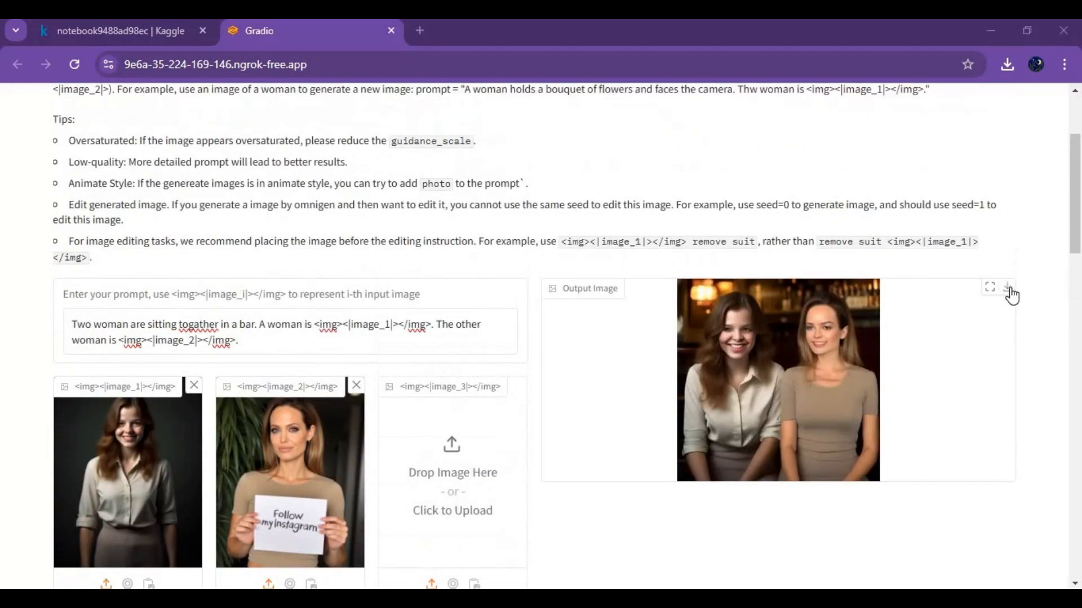
{"action": "left_click", "coordinate": [1007, 64]}
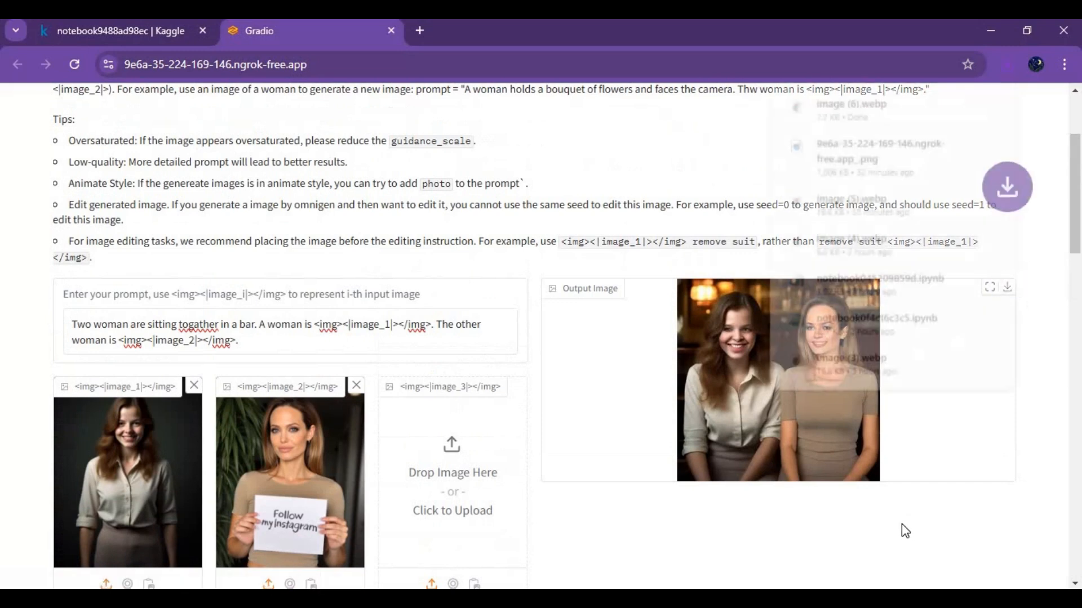